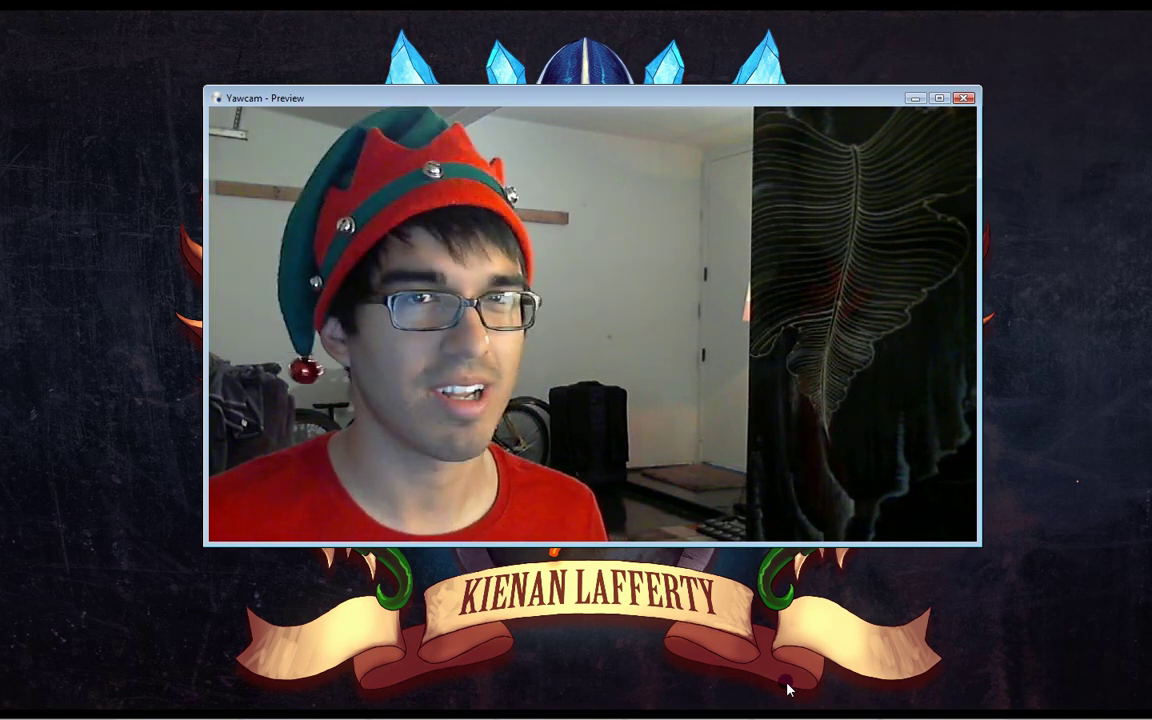
mouse_move(750, 664)
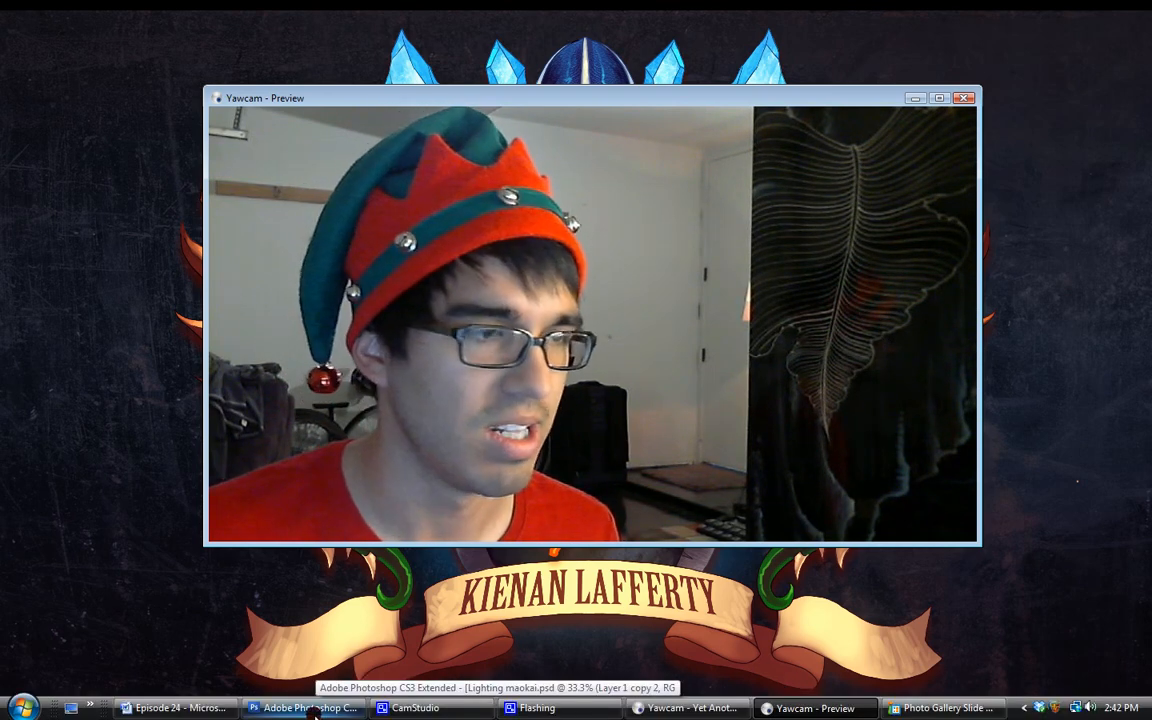
- Switch back to the Photoshop document with the Maokai cabin painting
left_click(300, 704)
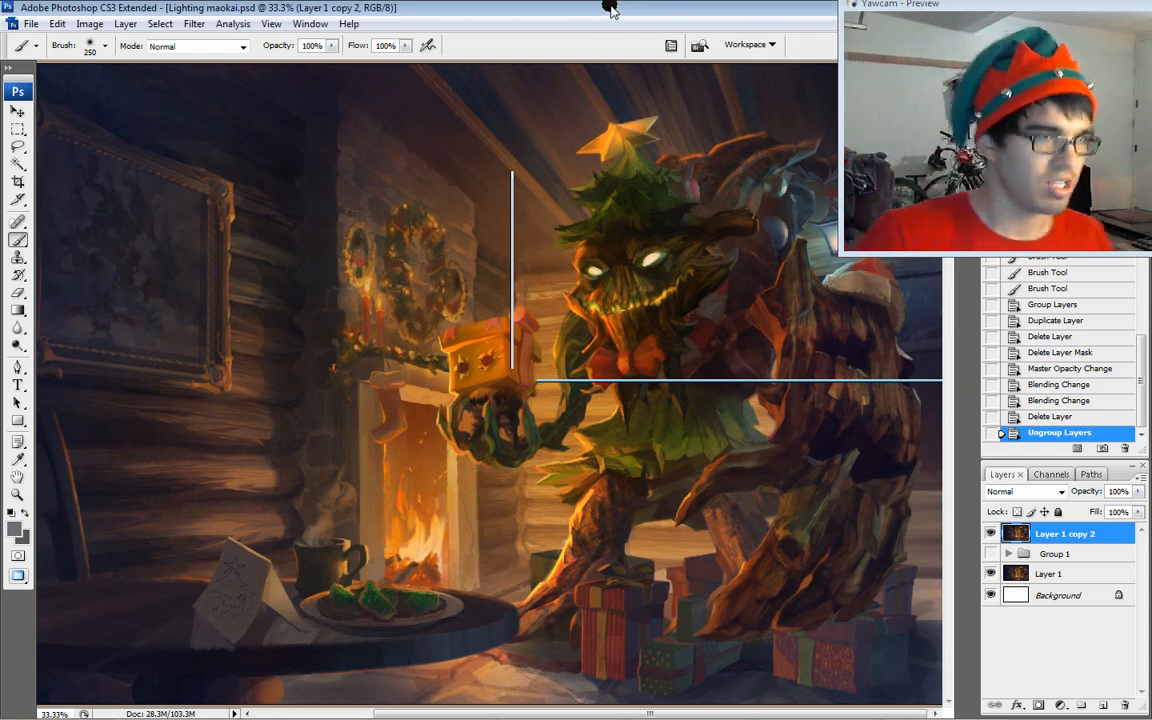
mouse_move(490, 352)
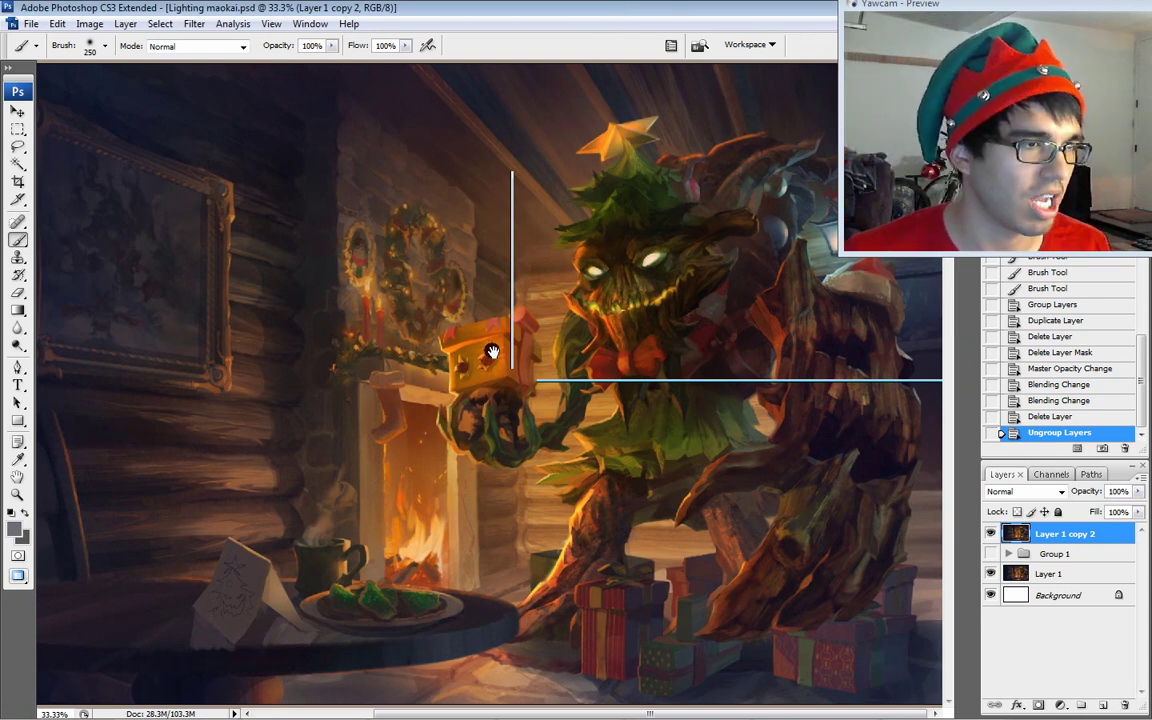
mouse_move(630, 284)
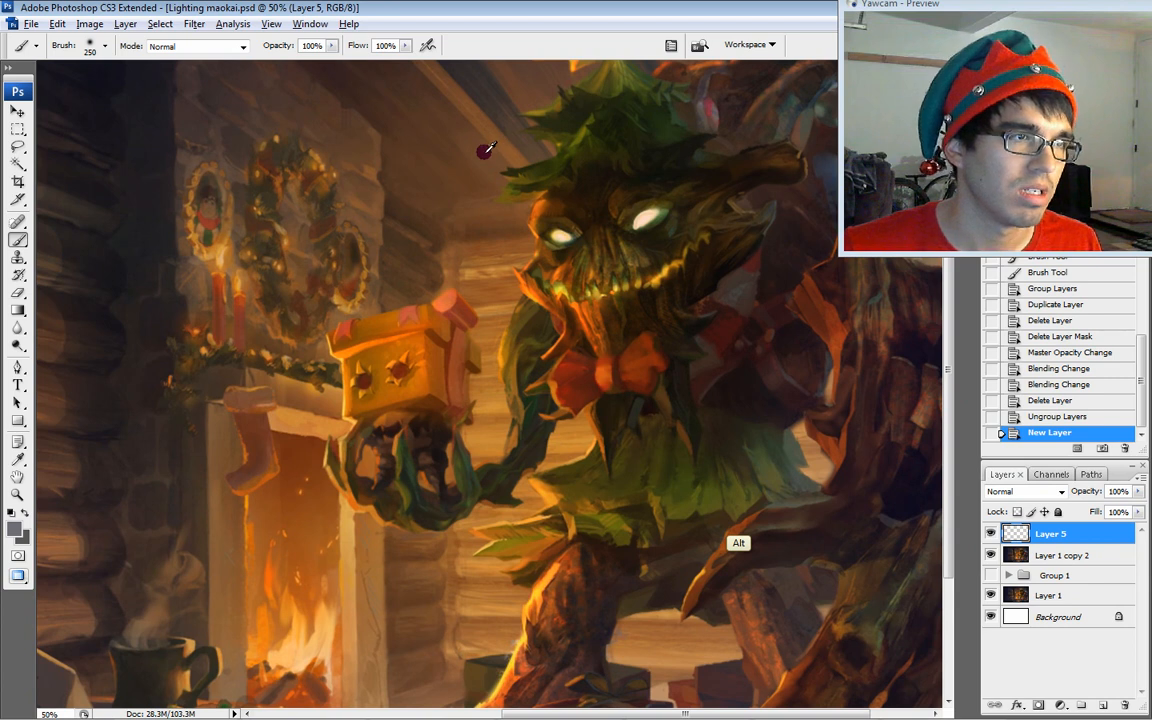
mouse_move(76, 508)
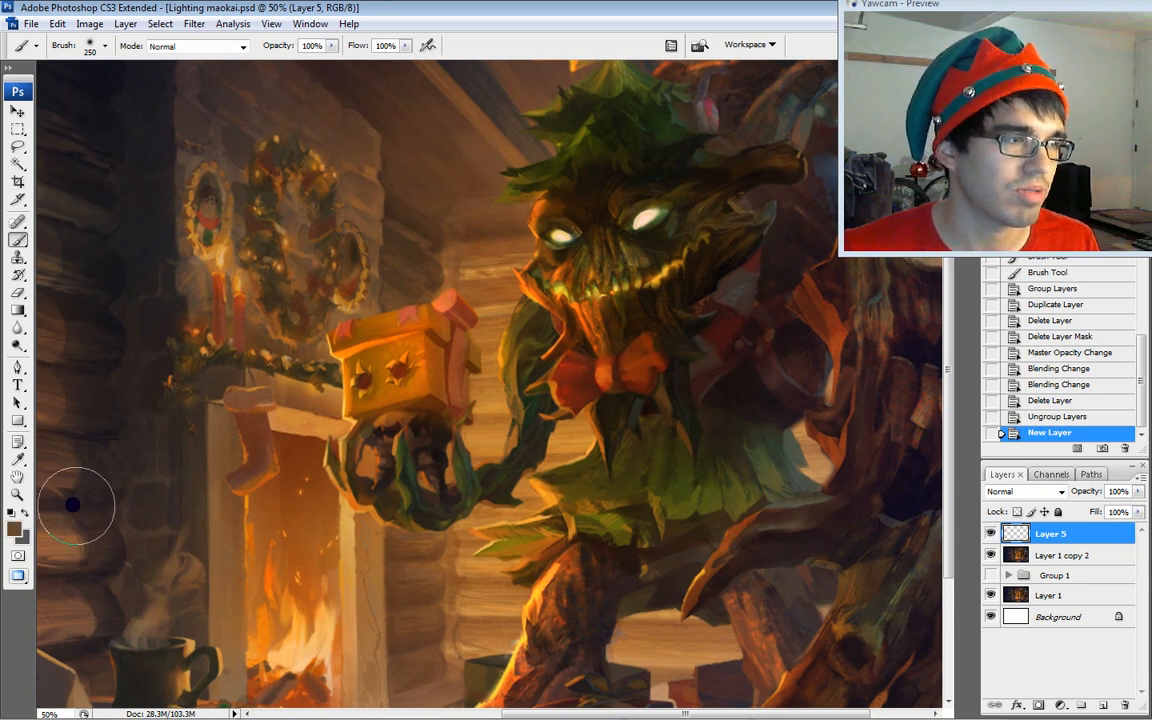
mouse_move(208, 340)
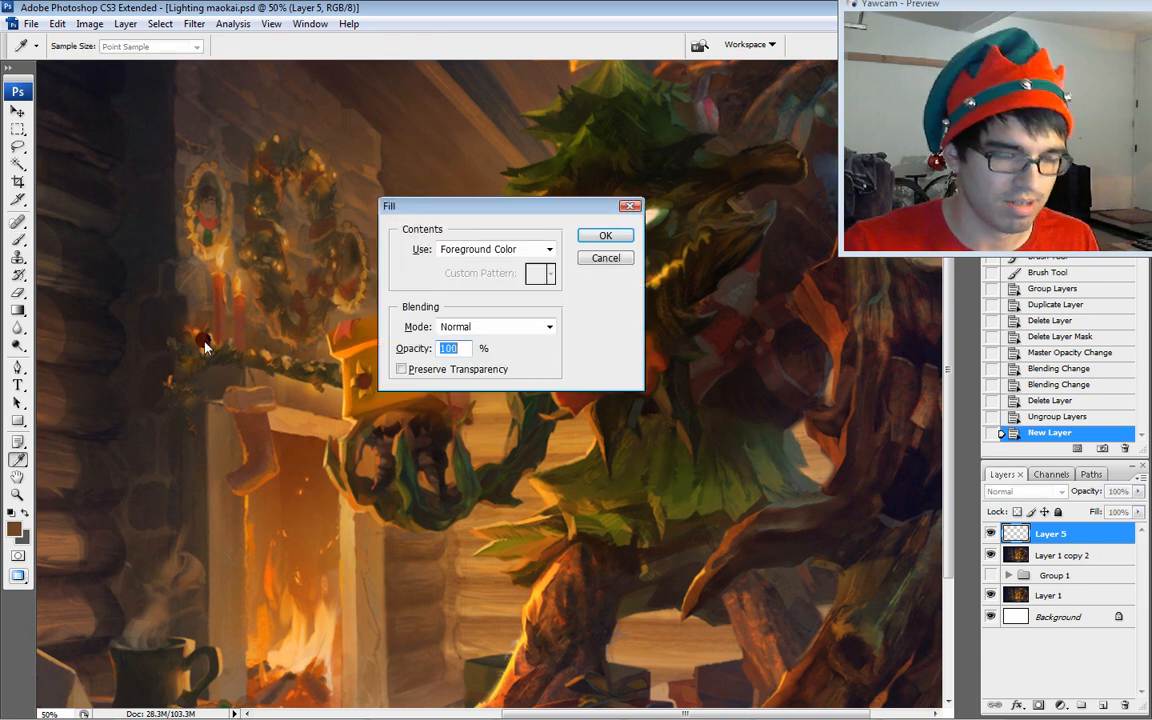
- Fill the new layer dark, set it to Multiply, and drop its Saturation to about -41
left_click(604, 236)
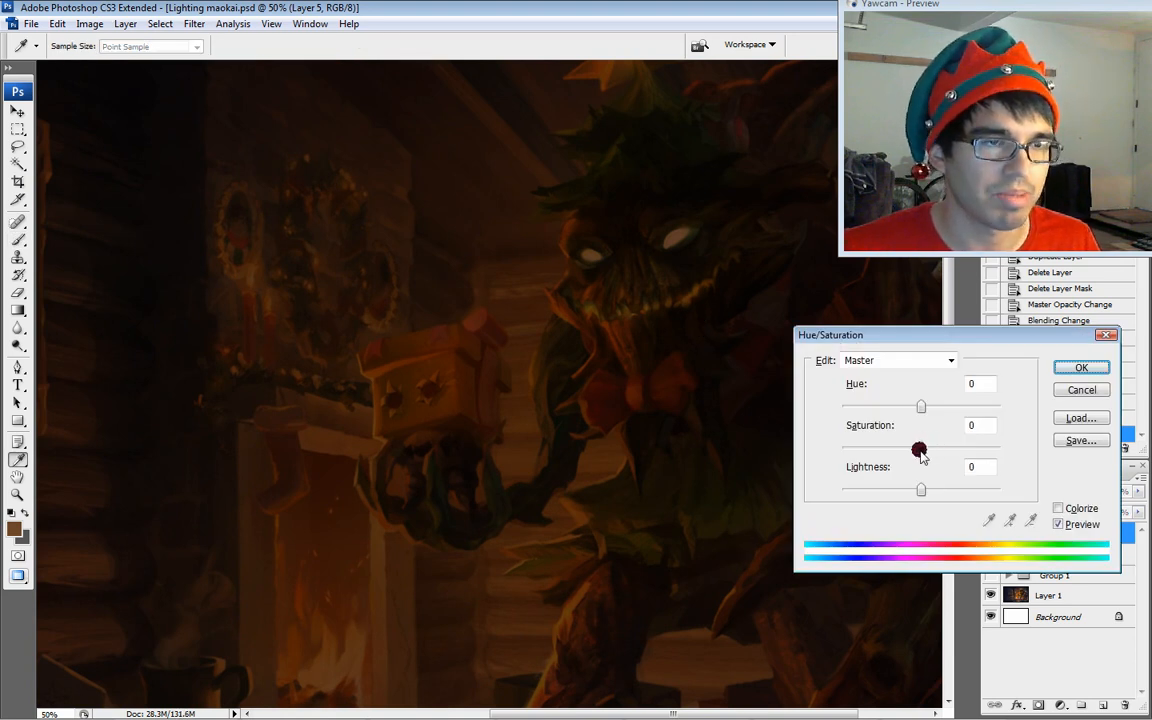
left_click_drag(920, 448, 872, 448)
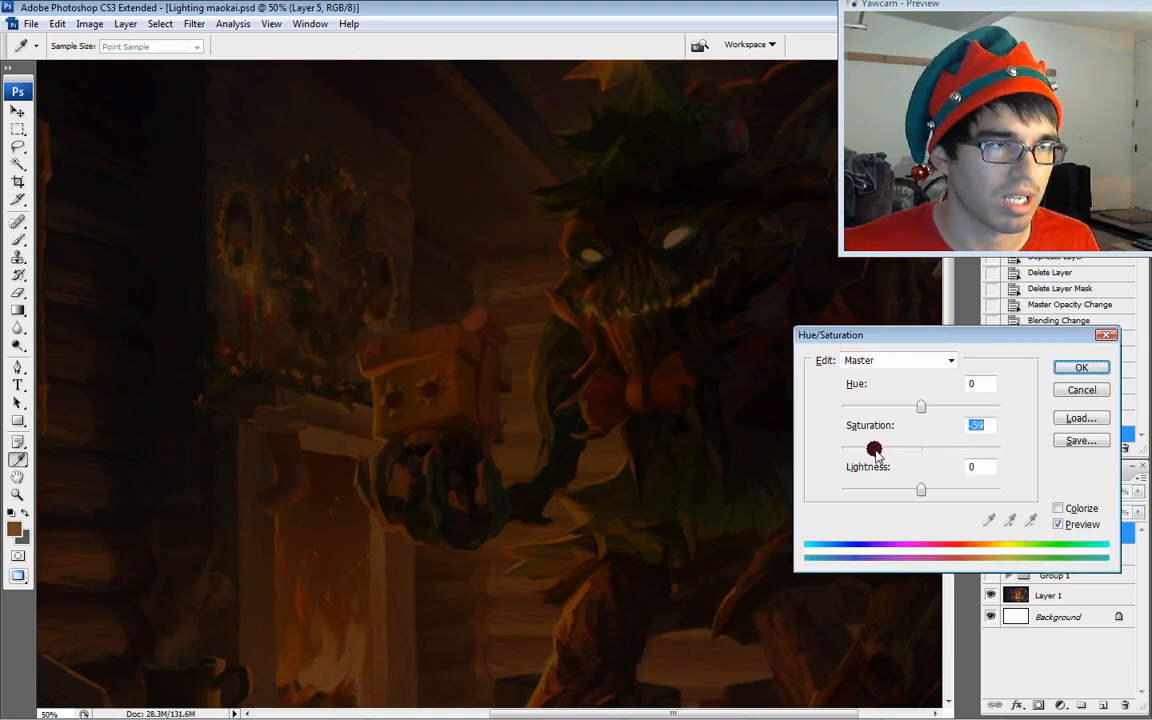
left_click_drag(876, 448, 888, 448)
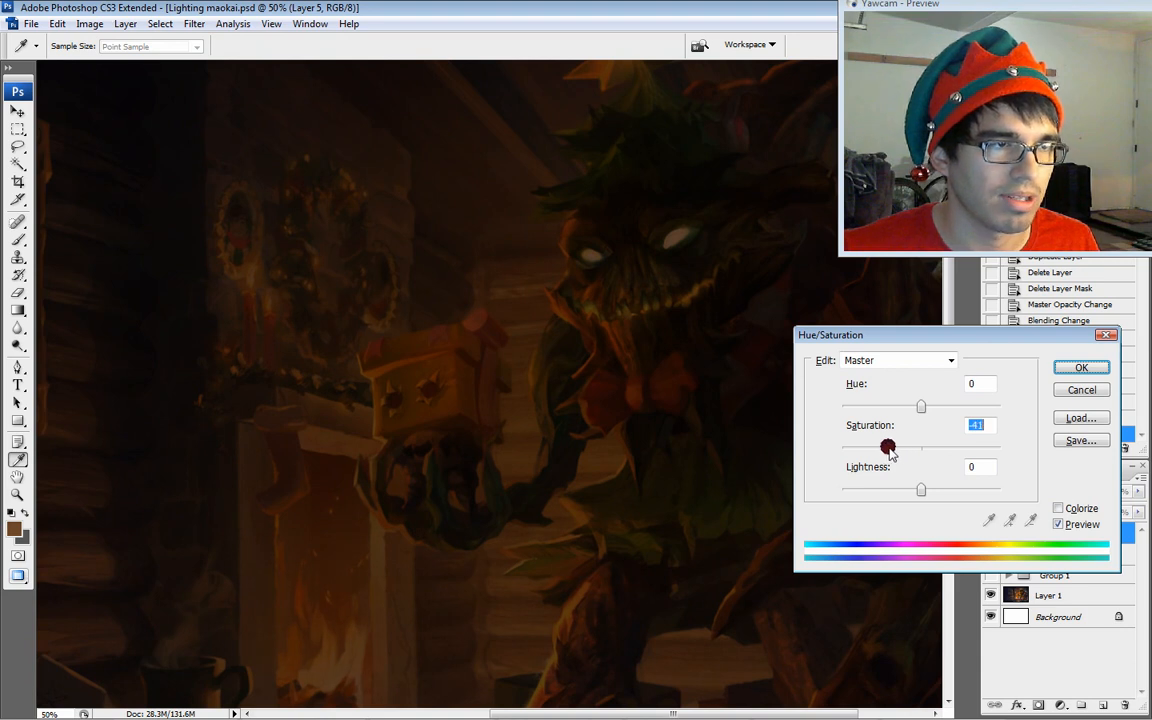
left_click_drag(920, 406, 896, 406)
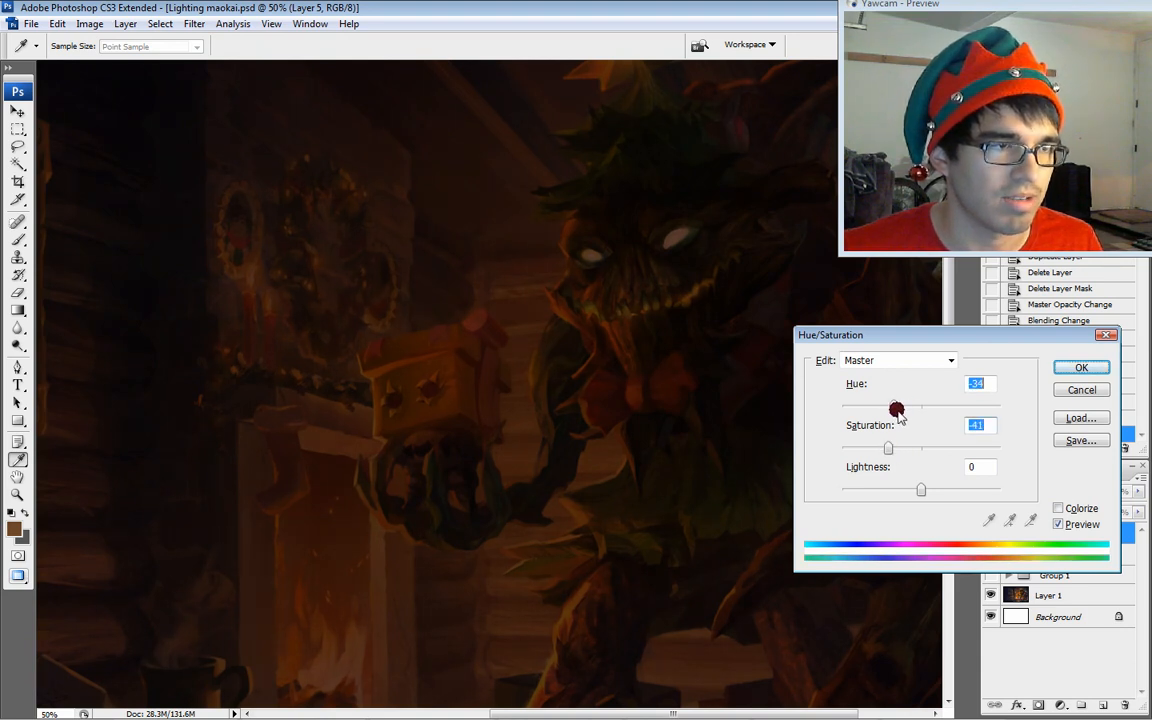
left_click_drag(896, 408, 938, 408)
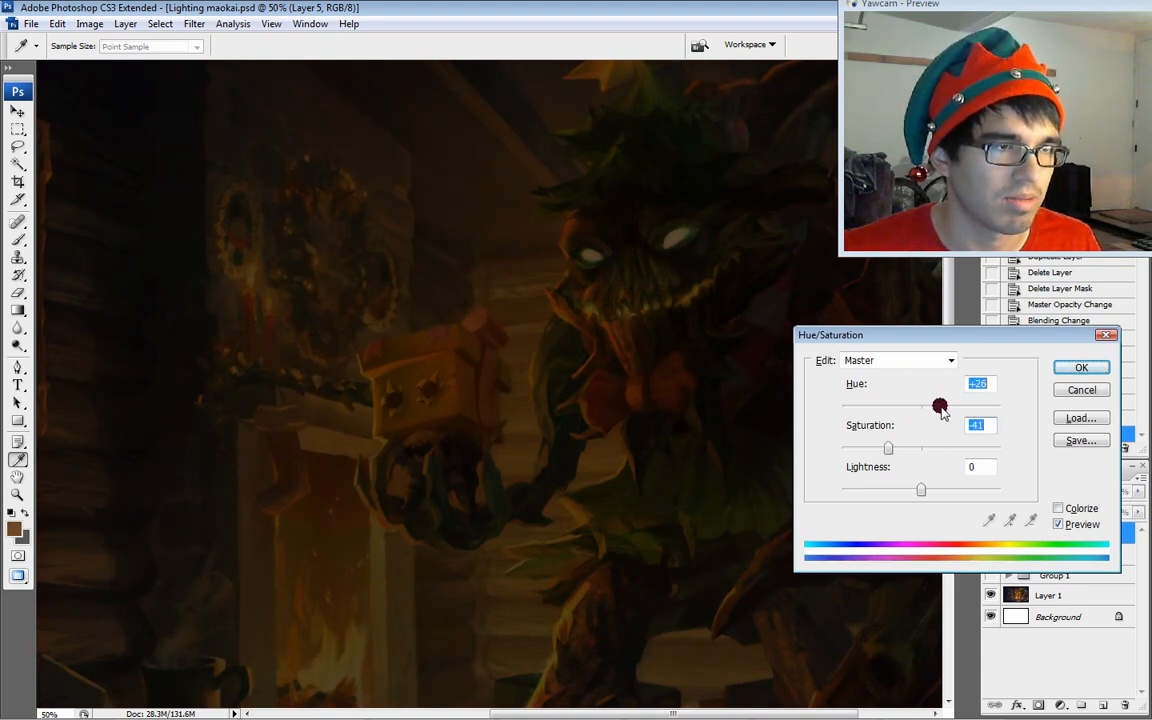
left_click_drag(940, 406, 910, 406)
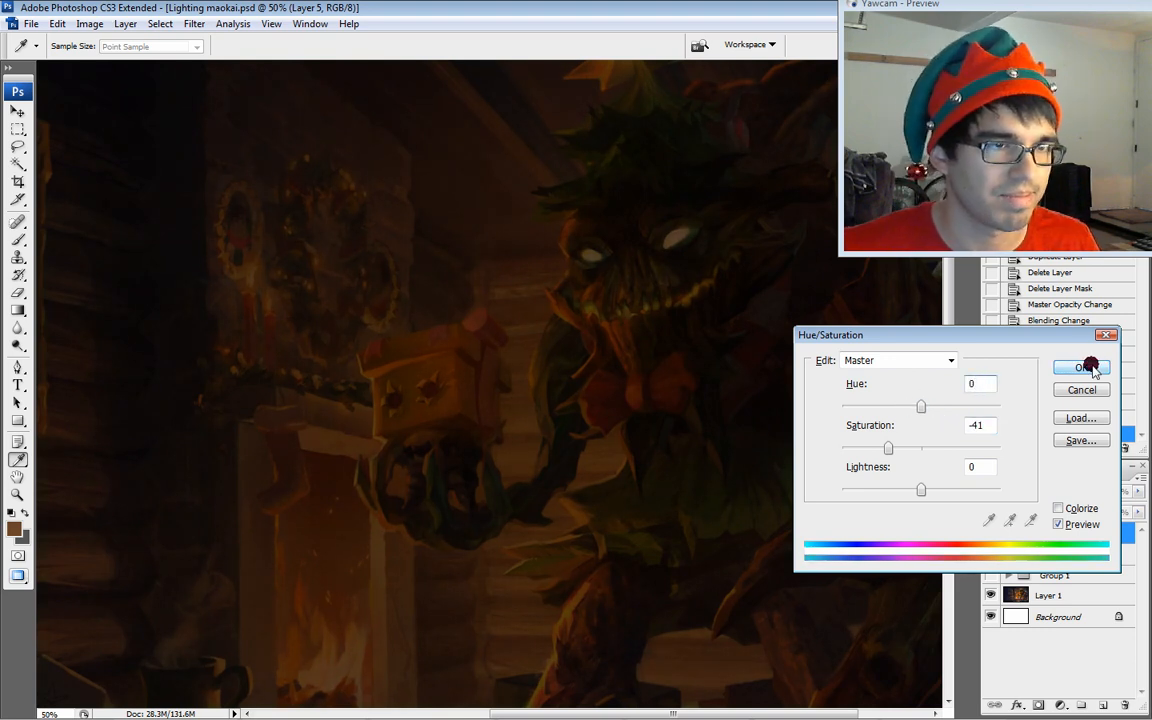
left_click(1080, 368)
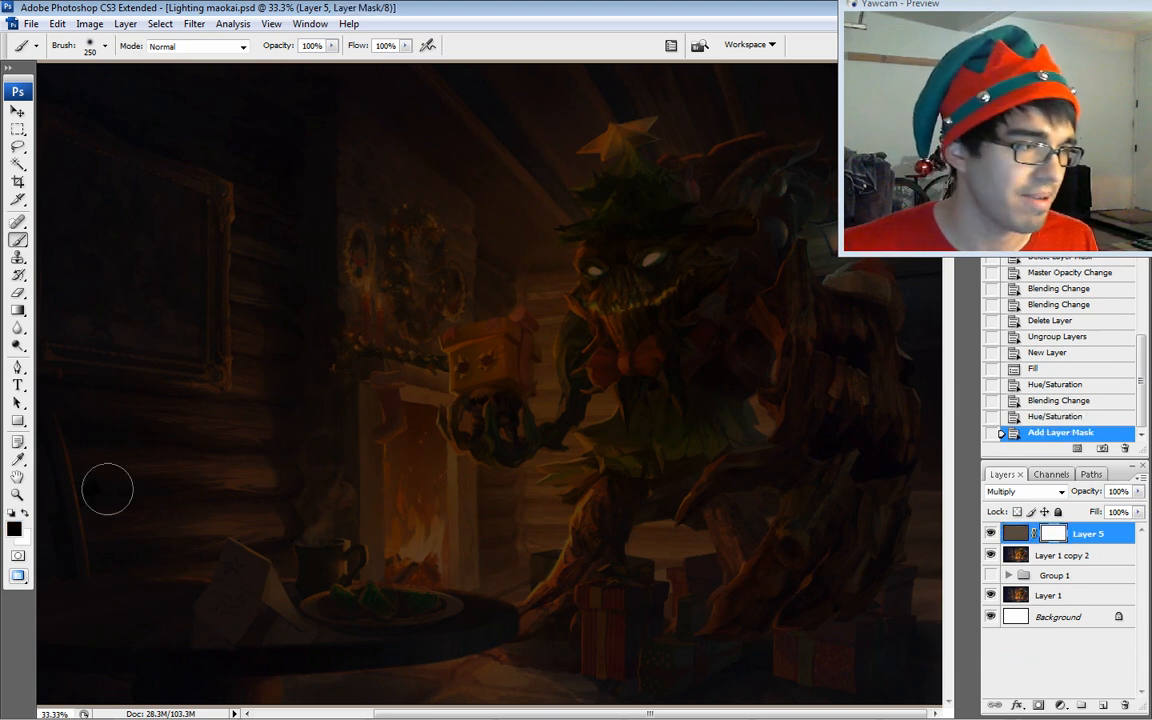
mouse_move(636, 292)
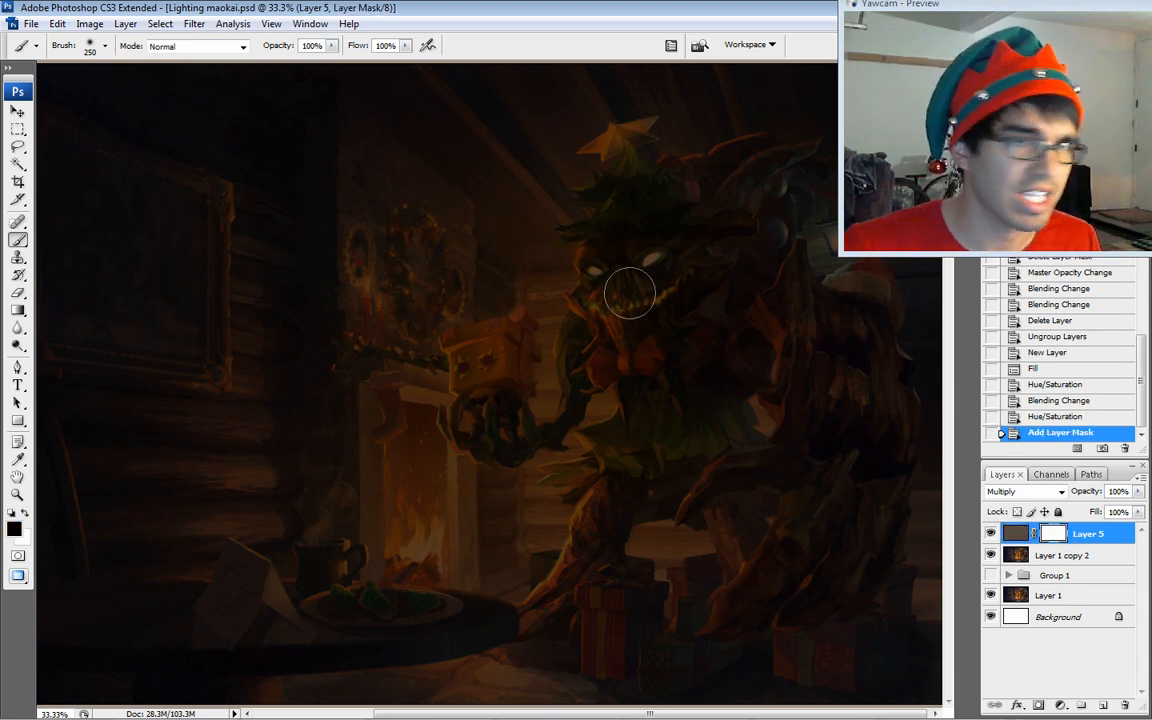
mouse_move(230, 180)
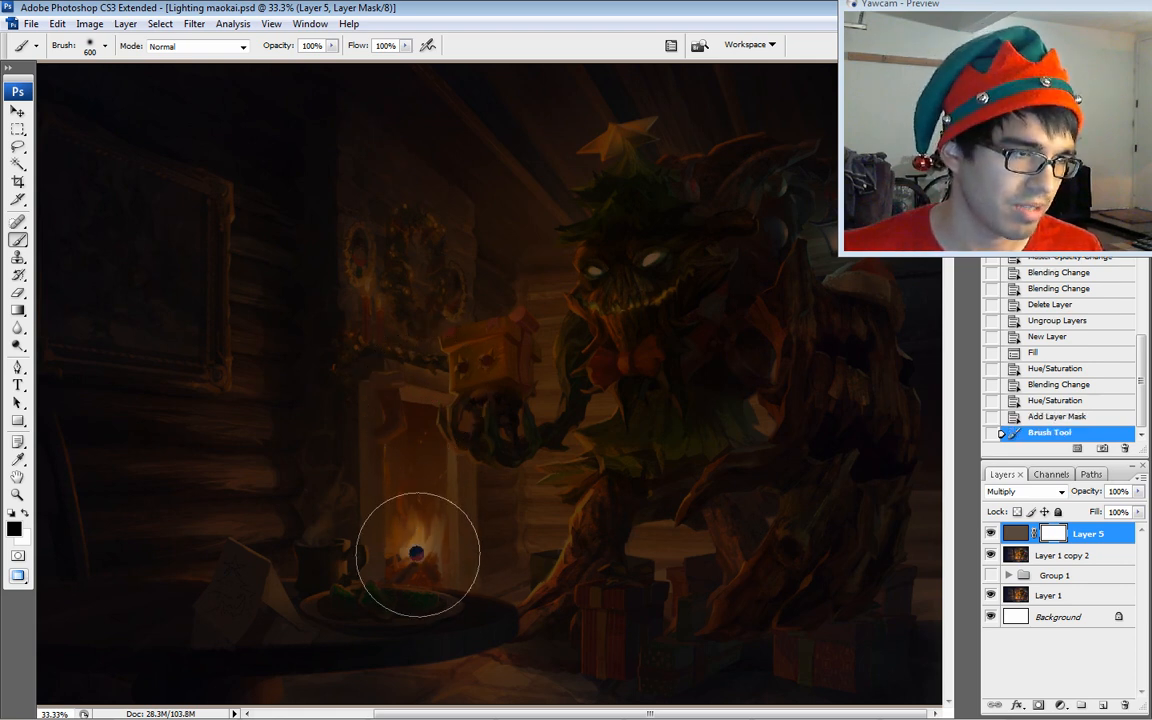
- Brush black on the darkening layer's mask to reveal the fireplace glow
left_click_drag(416, 556, 420, 476)
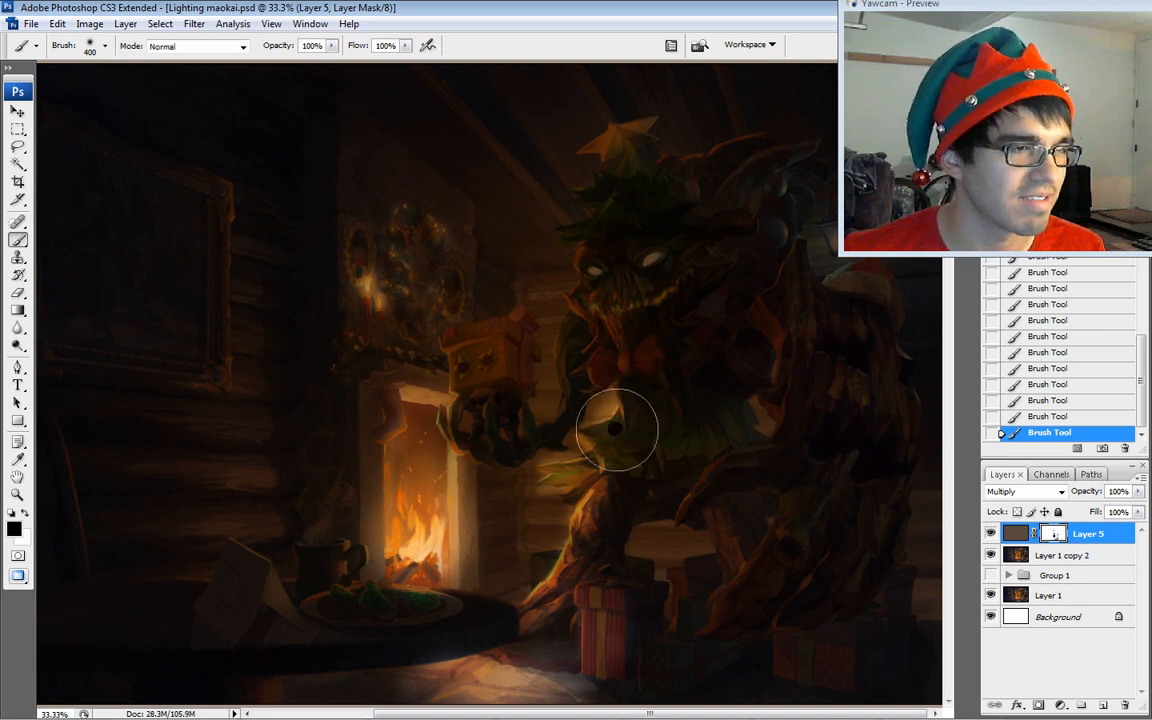
mouse_move(516, 682)
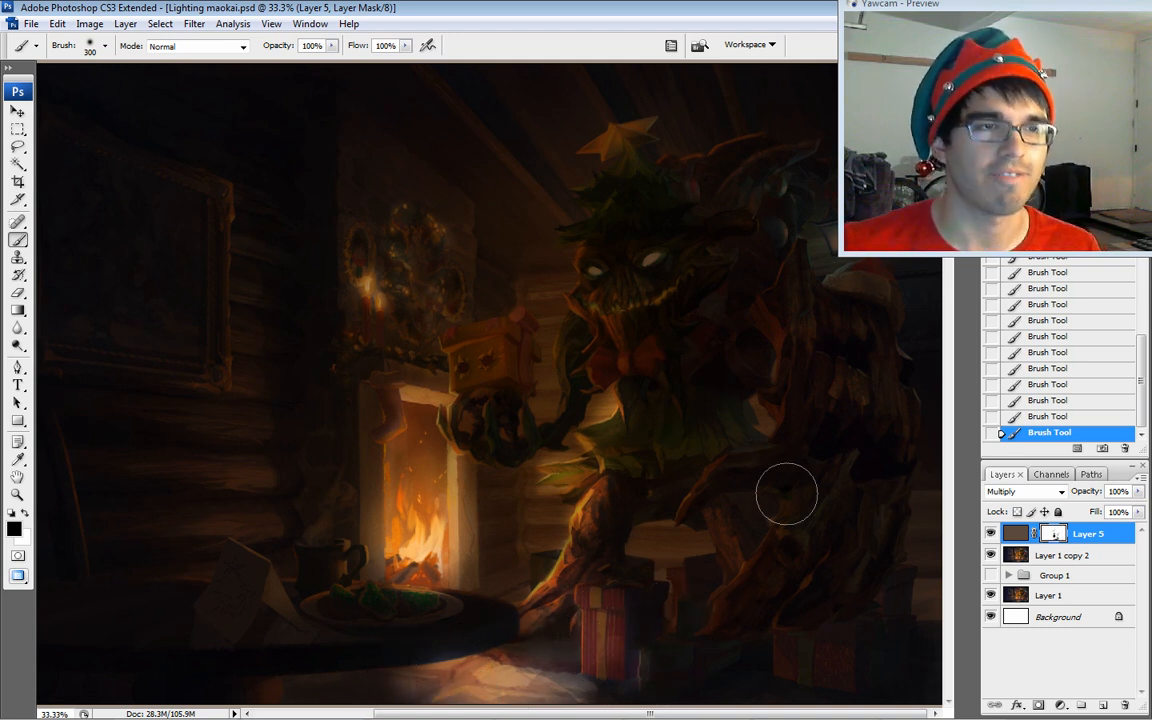
mouse_move(586, 428)
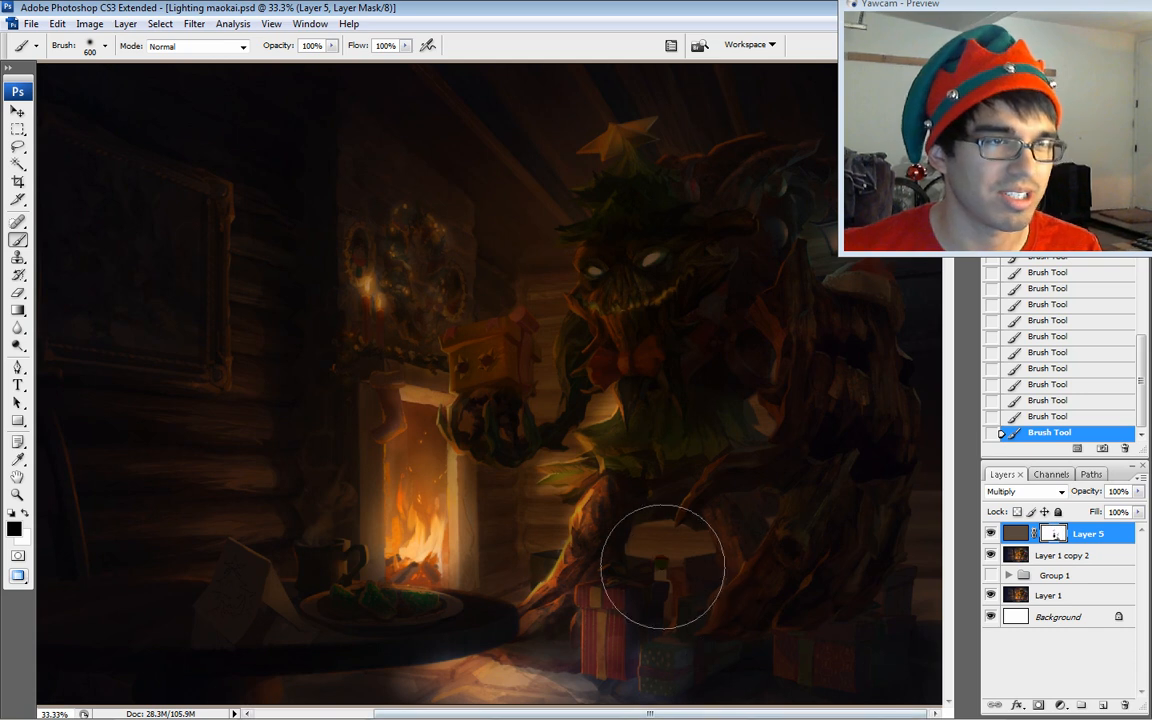
mouse_move(712, 516)
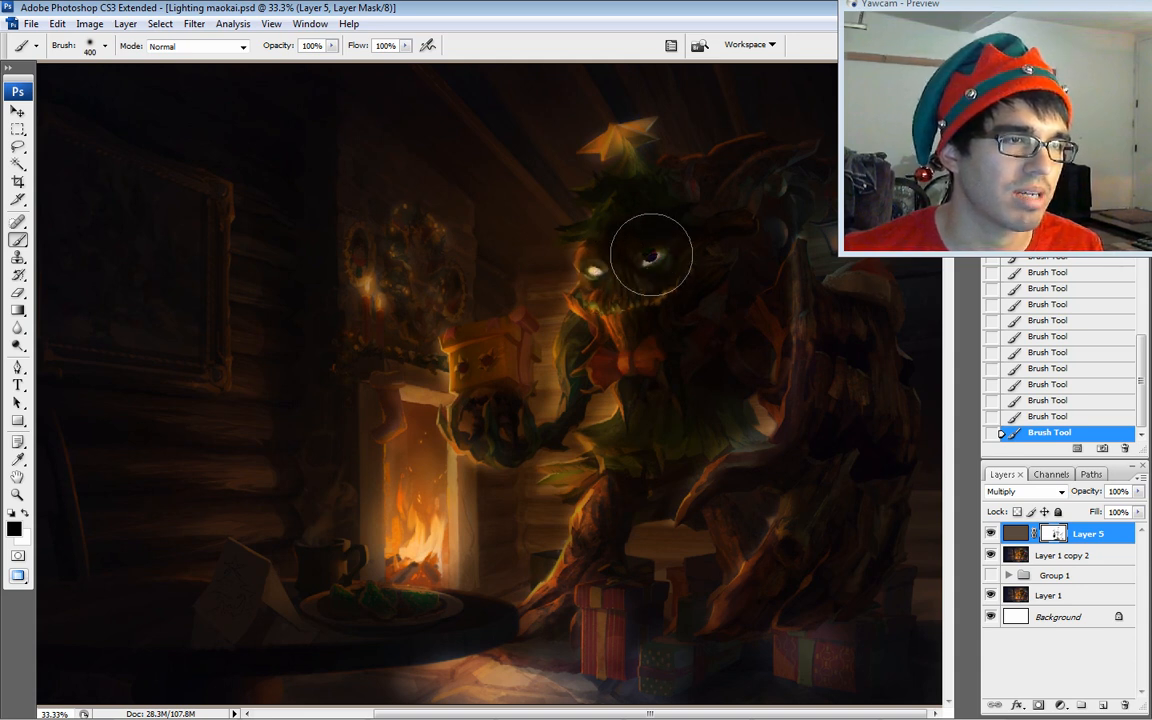
- Mask back light around the creature's glowing eyes on the darkening layer
left_click_drag(650, 256, 664, 360)
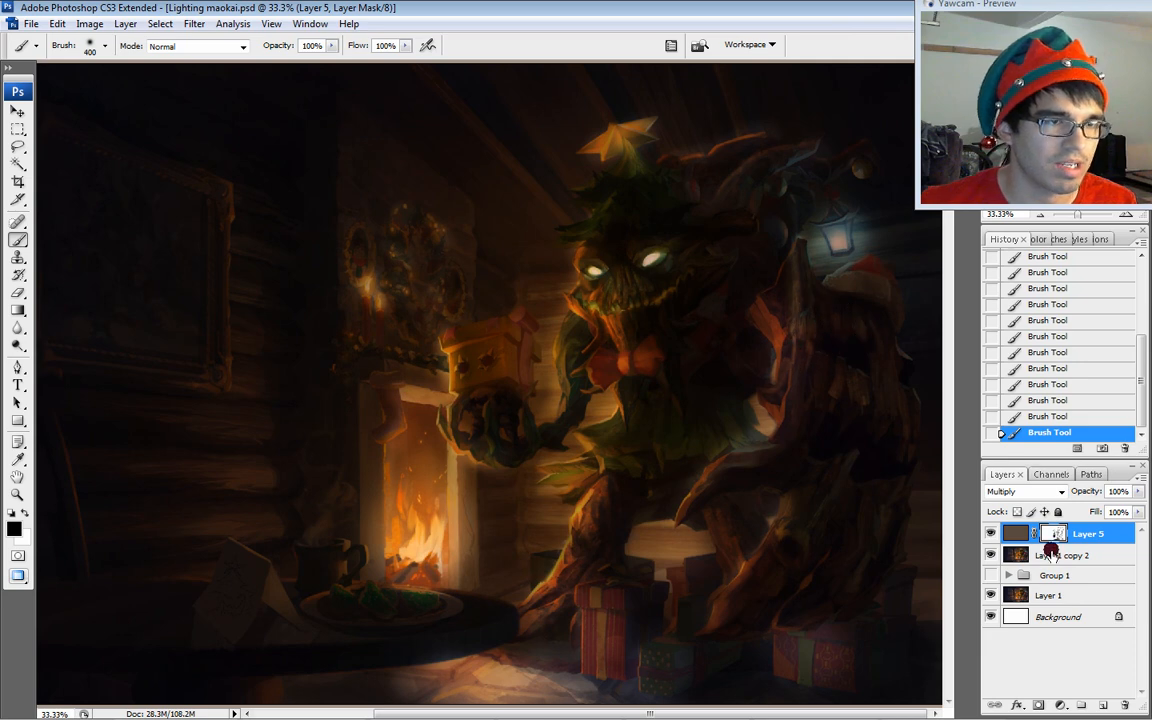
- Brush warm rim light through the mask along the creature's lower right side
left_click(992, 532)
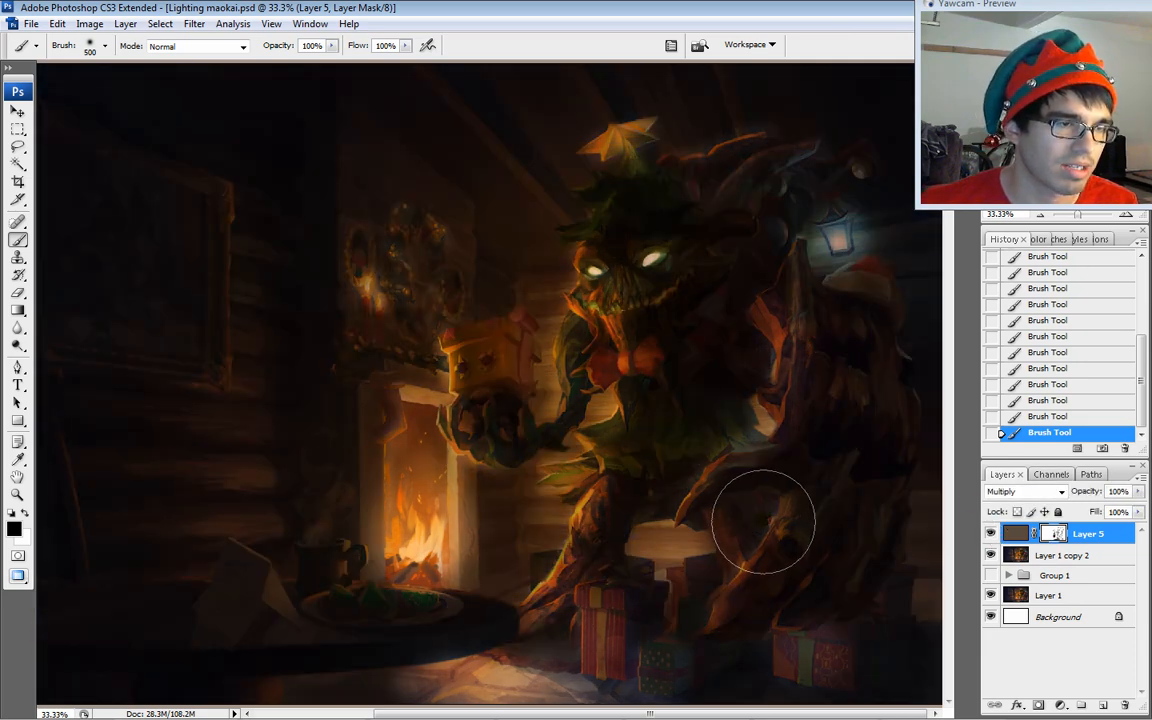
left_click_drag(764, 520, 870, 276)
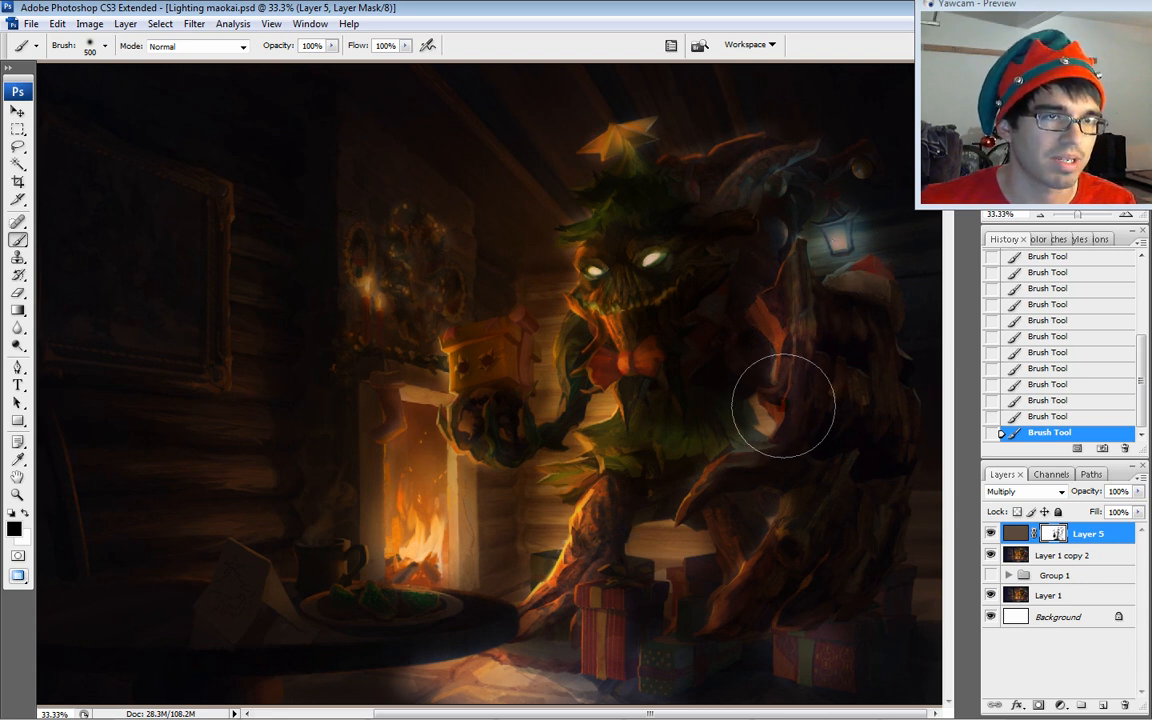
mouse_move(816, 424)
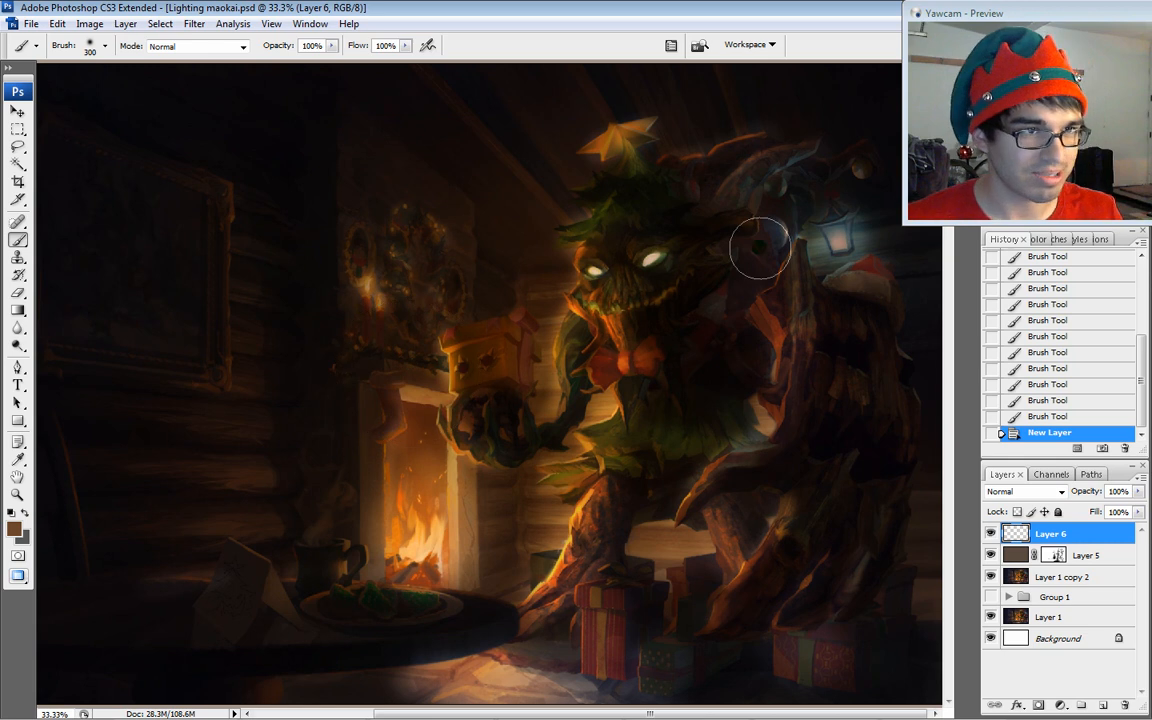
- Choose a near-white foreground colour and reopen the Color Picker above a new empty layer
left_click(12, 542)
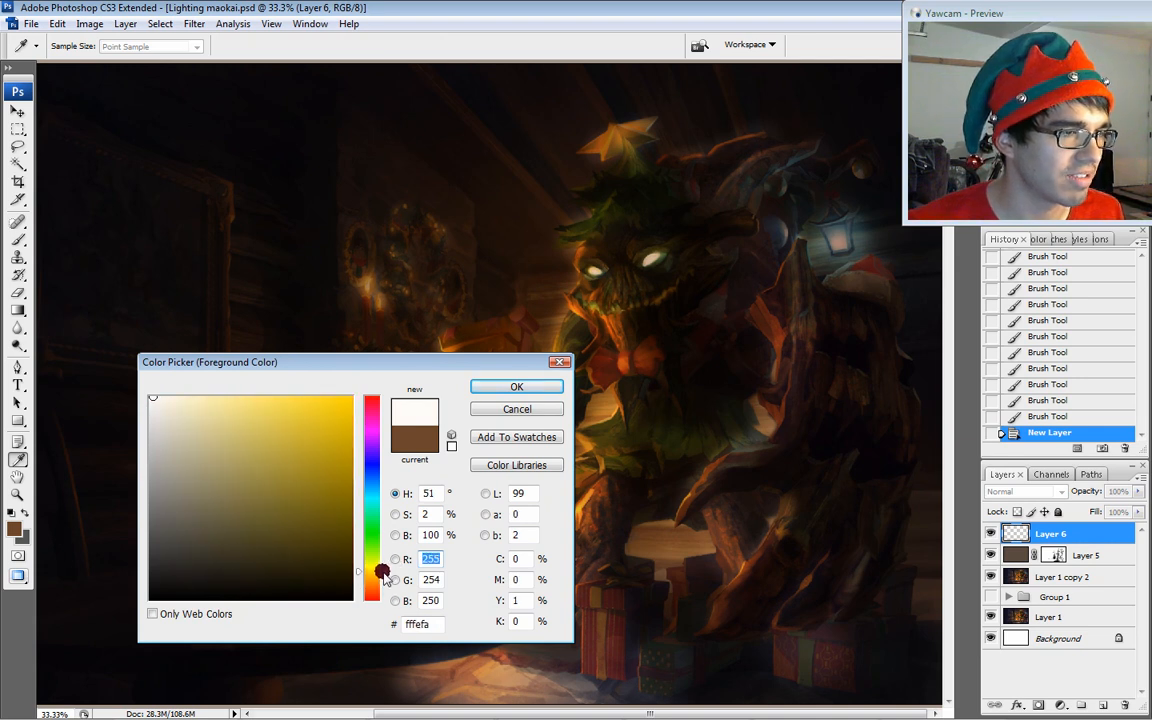
left_click(516, 386)
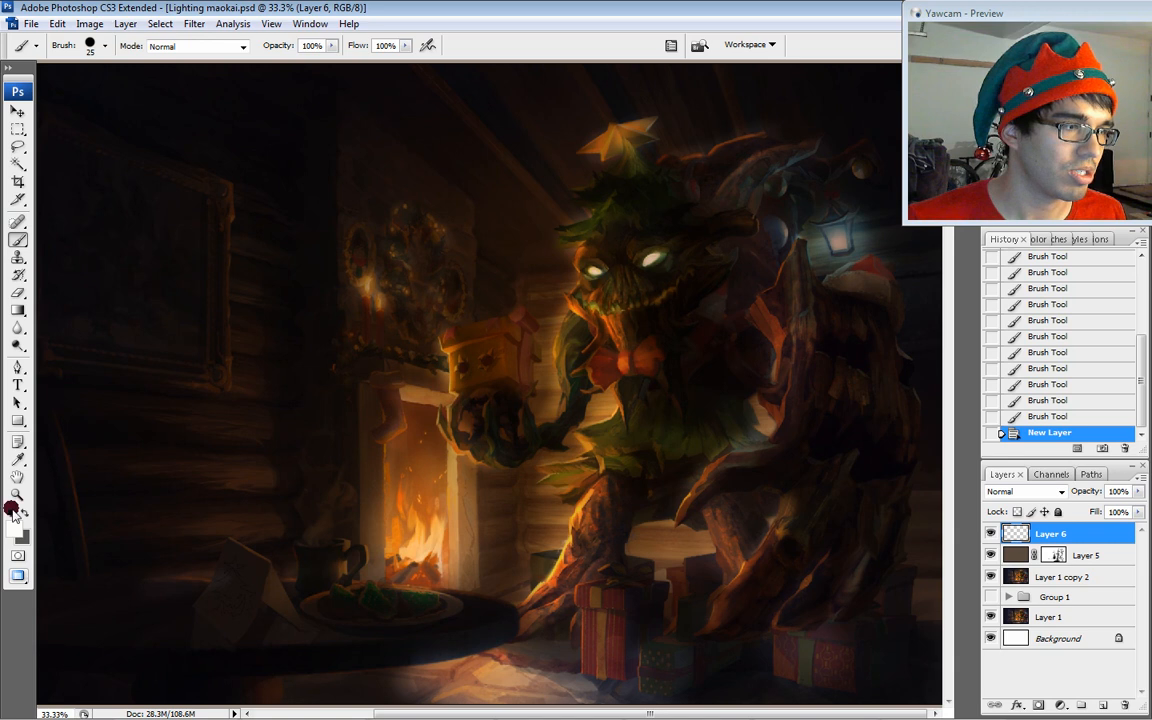
left_click(14, 548)
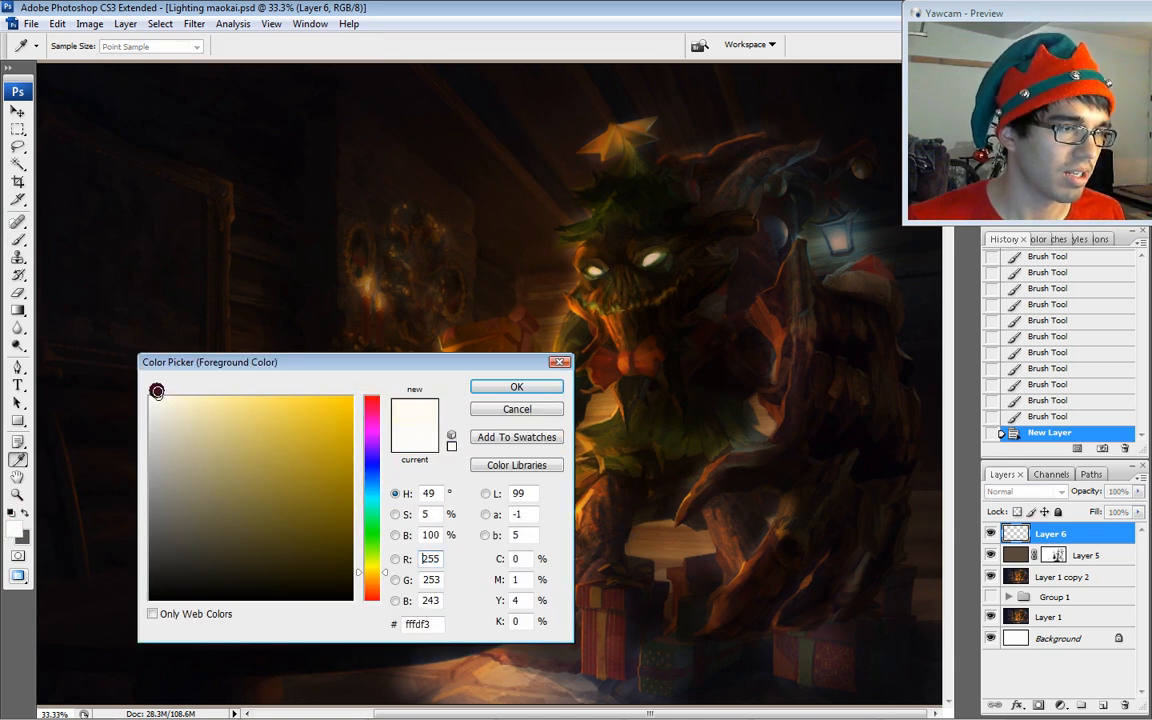
- Confirm the near-white colour and dot white garland lights around Maokai's crown and body
left_click(172, 404)
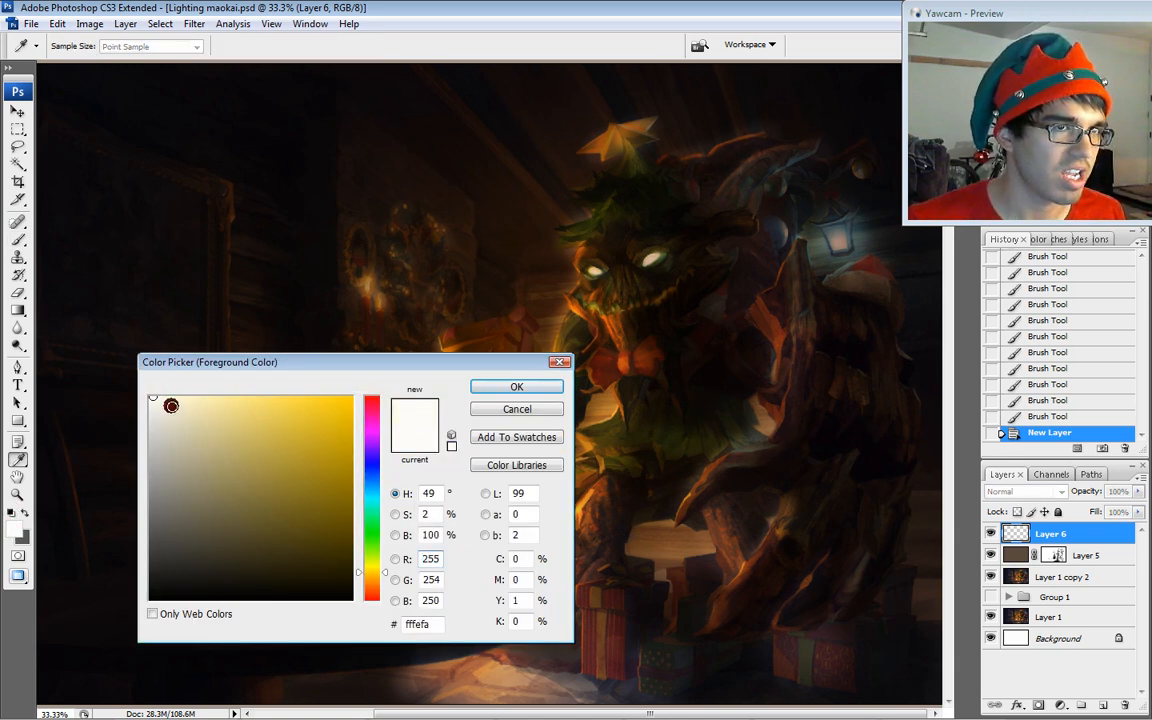
left_click(516, 386)
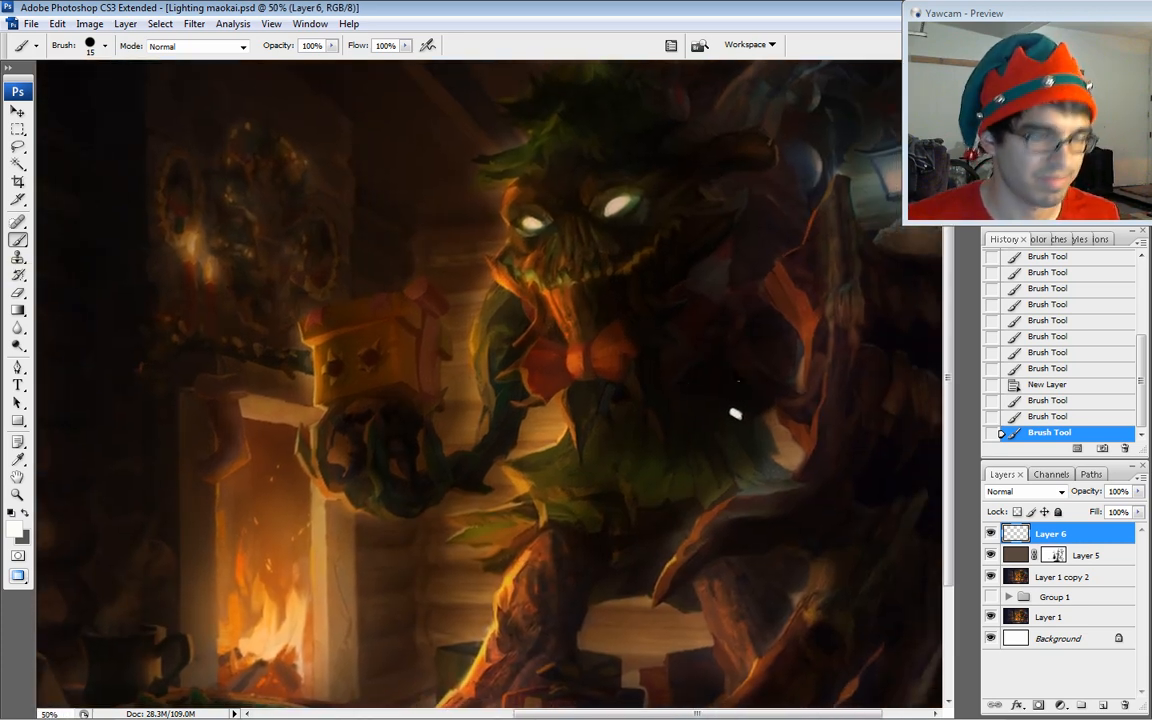
left_click(98, 48)
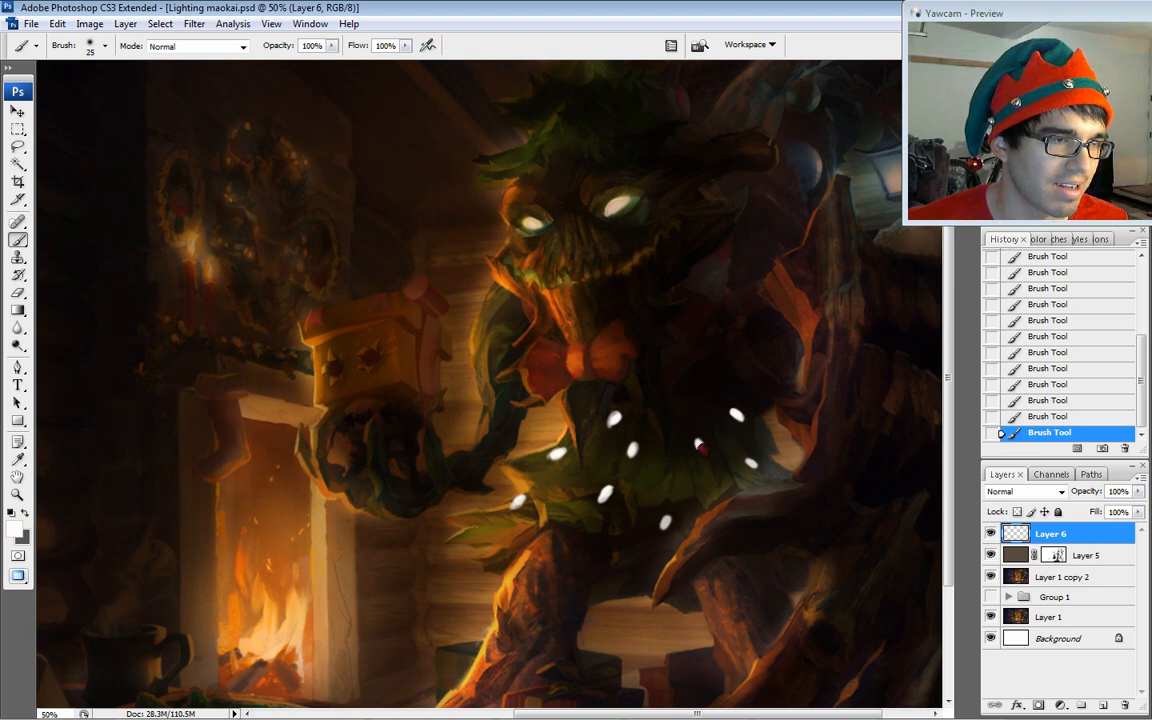
left_click(732, 480)
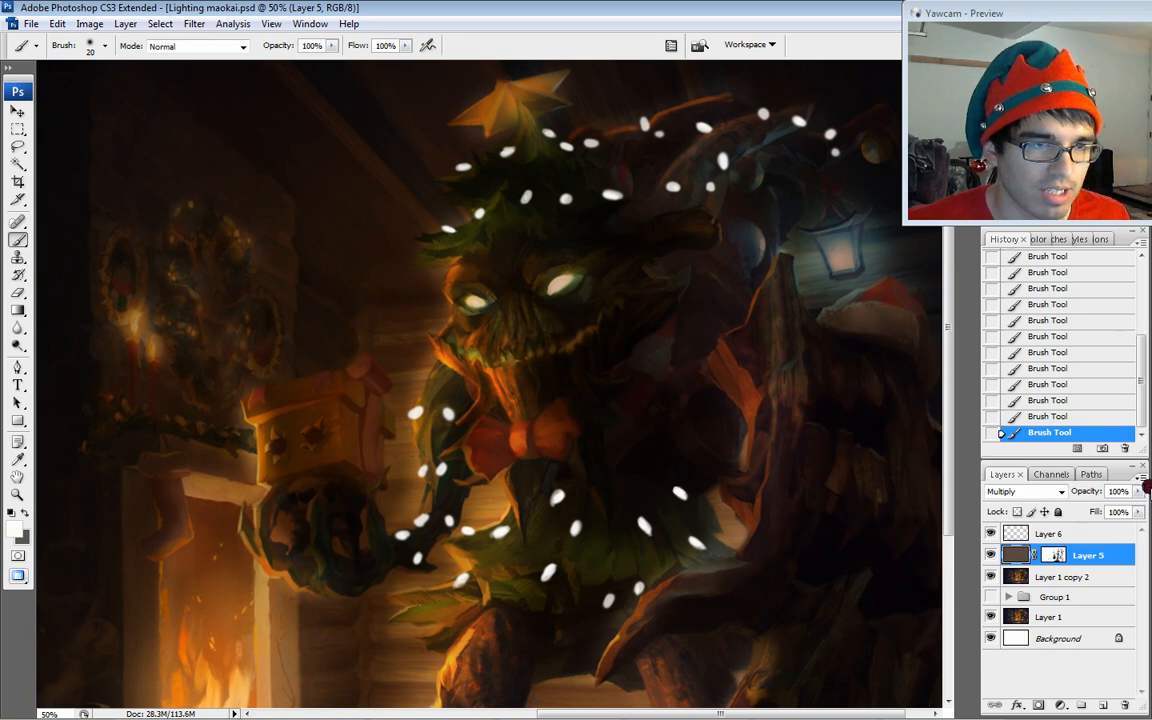
- Tweak the darkening layer's opacity, brush on Layer 7 and fade it, then add empty Layer 8
left_click_drag(1130, 510, 1120, 510)
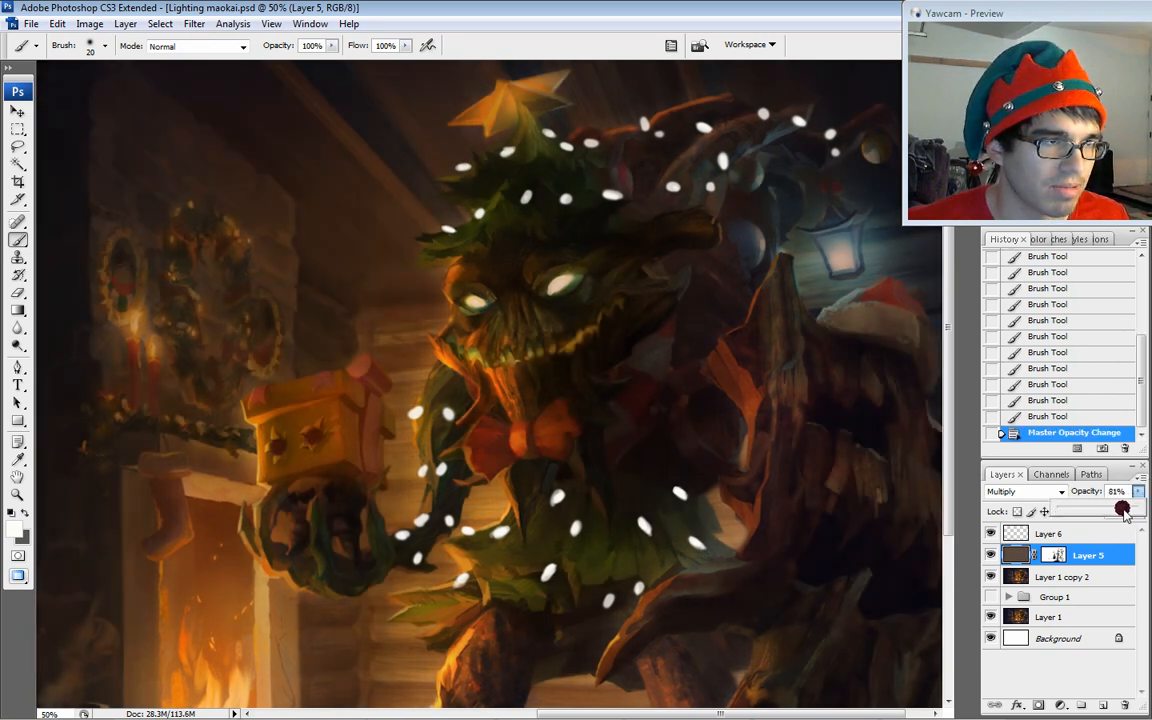
left_click_drag(1120, 510, 1136, 510)
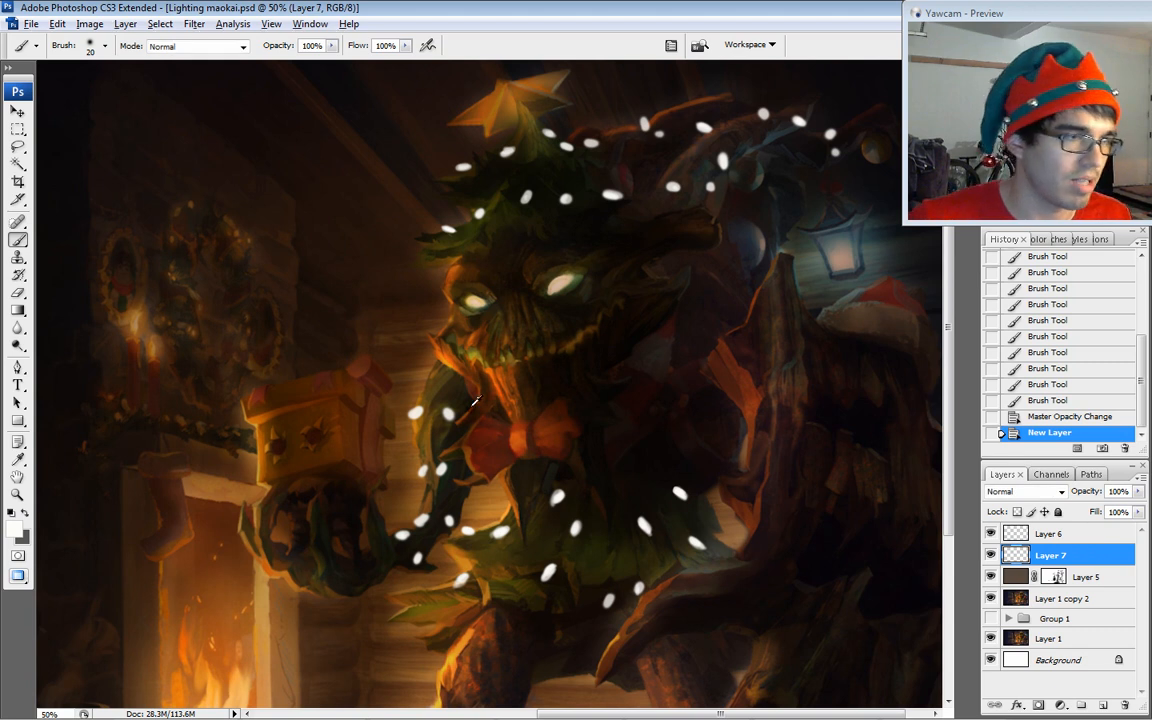
mouse_move(608, 358)
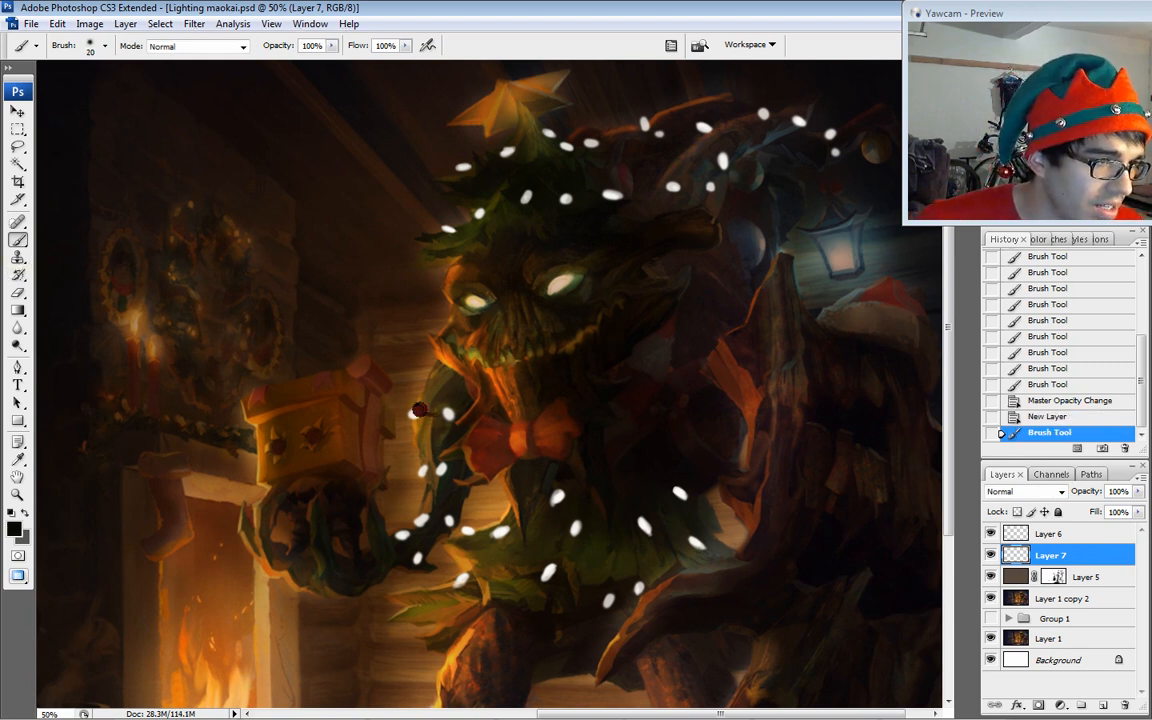
left_click(418, 412)
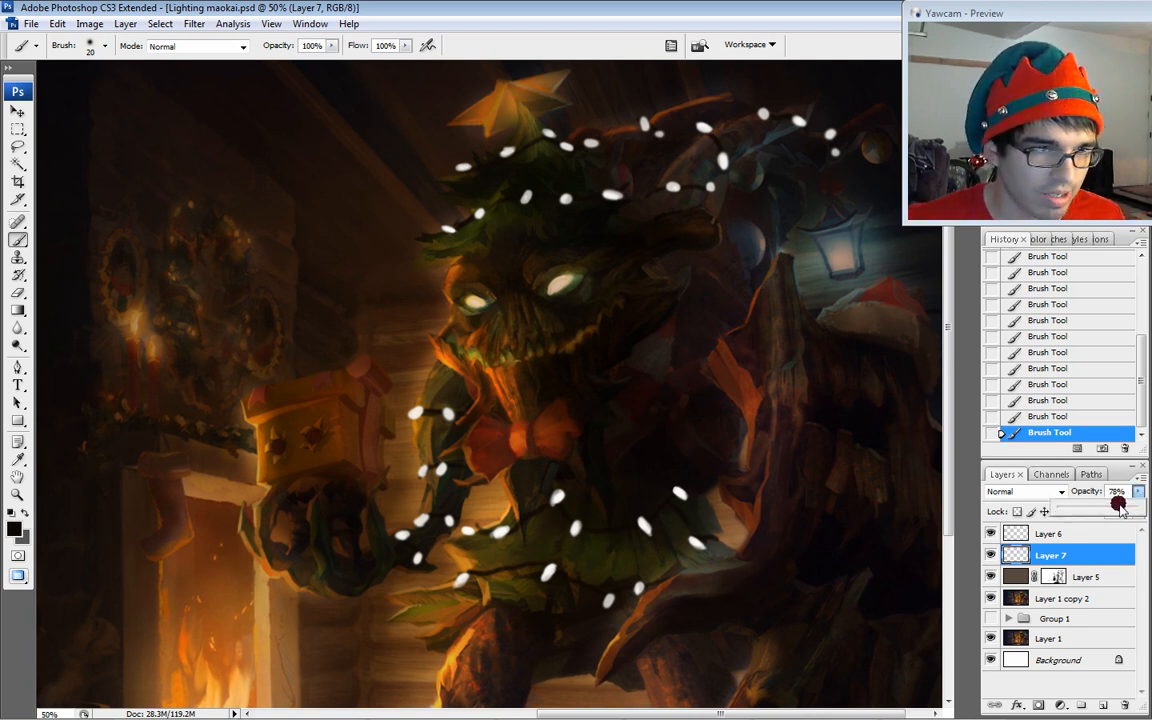
left_click_drag(1120, 502, 1110, 504)
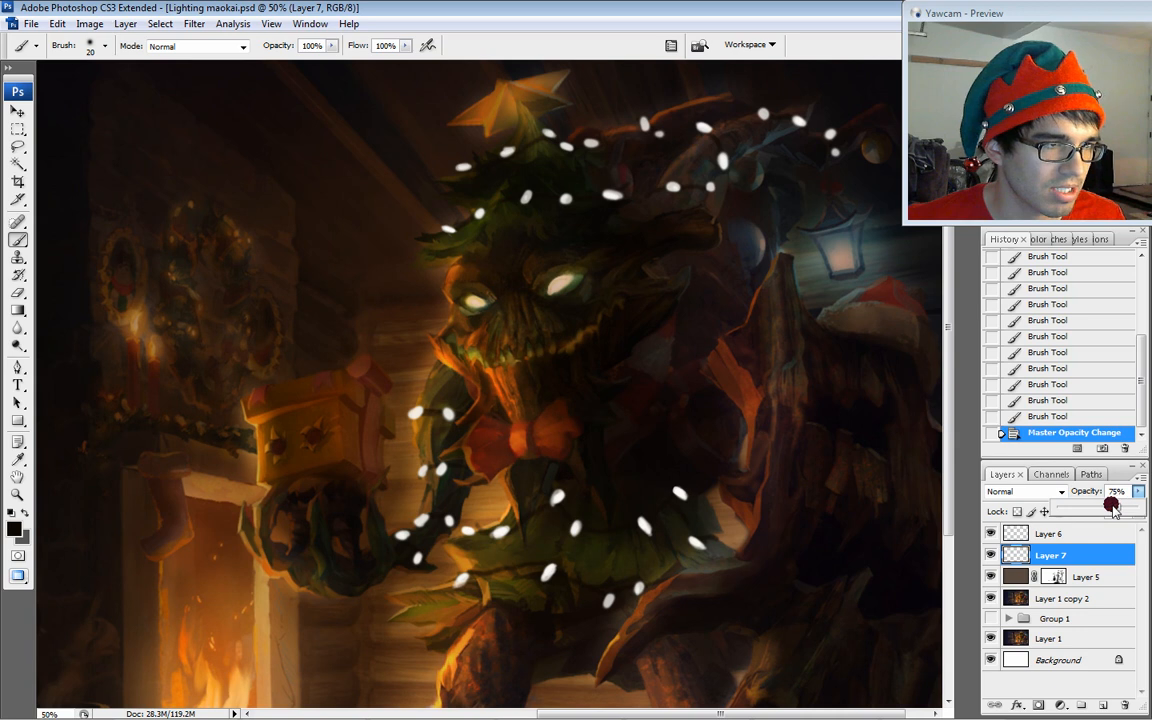
left_click(1044, 532)
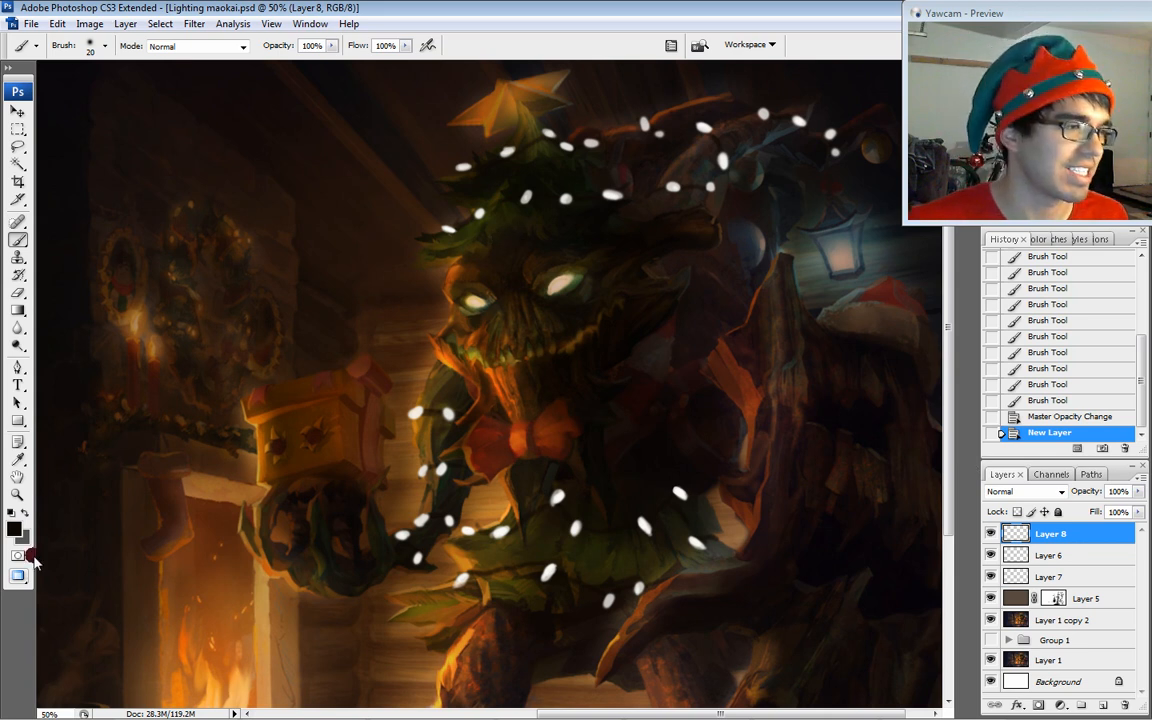
- Pick a soft, muted green as the foreground colour in the Color Picker
left_click(12, 530)
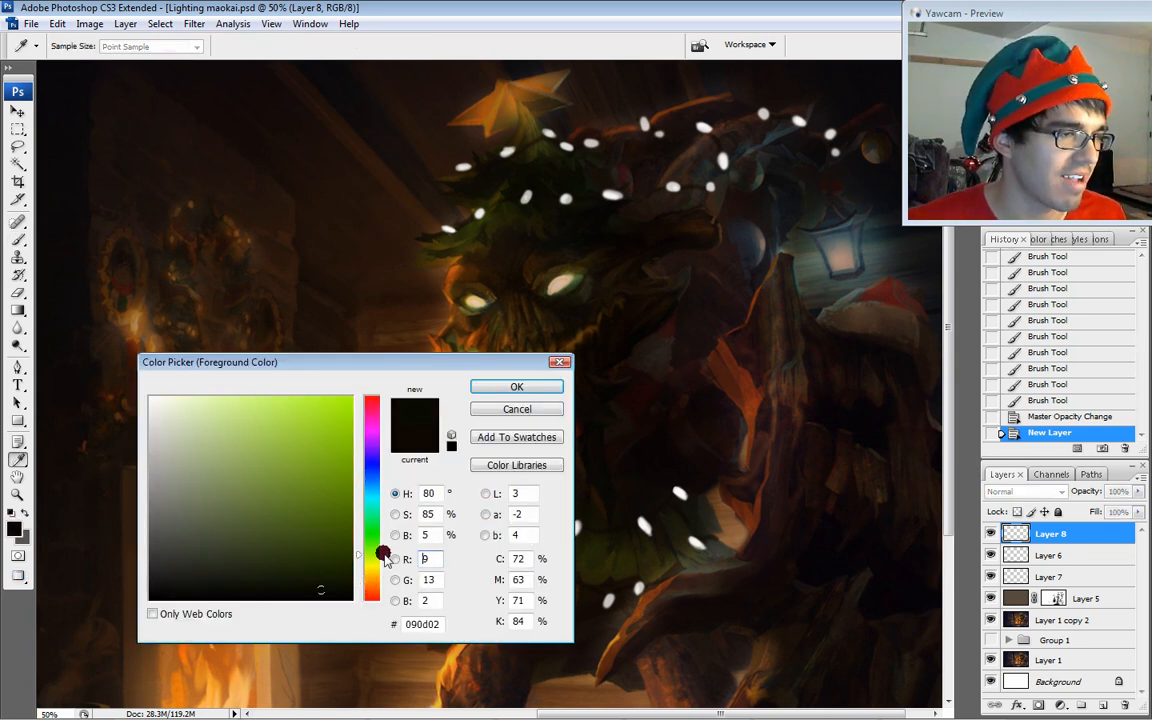
left_click_drag(384, 556, 384, 540)
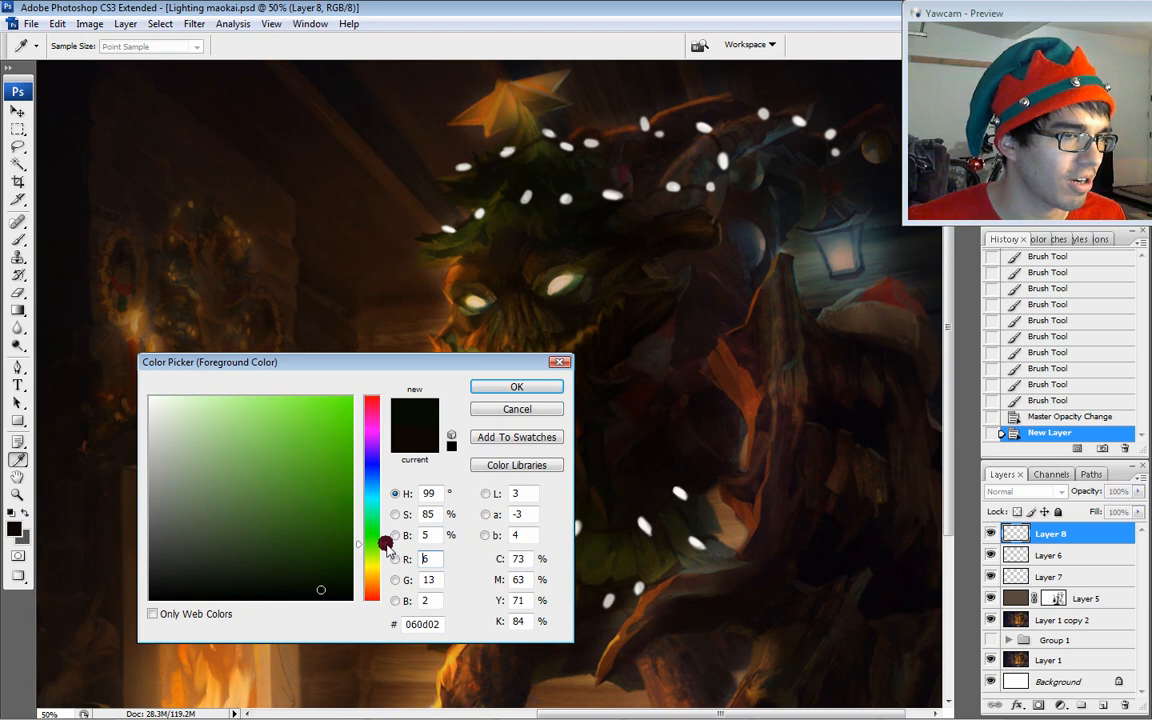
left_click(244, 432)
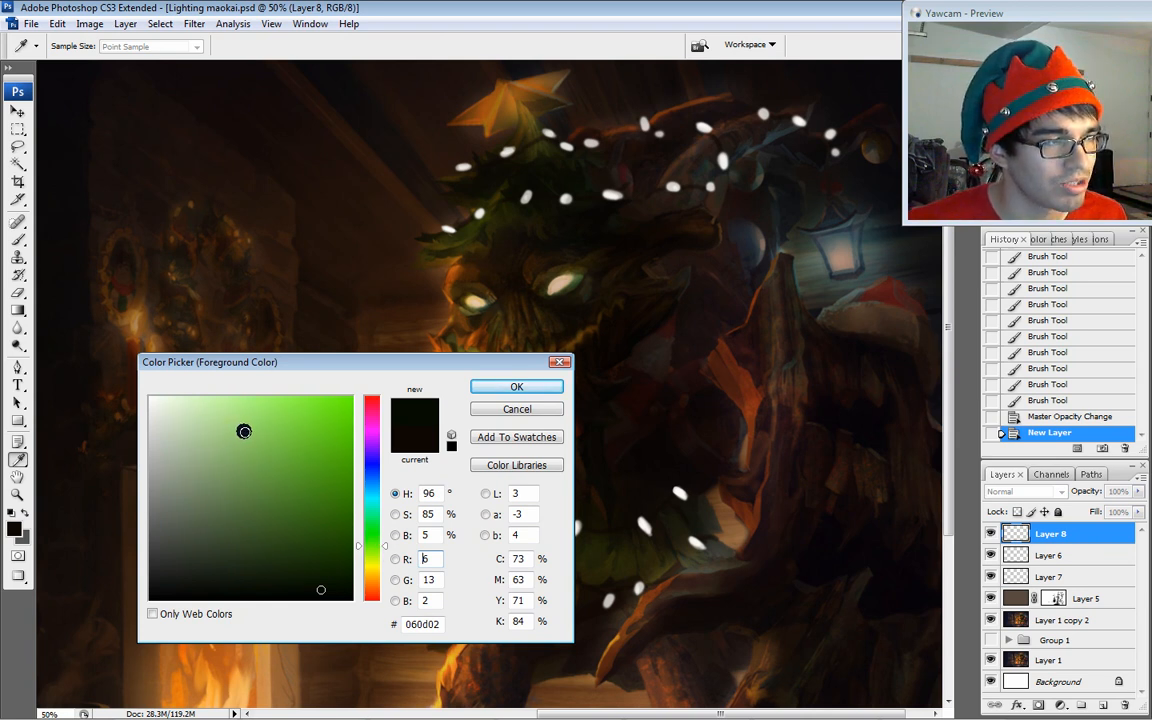
left_click(220, 454)
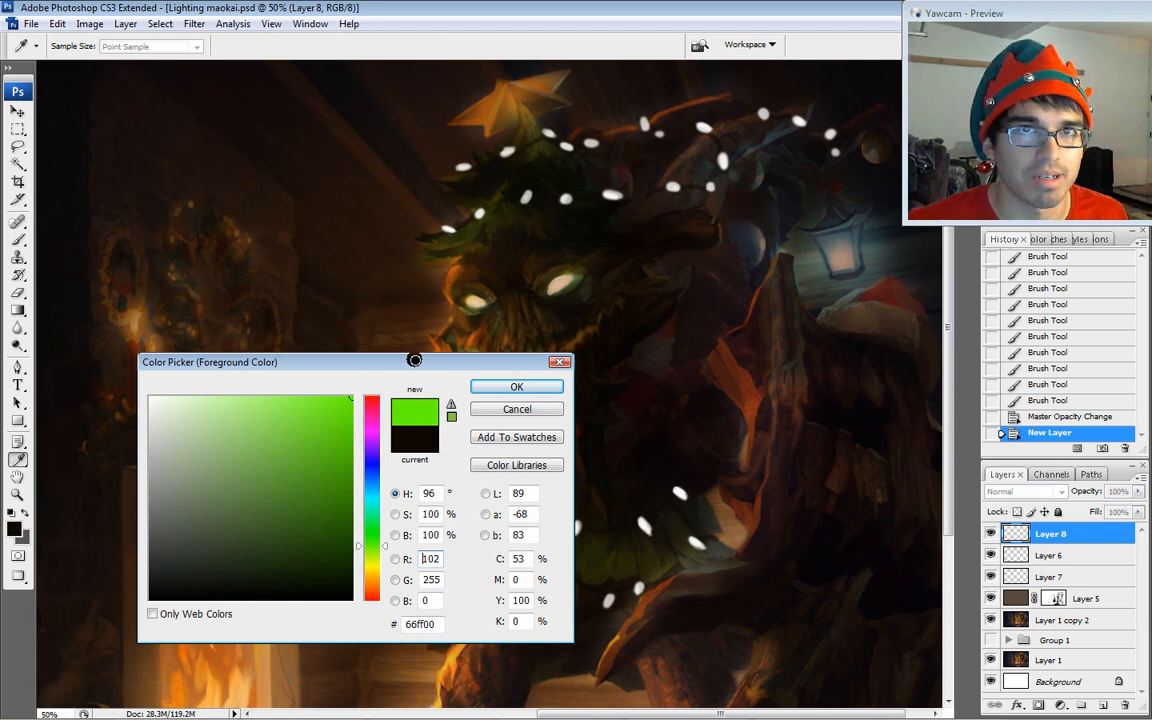
left_click(216, 448)
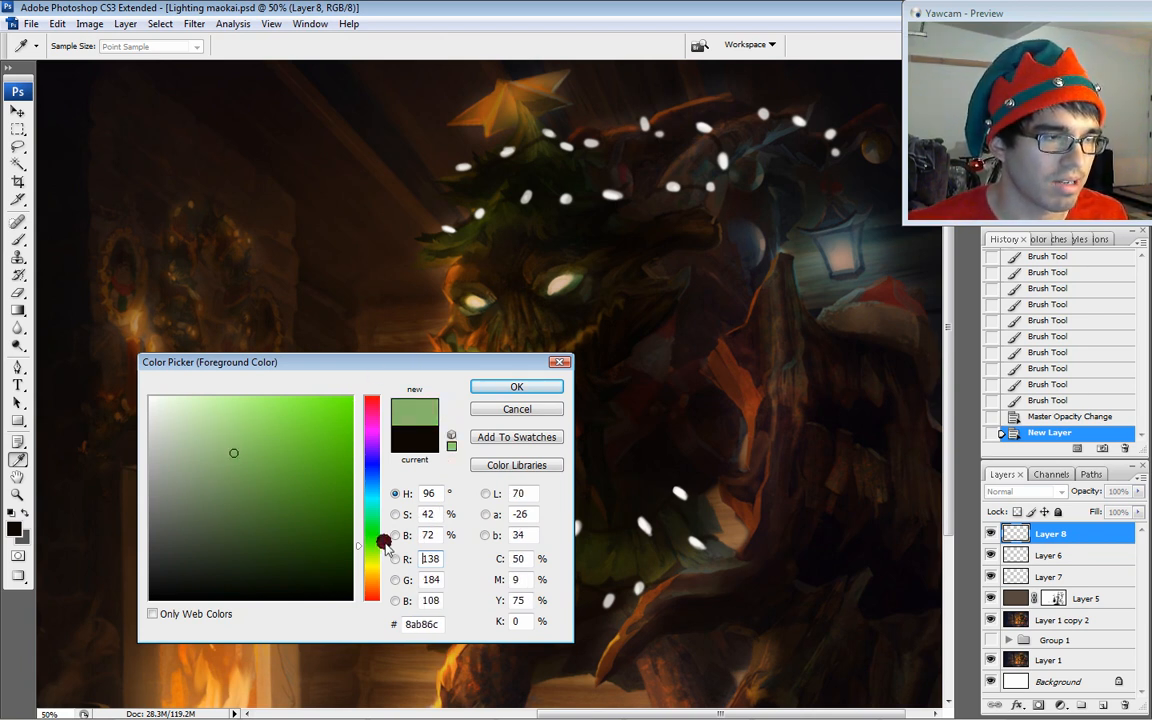
left_click(224, 472)
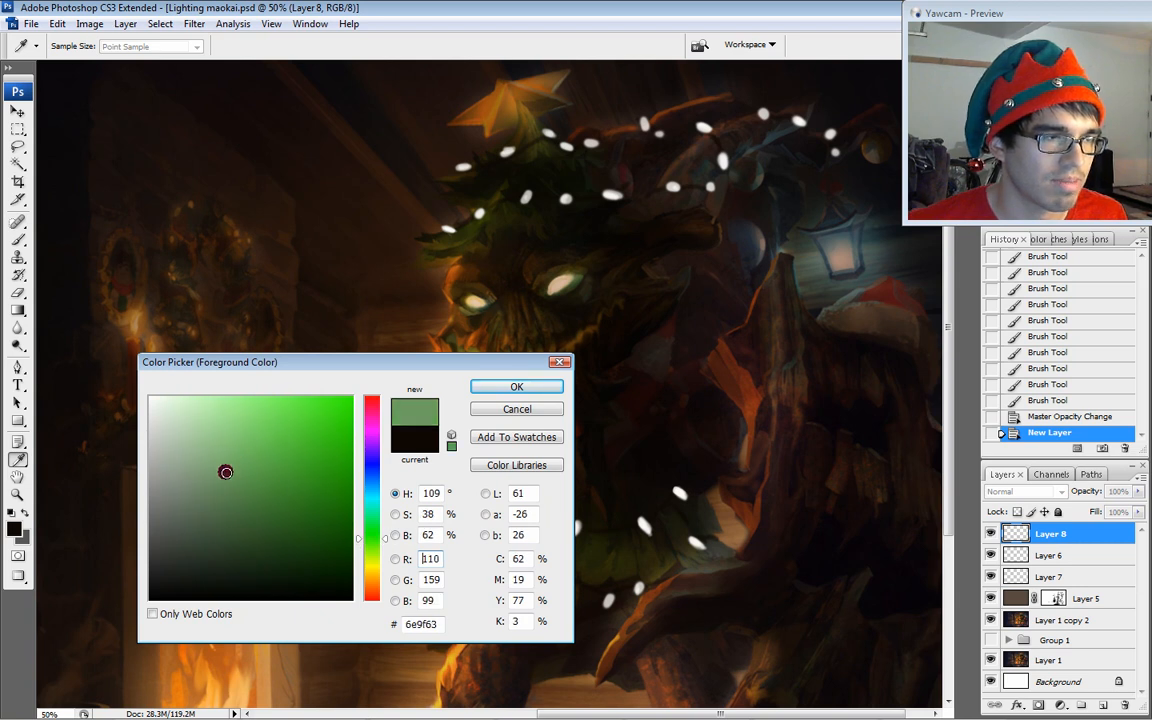
left_click(236, 472)
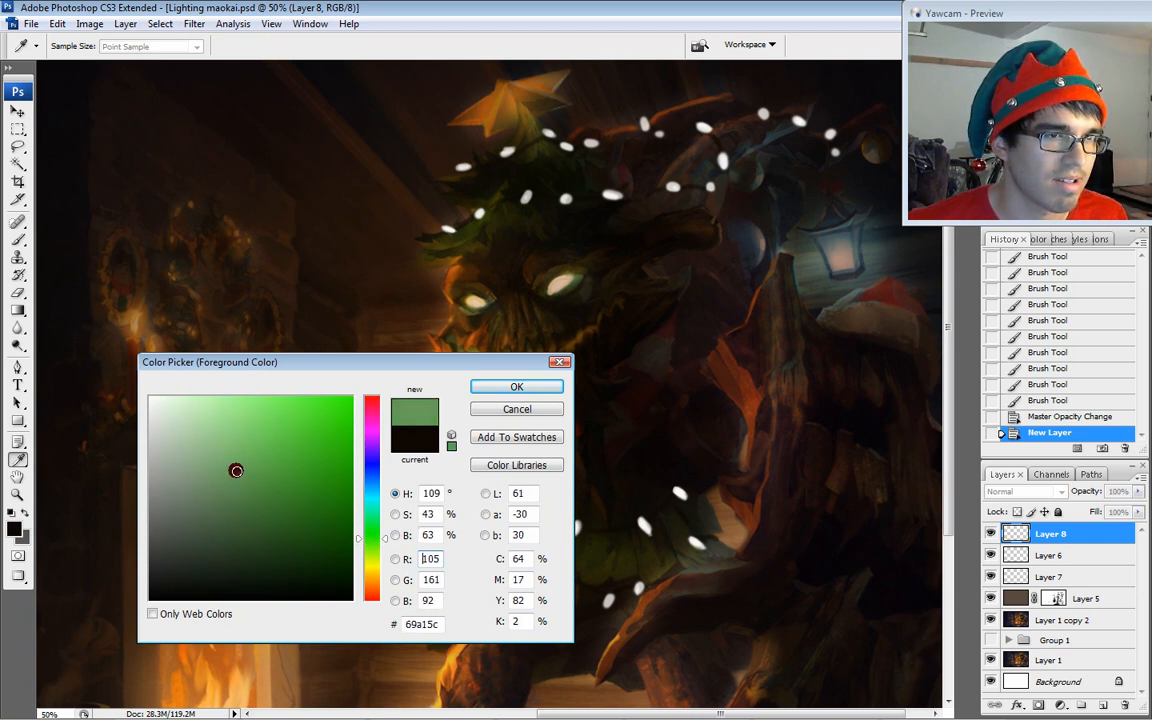
left_click(516, 386)
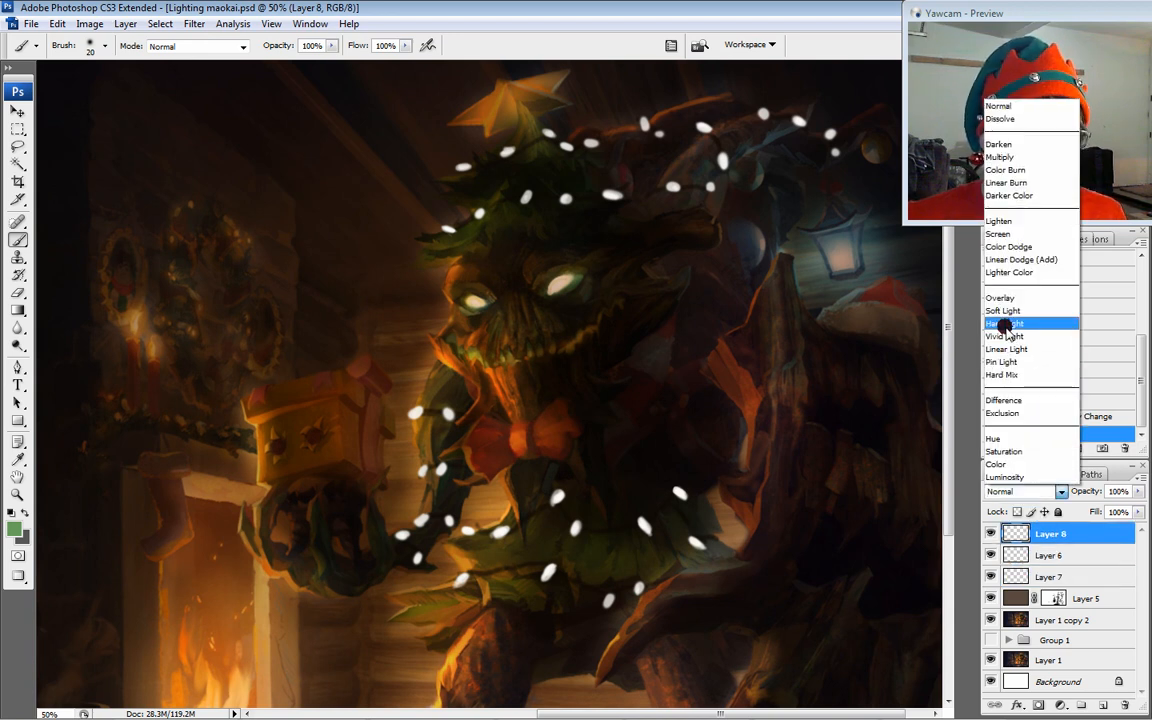
- Set Layer 8 to Hard Light and paint green glows on the garland bulbs
left_click(996, 324)
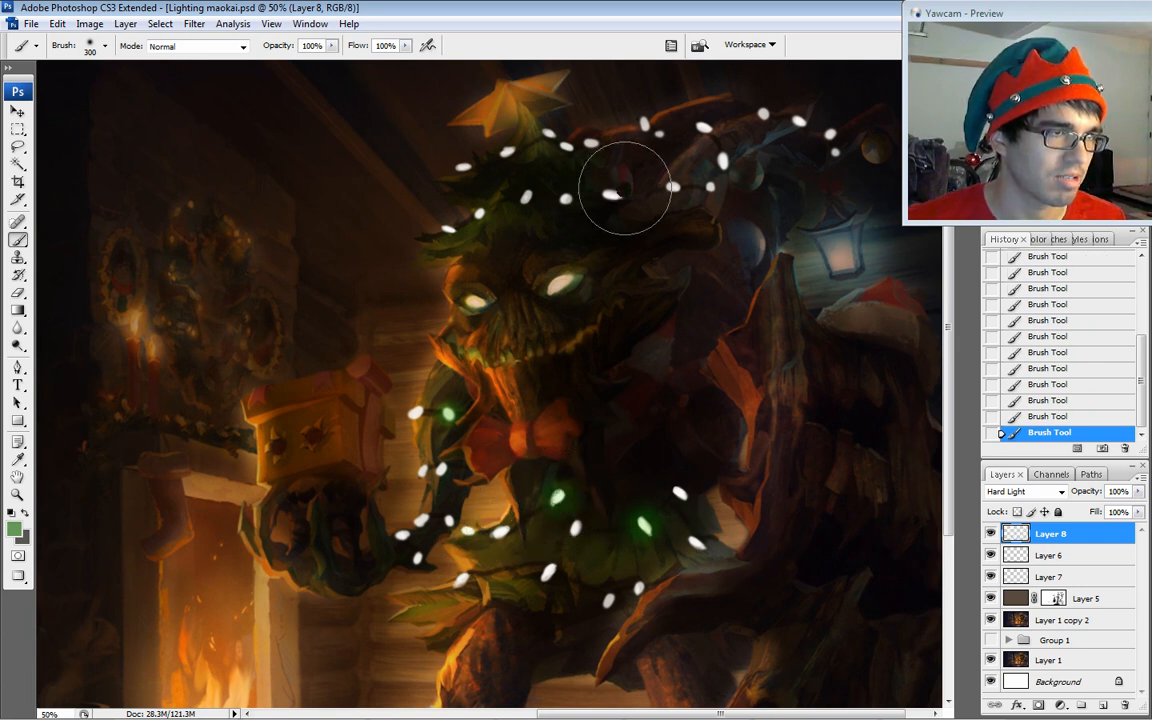
left_click(618, 192)
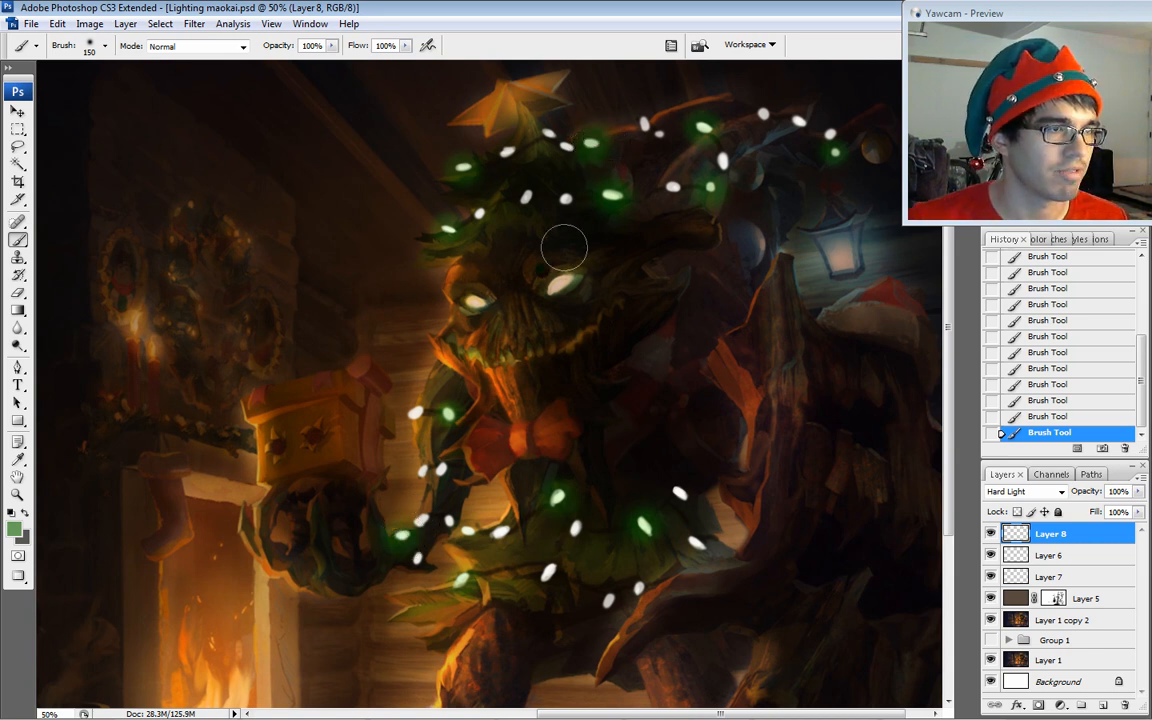
- Paint muted red glows on several garland lights on the Hard Light layer
left_click(12, 532)
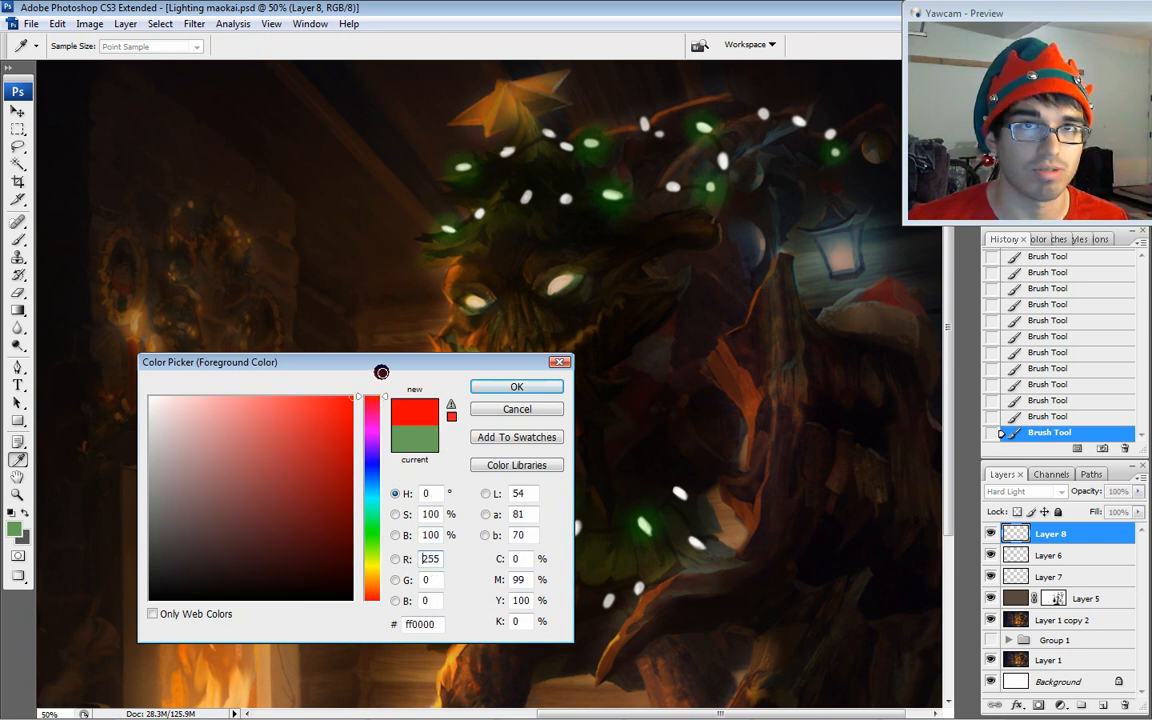
left_click(262, 452)
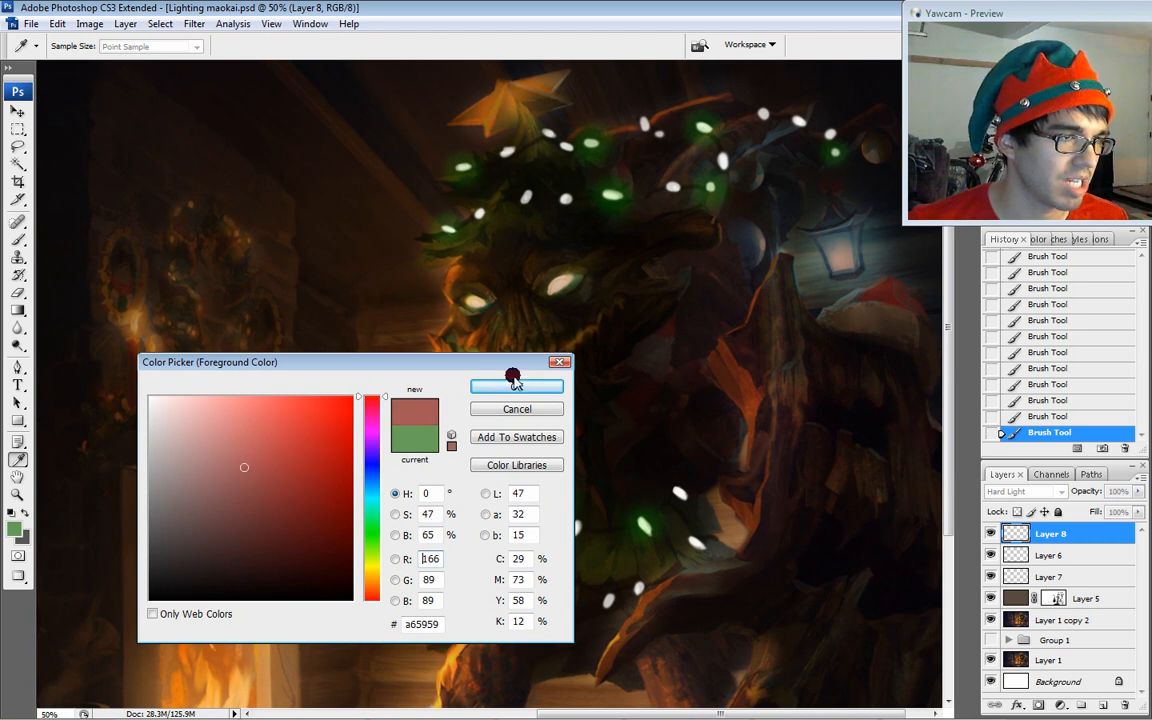
left_click(516, 386)
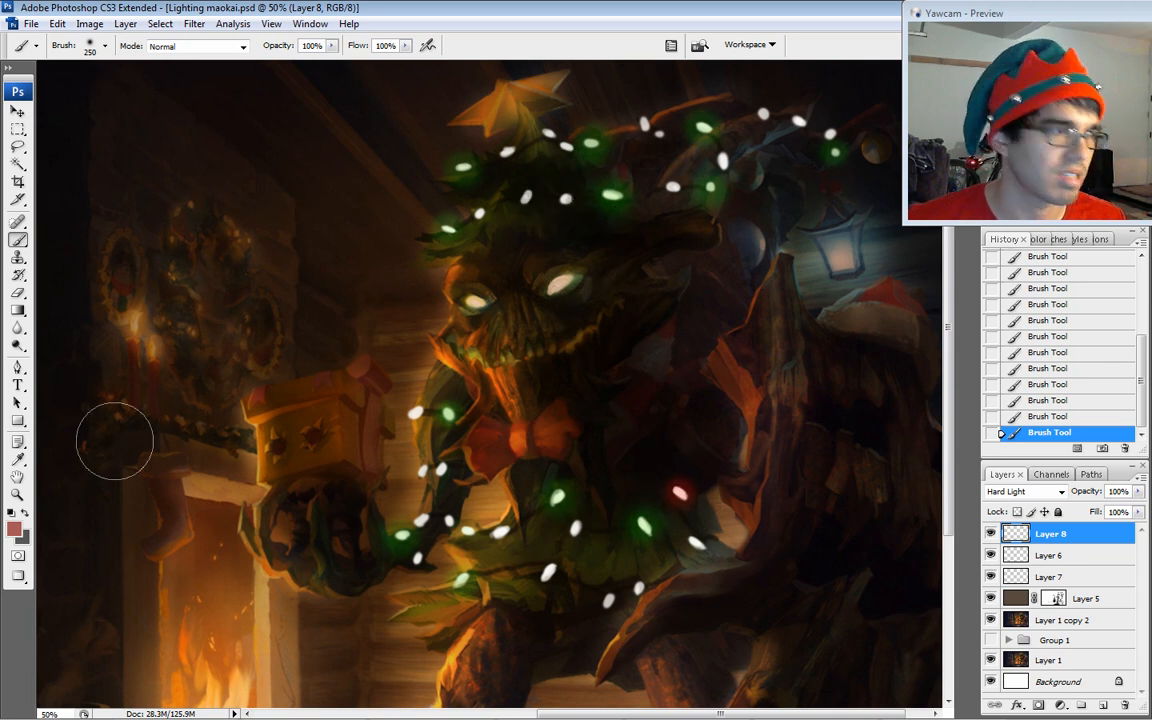
left_click(12, 528)
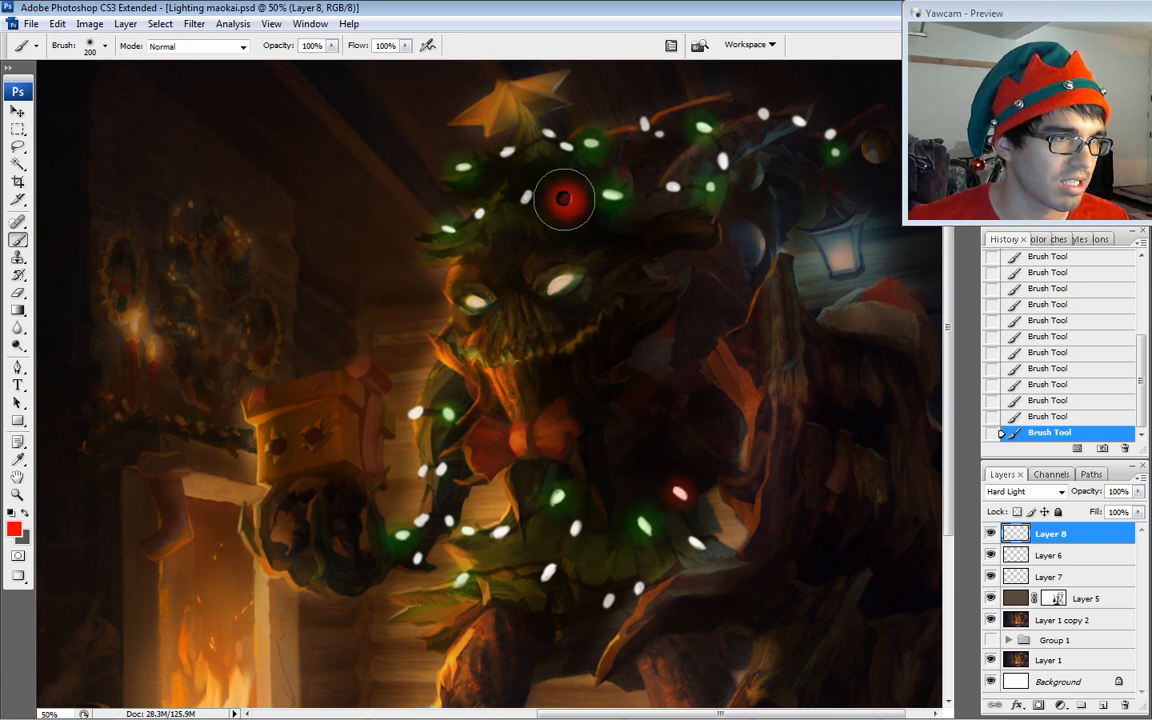
mouse_move(592, 180)
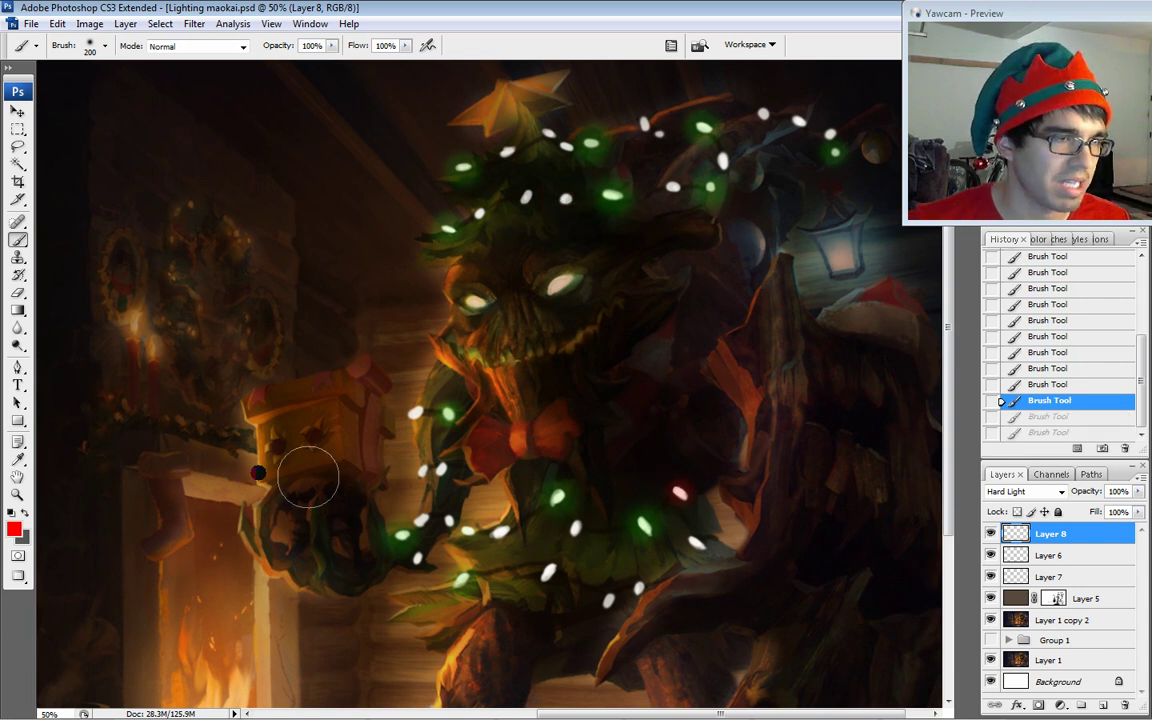
left_click(14, 532)
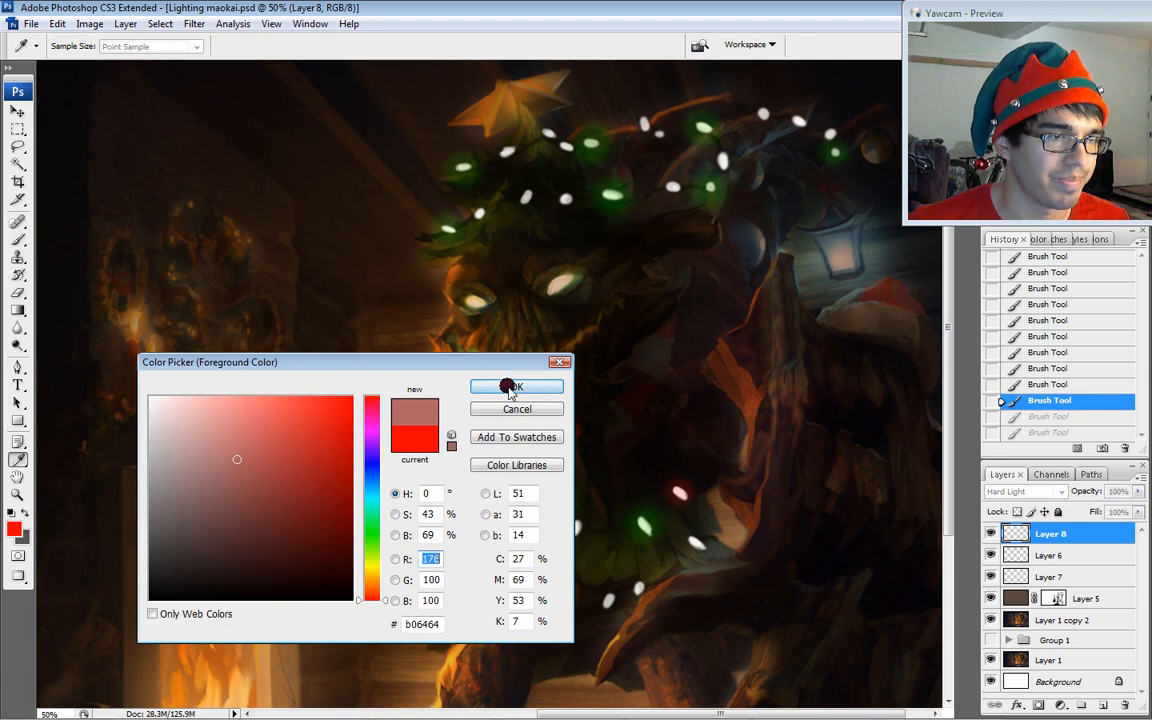
left_click(516, 386)
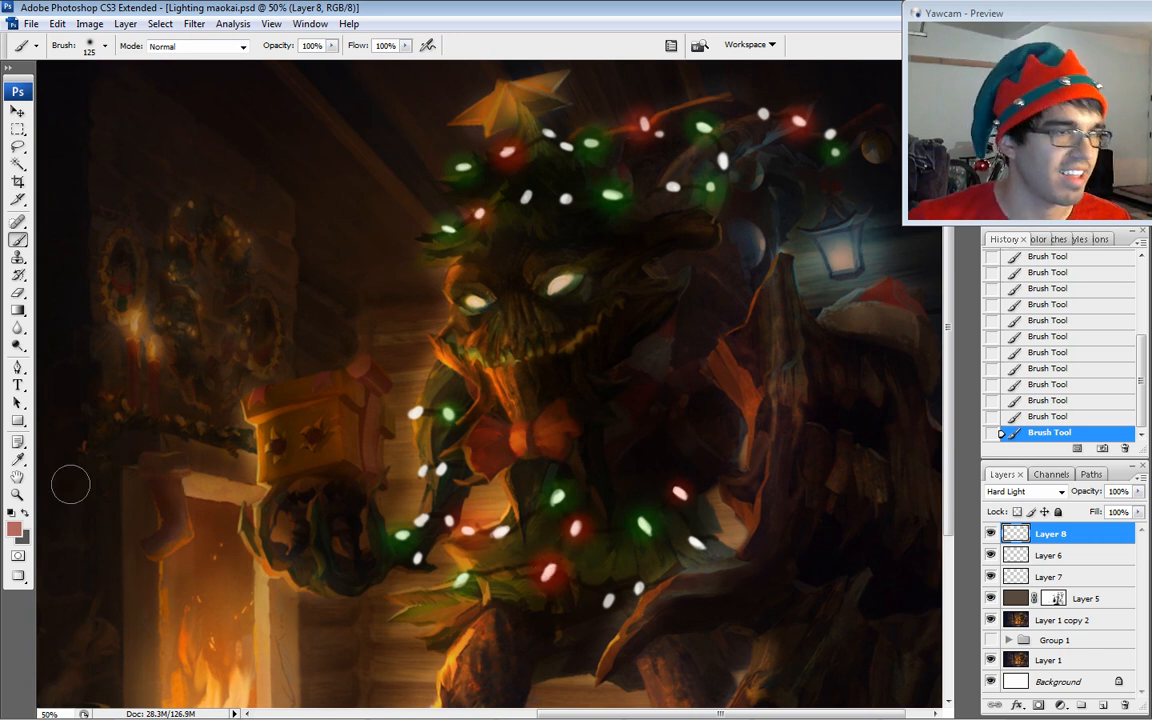
left_click(14, 536)
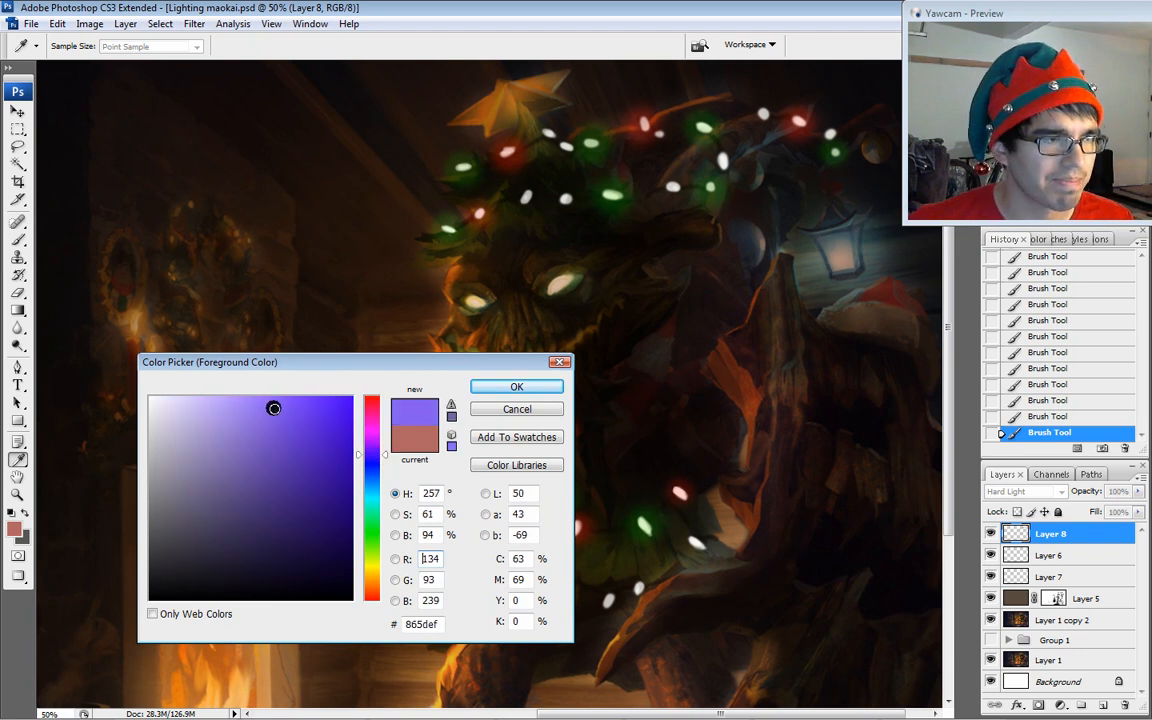
- Add a dull blue-purple glow on a light and switch to a warm orange shade
left_click(232, 444)
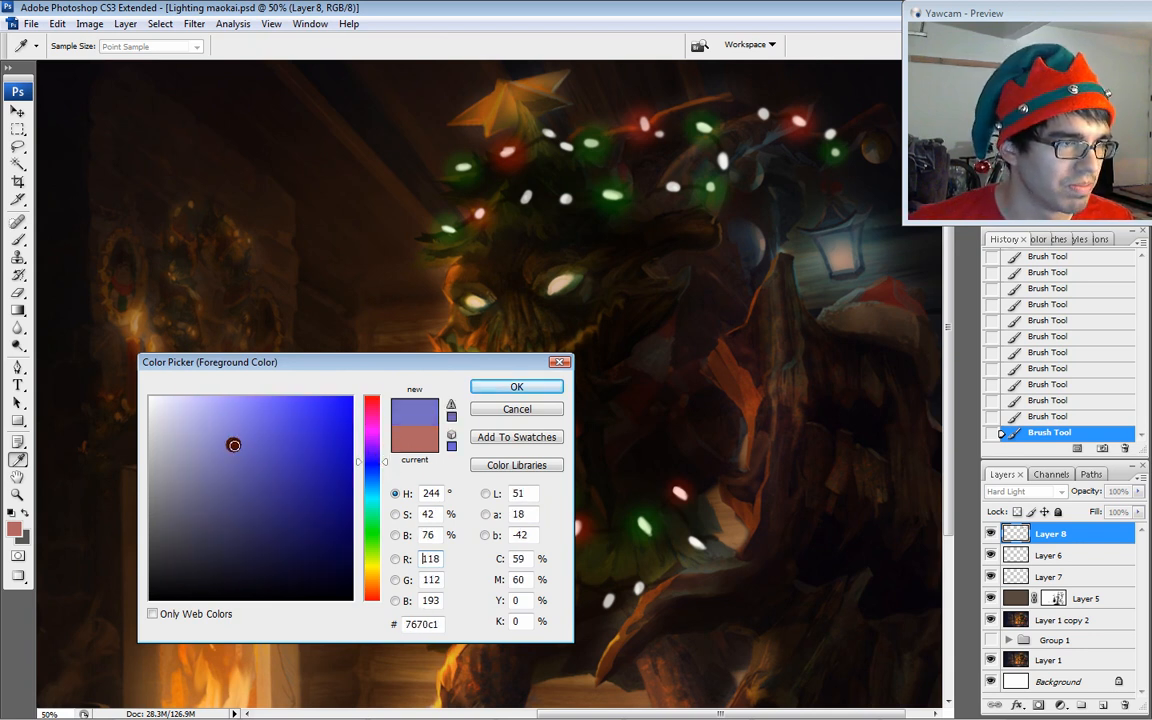
left_click(516, 386)
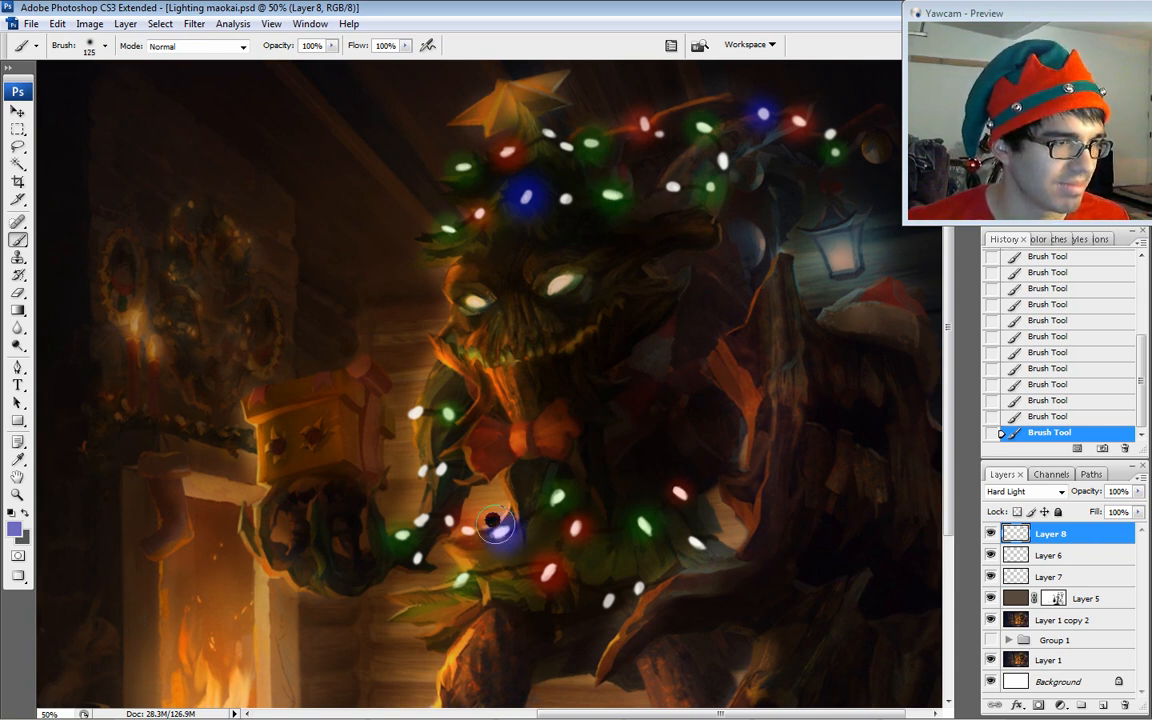
left_click_drag(490, 524, 430, 464)
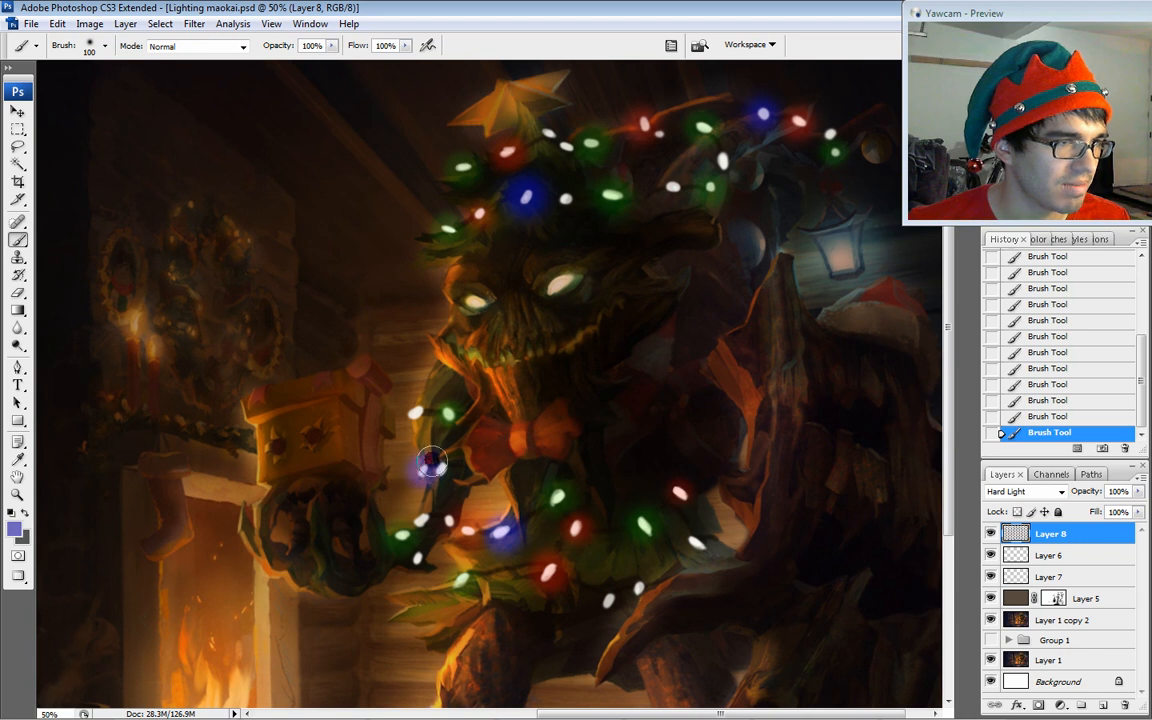
left_click(16, 532)
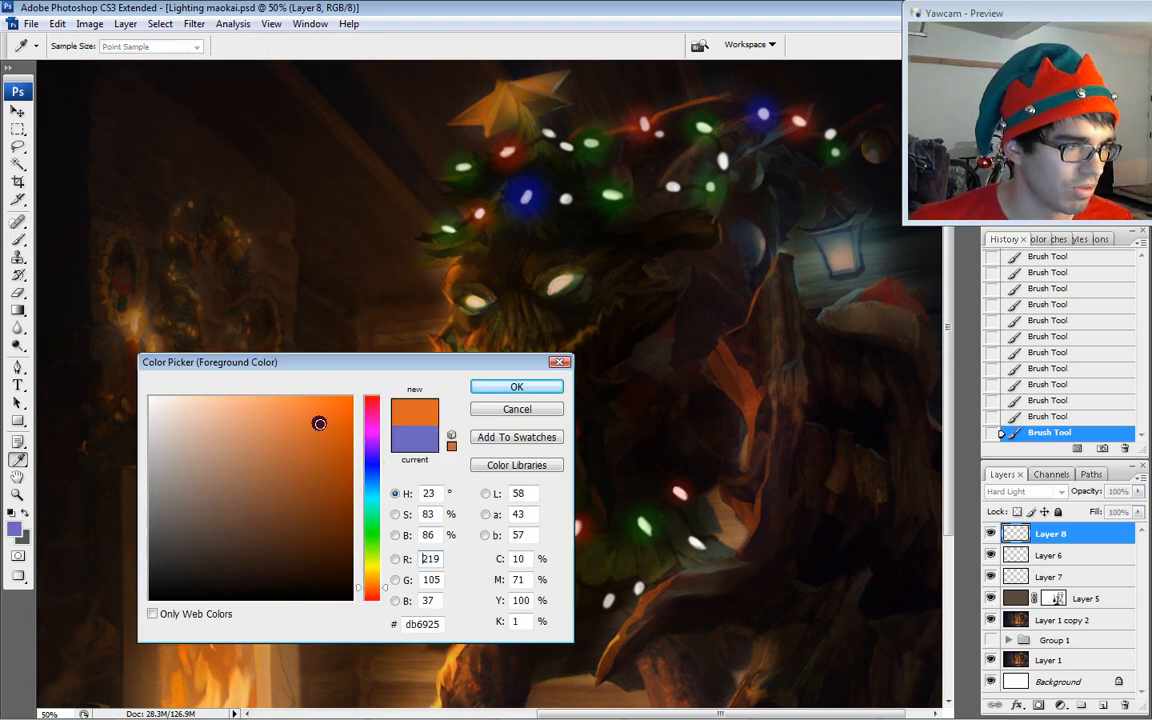
left_click(516, 386)
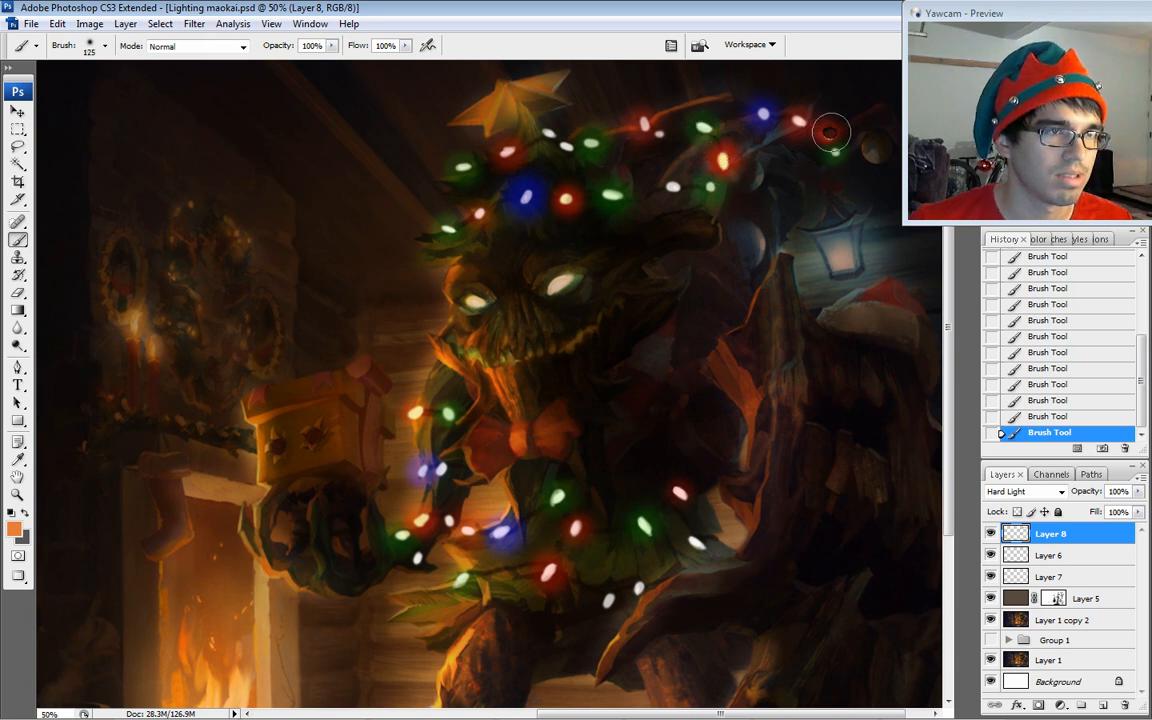
- Paint glows in lighter orange, yellow and pink on the remaining bulbs
left_click(16, 536)
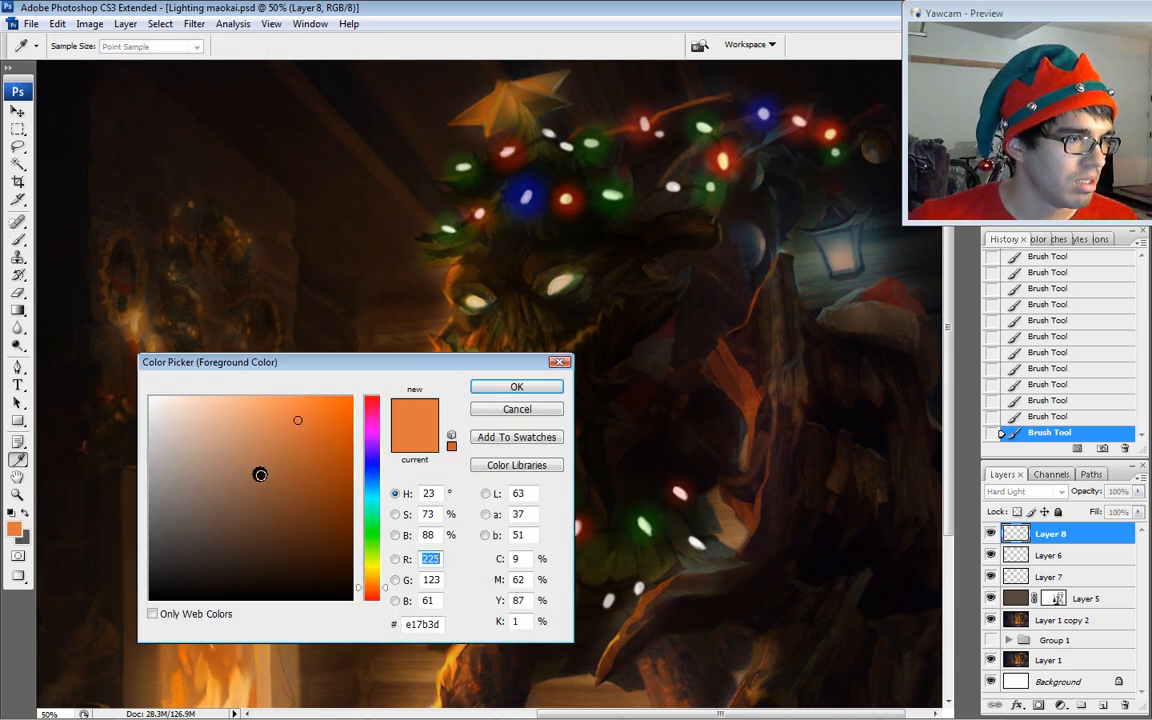
left_click(268, 424)
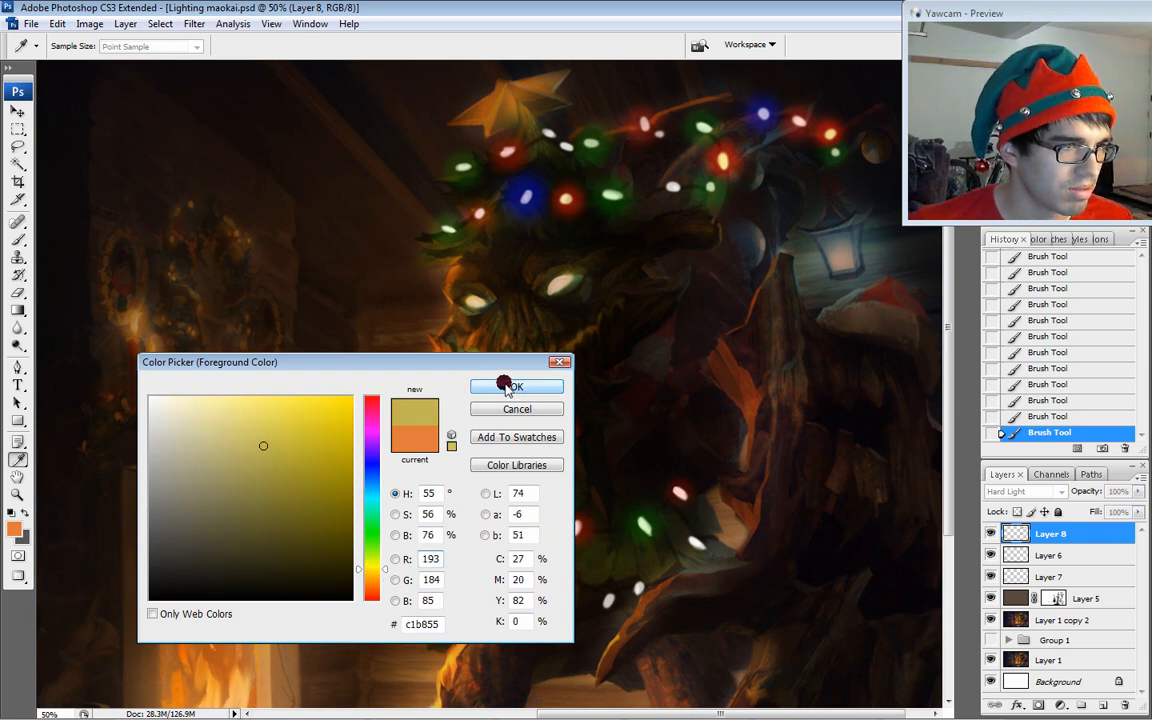
left_click(516, 386)
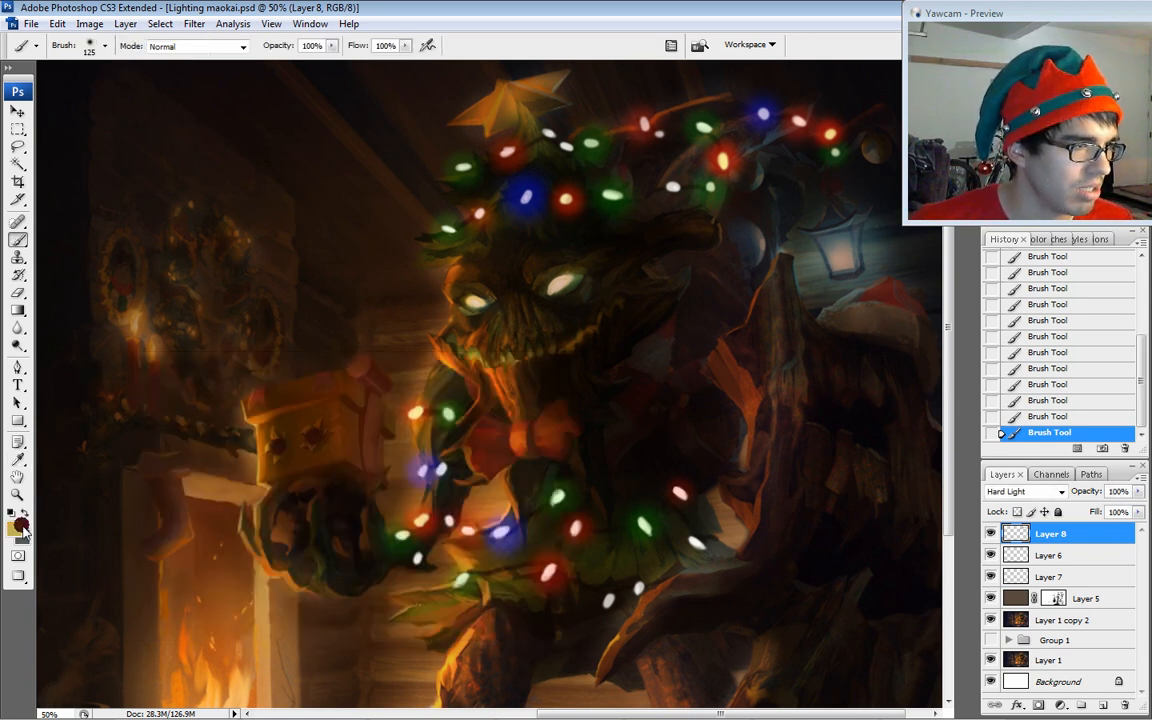
left_click(16, 520)
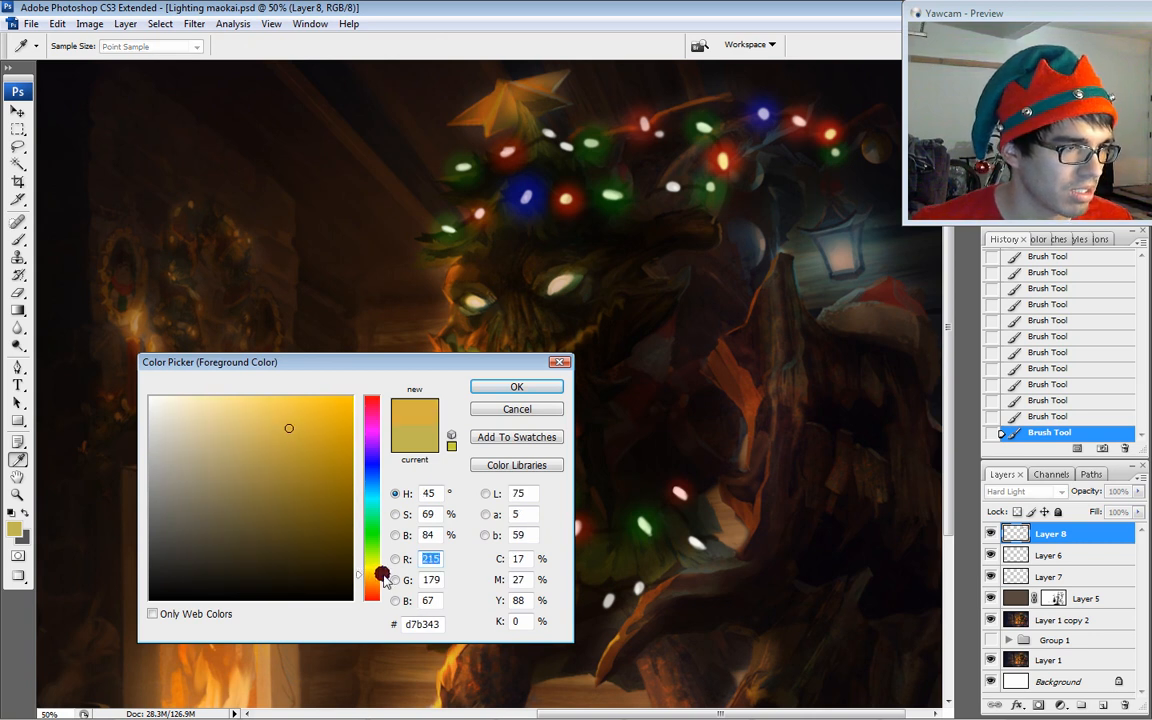
left_click(516, 386)
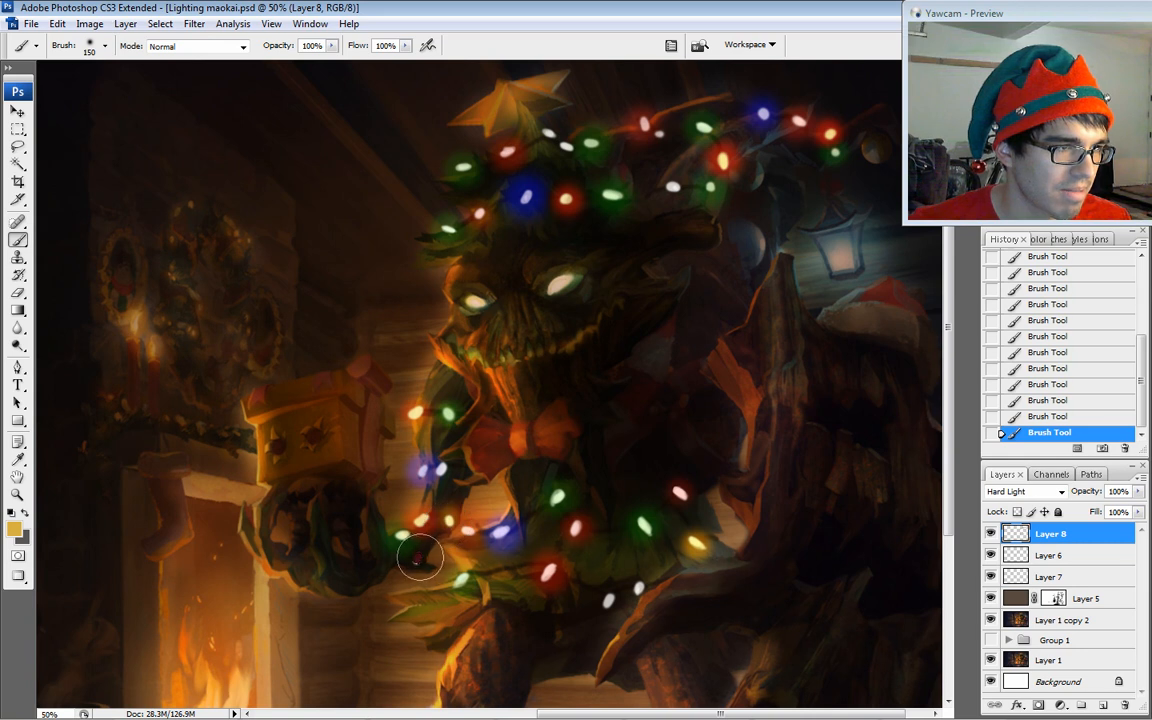
mouse_move(568, 140)
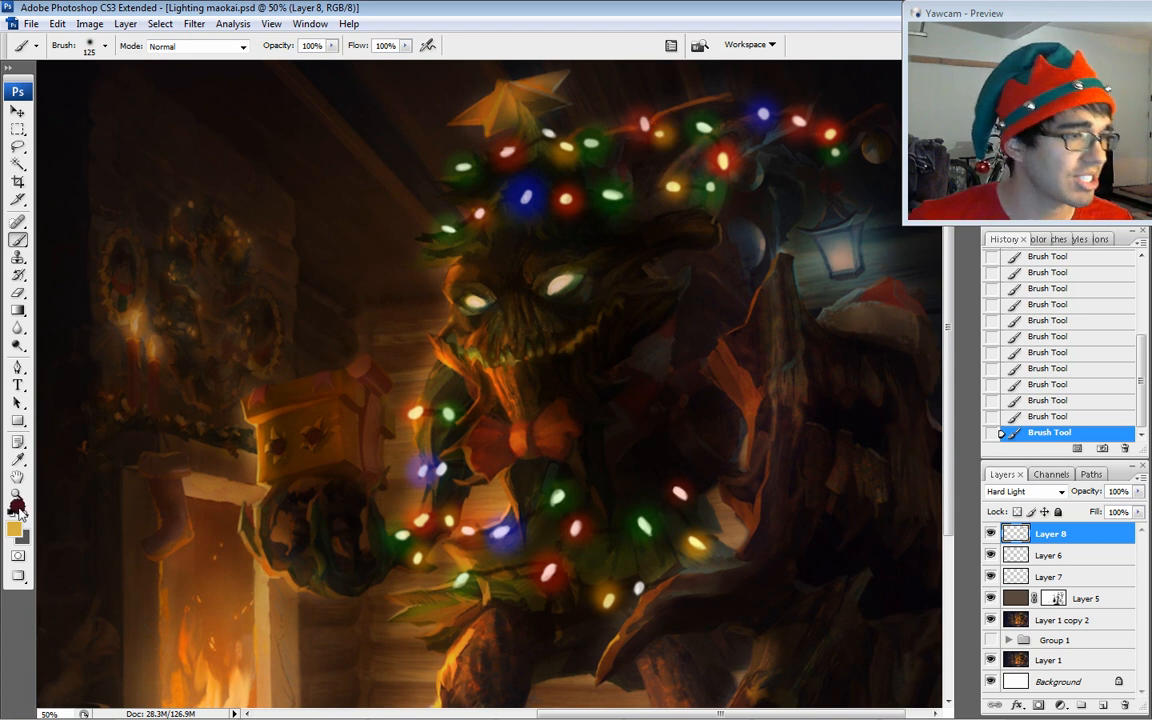
left_click(16, 530)
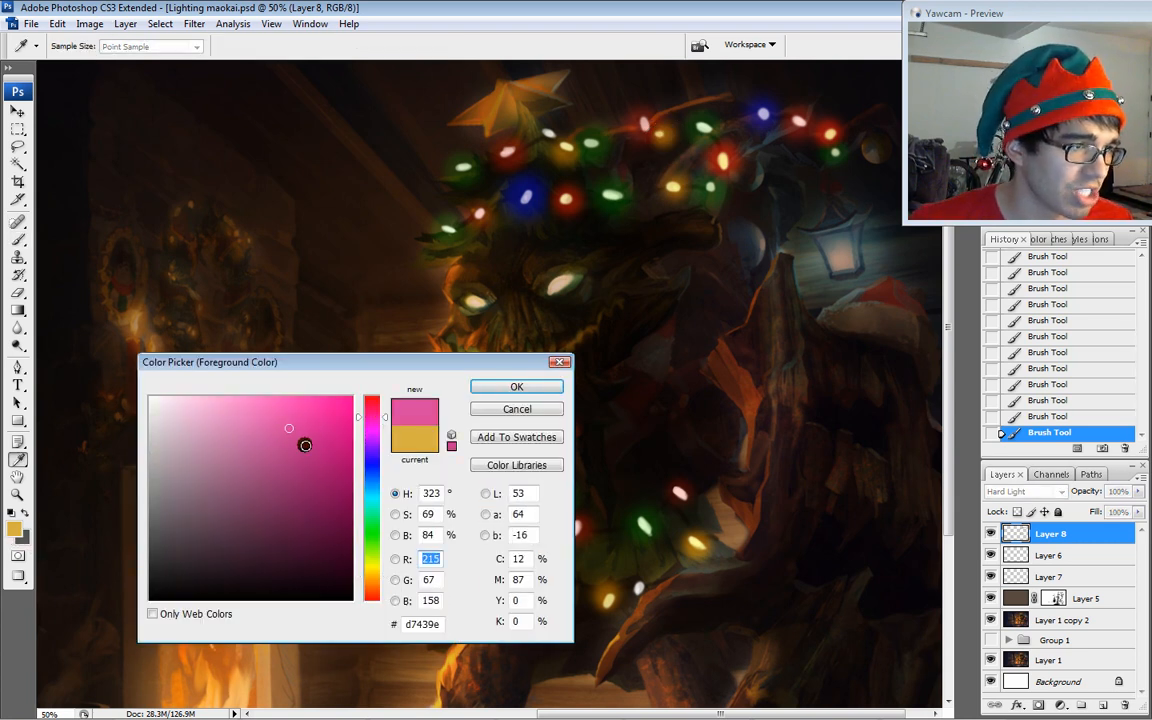
left_click(516, 386)
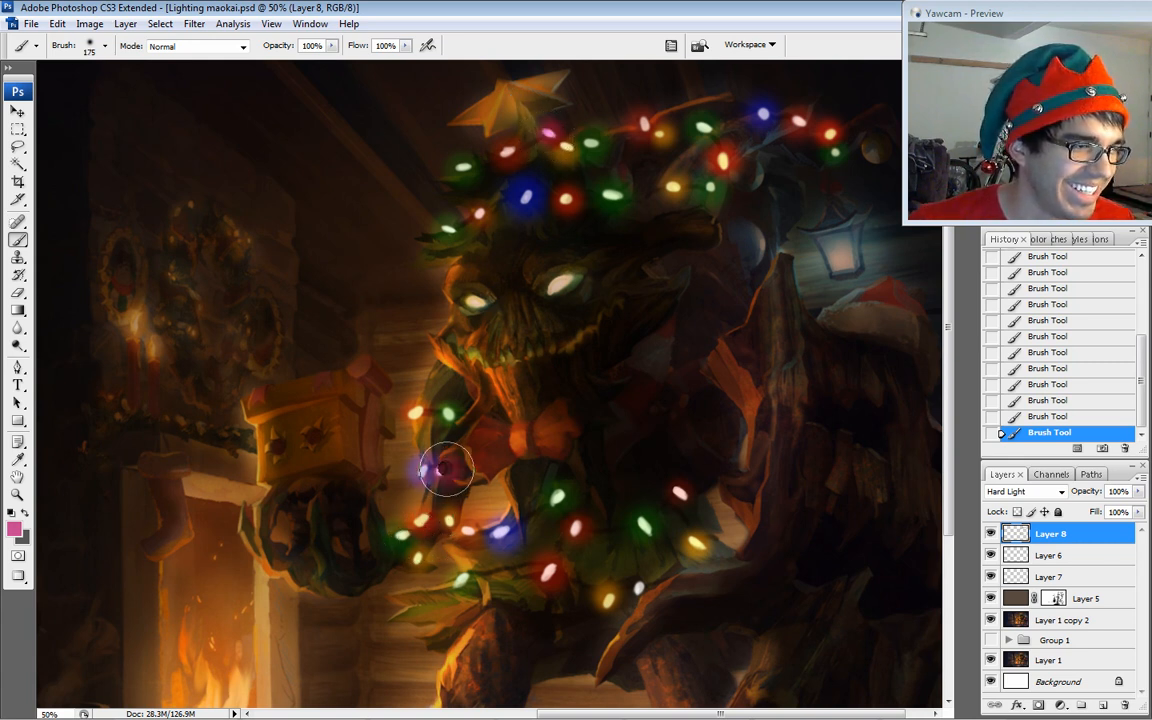
mouse_move(672, 272)
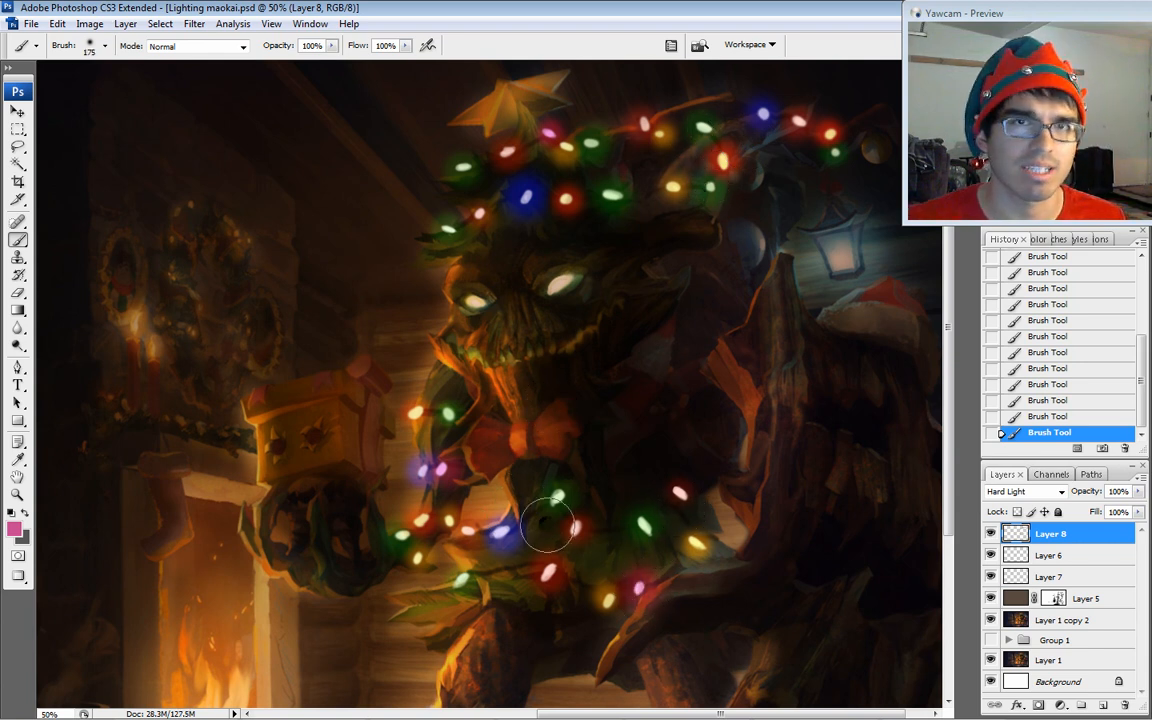
mouse_move(856, 472)
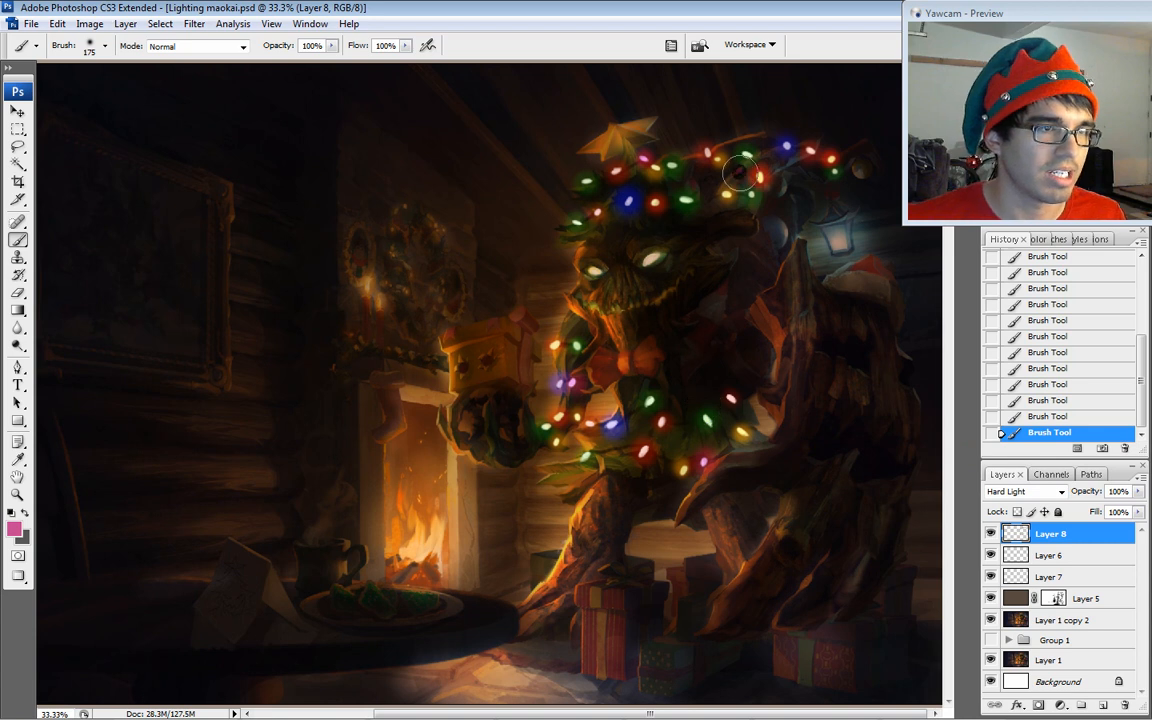
mouse_move(792, 352)
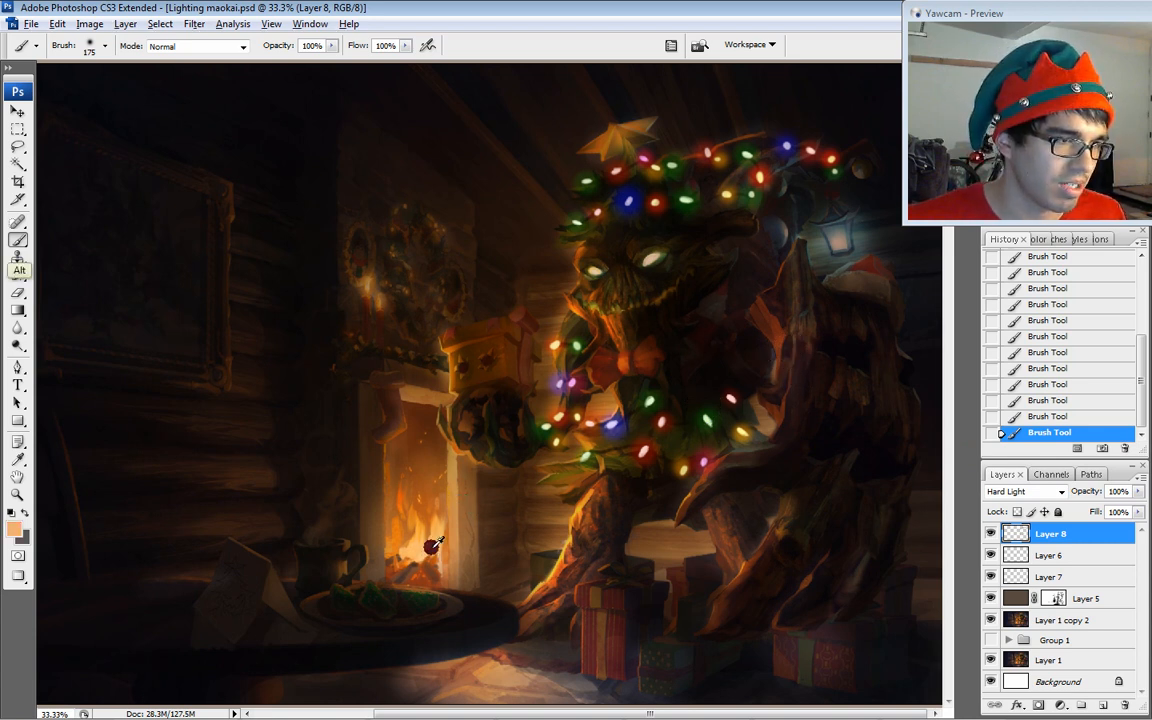
- Choose a light orange foreground colour and brush a soft glow around Maokai's arm and the box
left_click(16, 538)
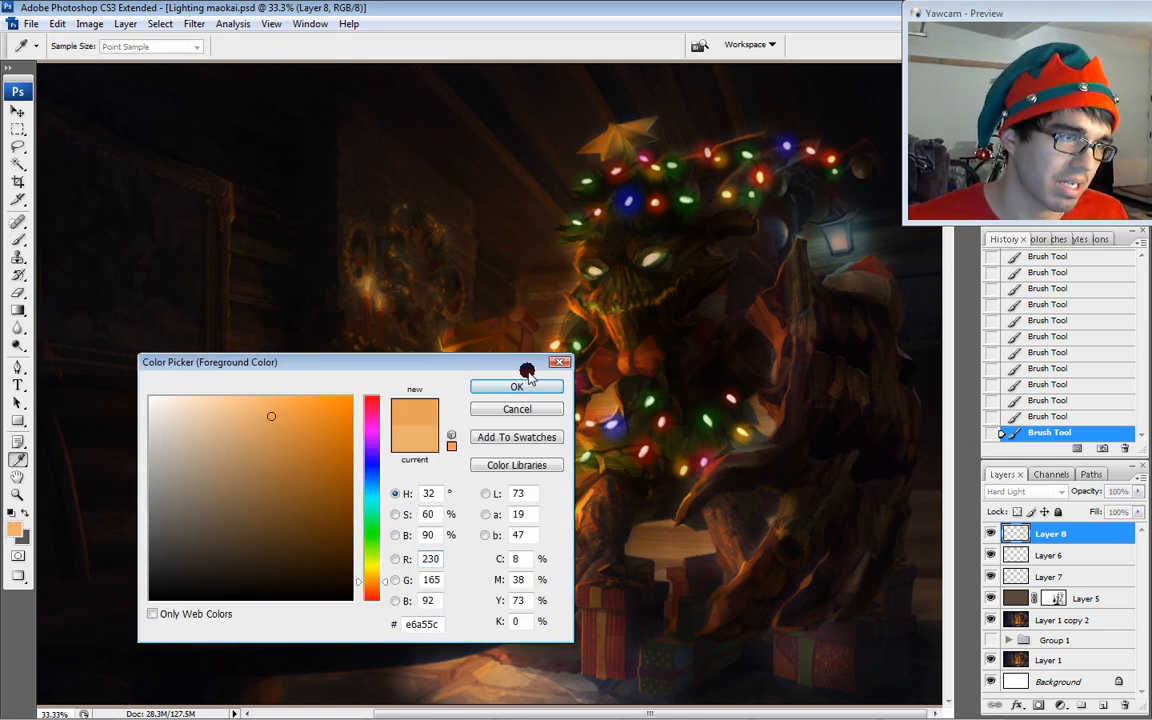
left_click(516, 386)
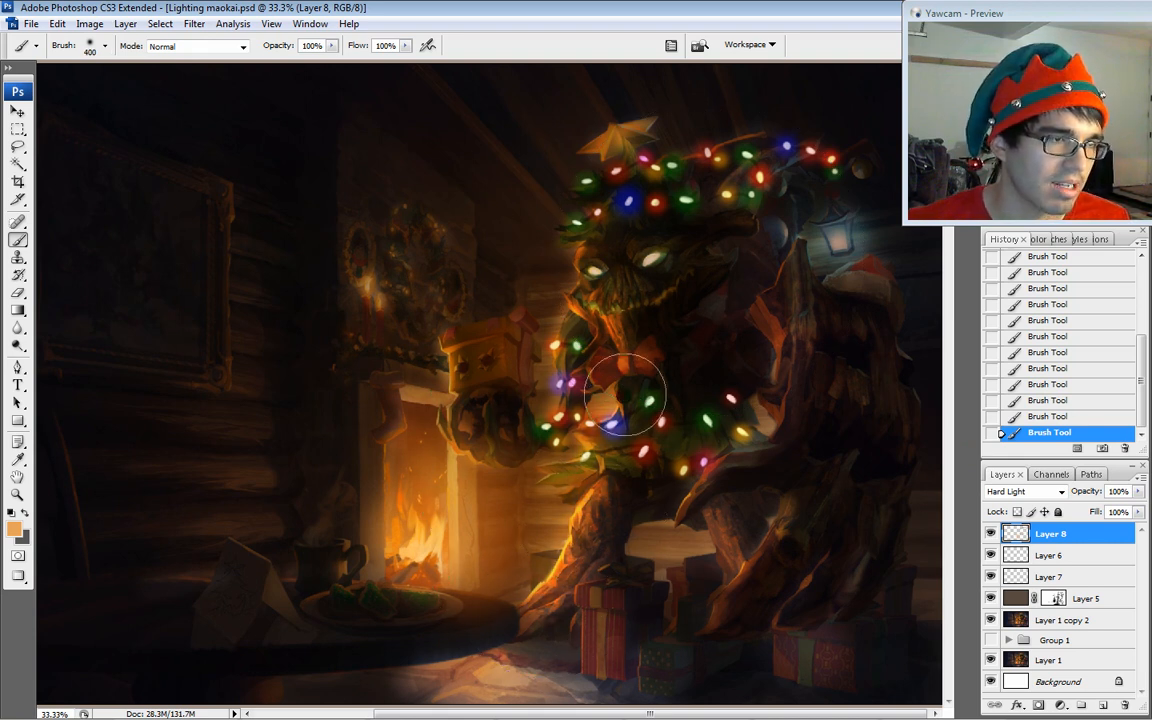
left_click_drag(628, 396, 584, 236)
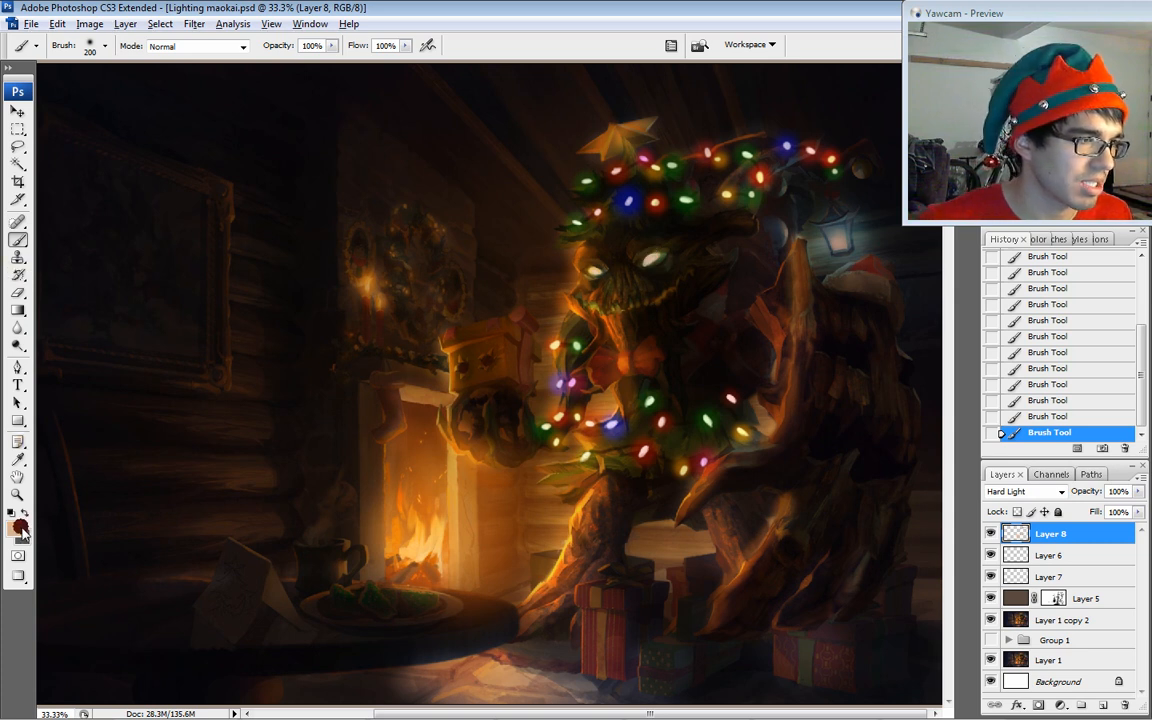
- Pick a light green foreground colour, then shift it to a muted green shade
left_click(16, 522)
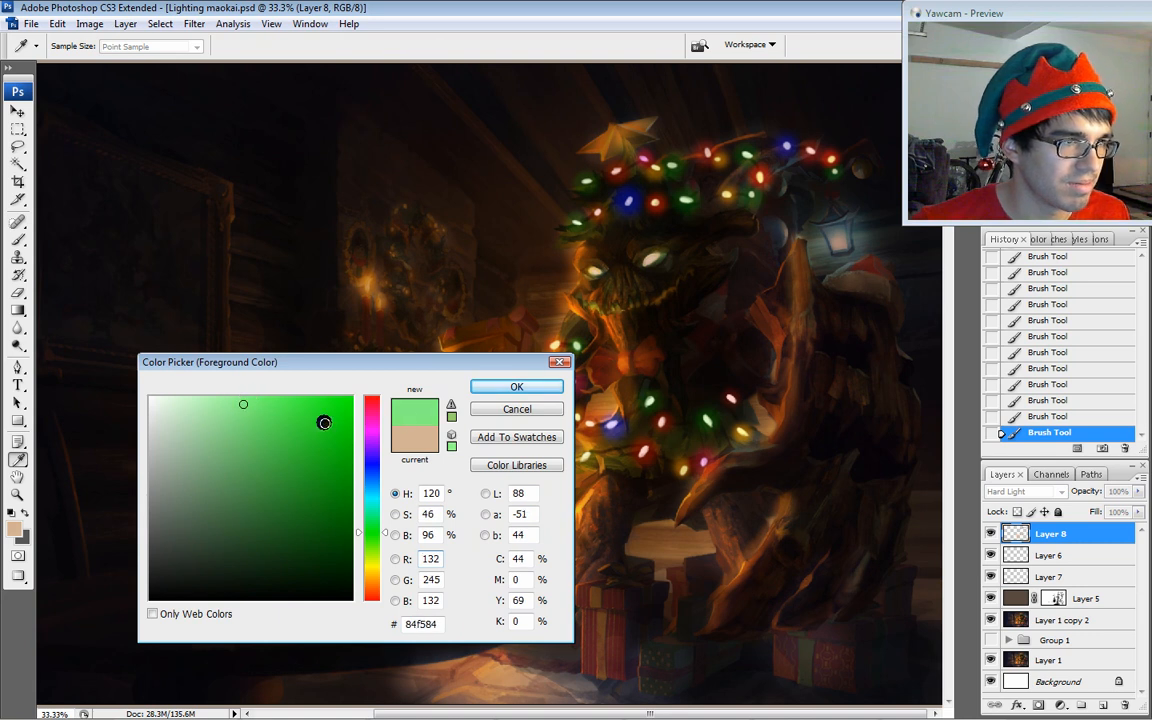
left_click(516, 386)
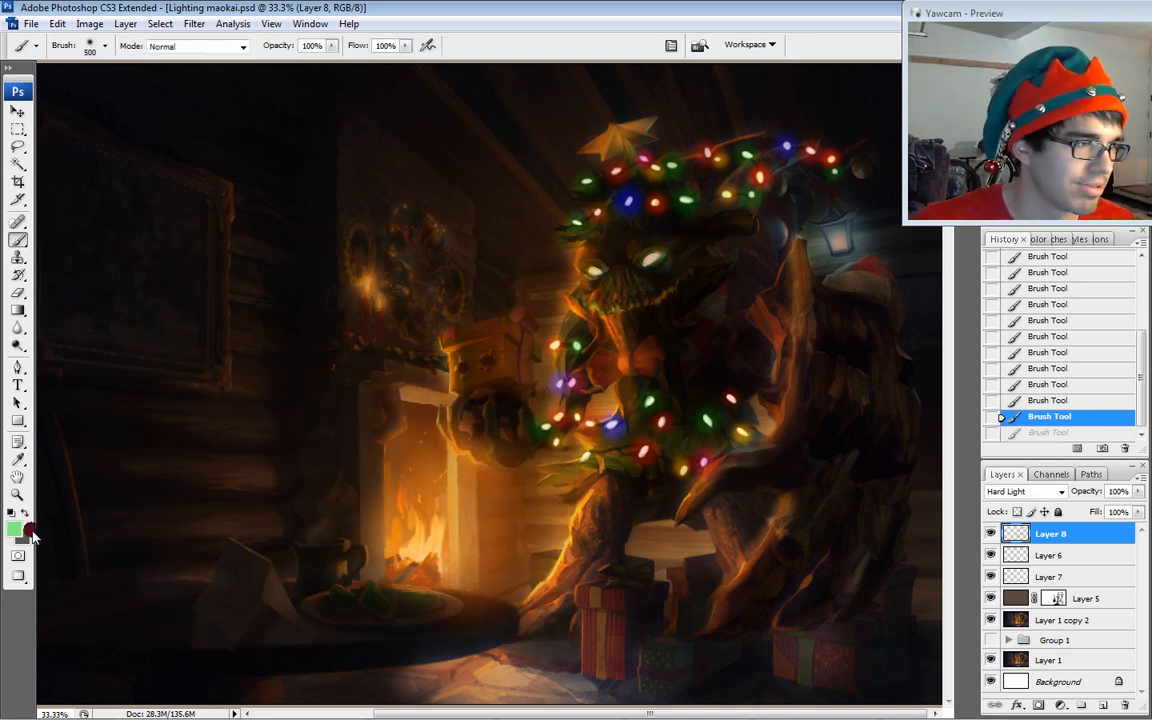
left_click(12, 530)
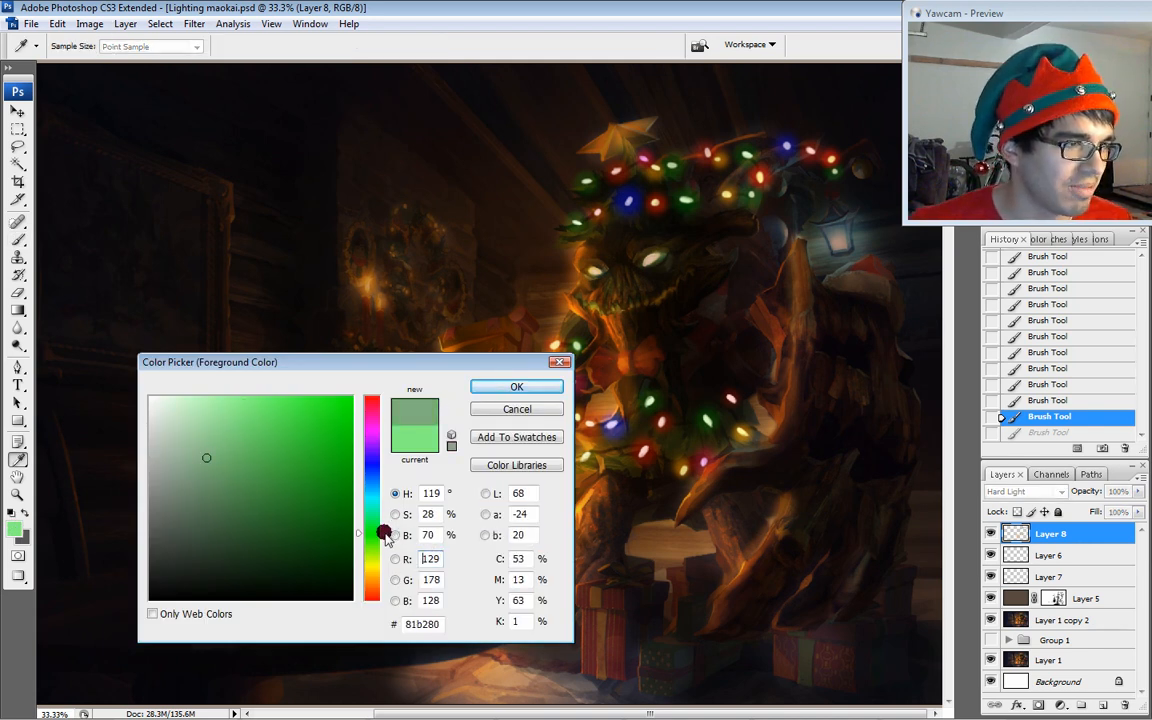
left_click(516, 386)
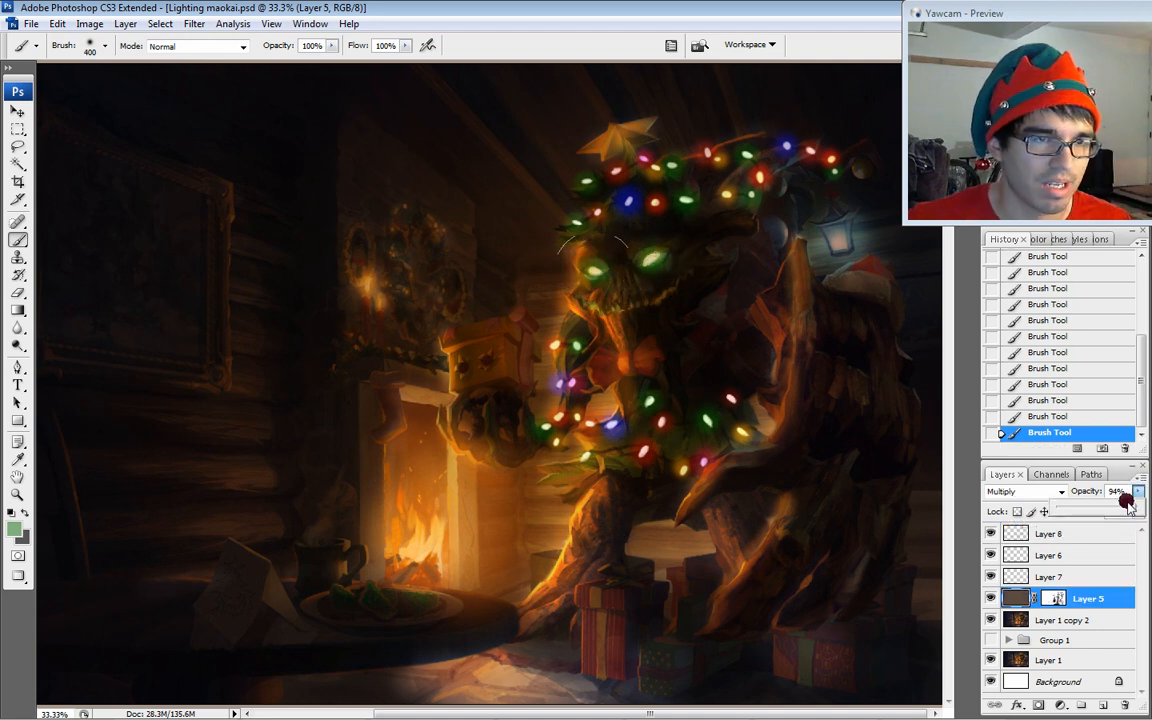
- Lower Layer 5's opacity to about 82% and target its layer mask for painting
left_click_drag(1124, 500, 1112, 500)
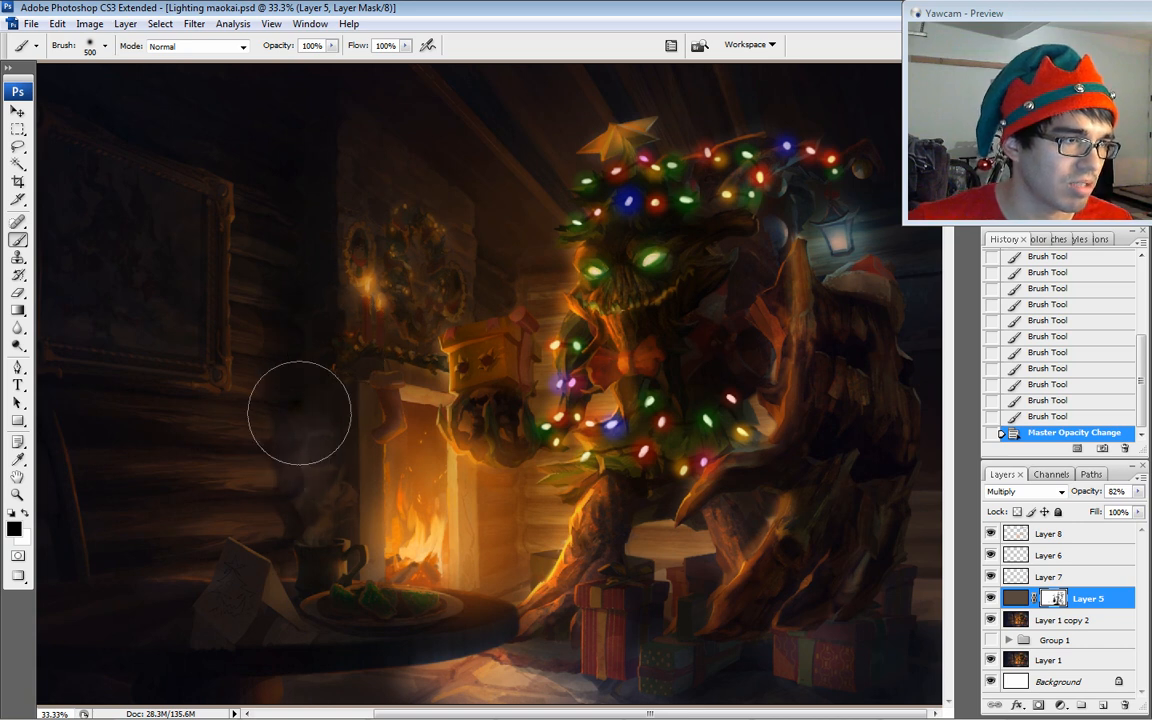
left_click(304, 424)
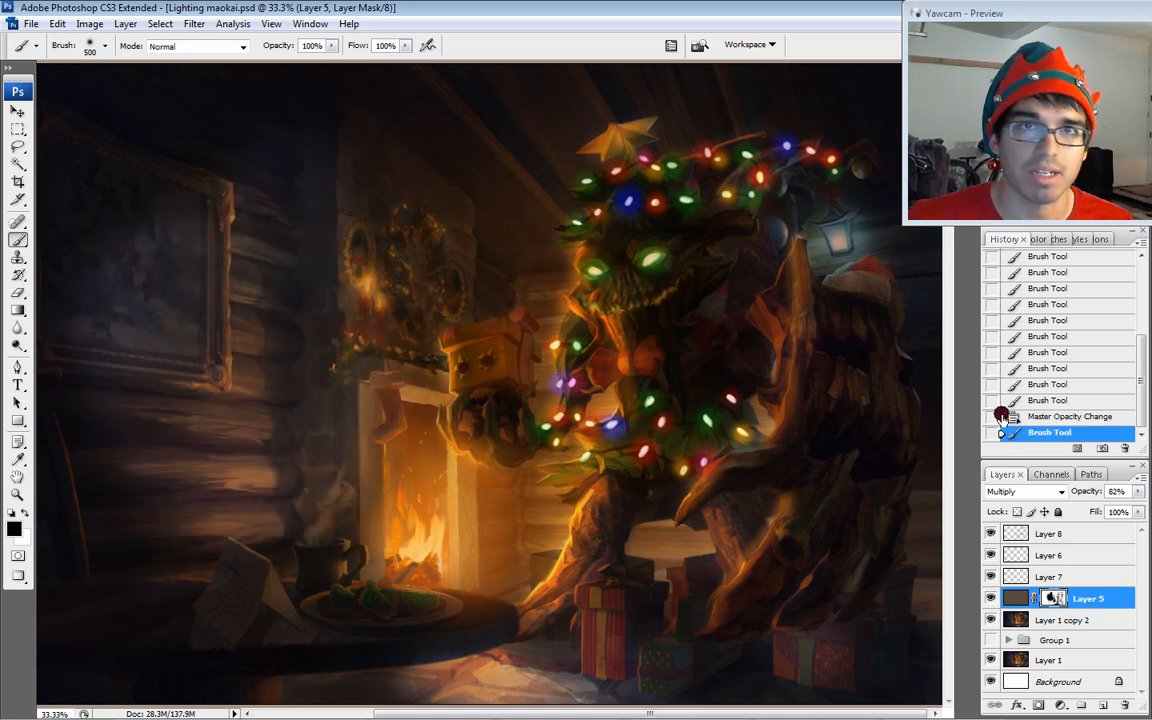
left_click(1068, 416)
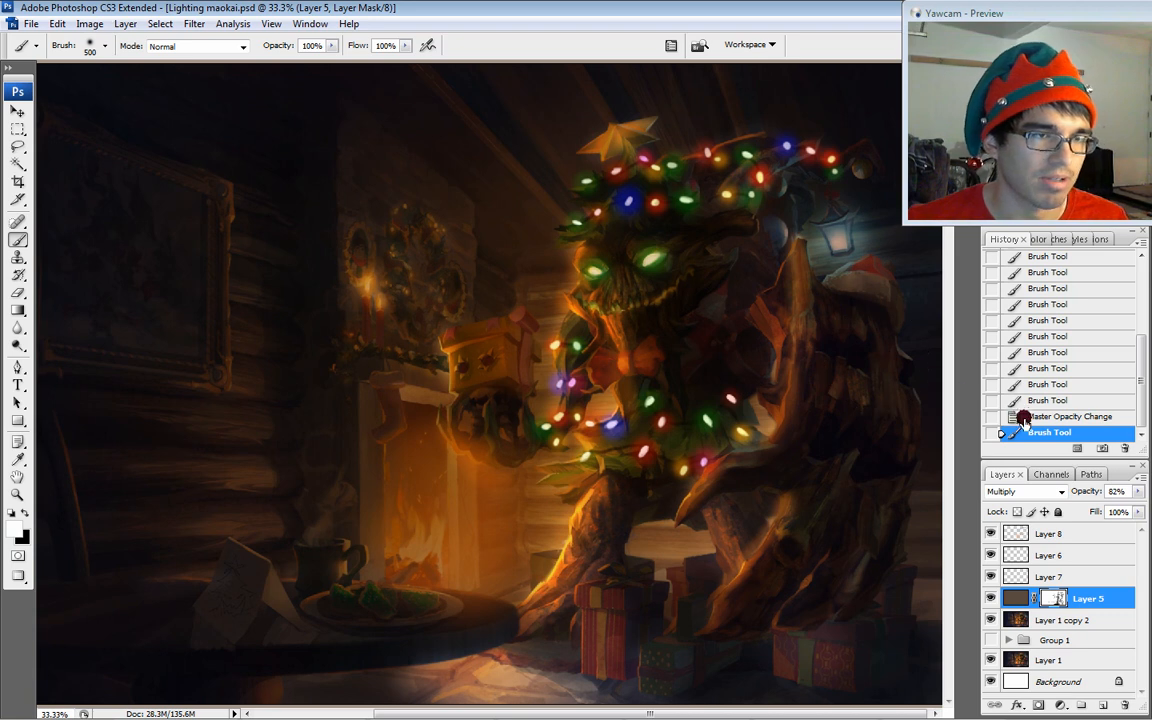
left_click(1064, 416)
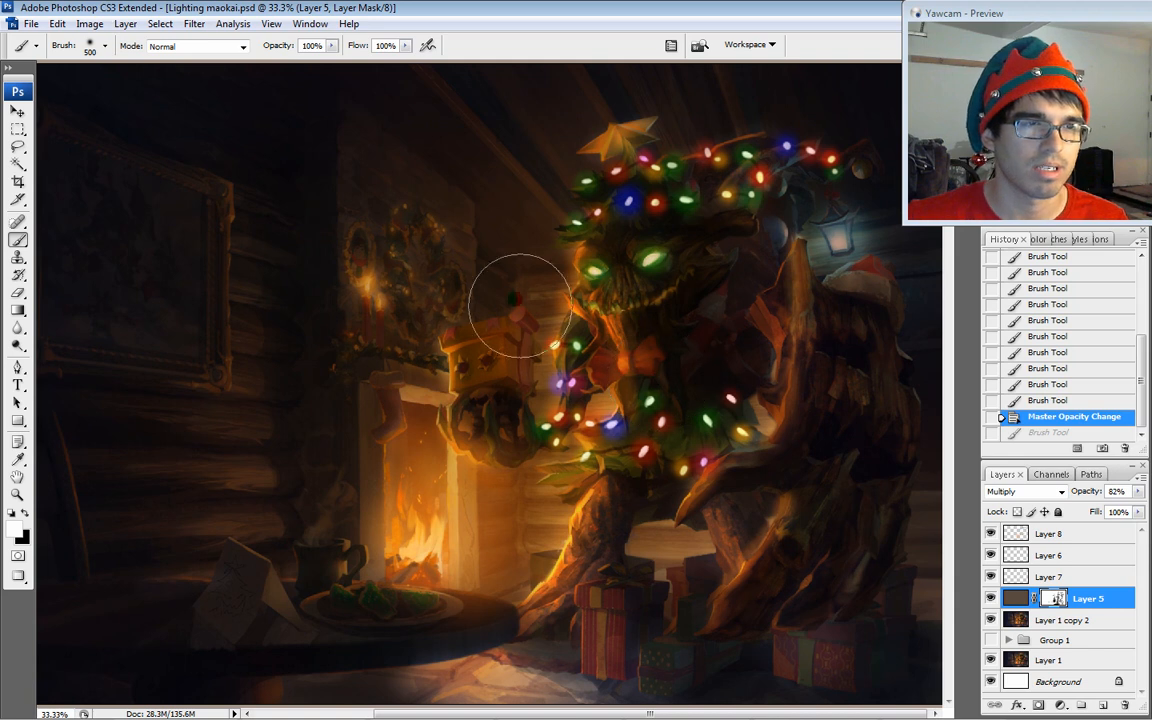
mouse_move(850, 464)
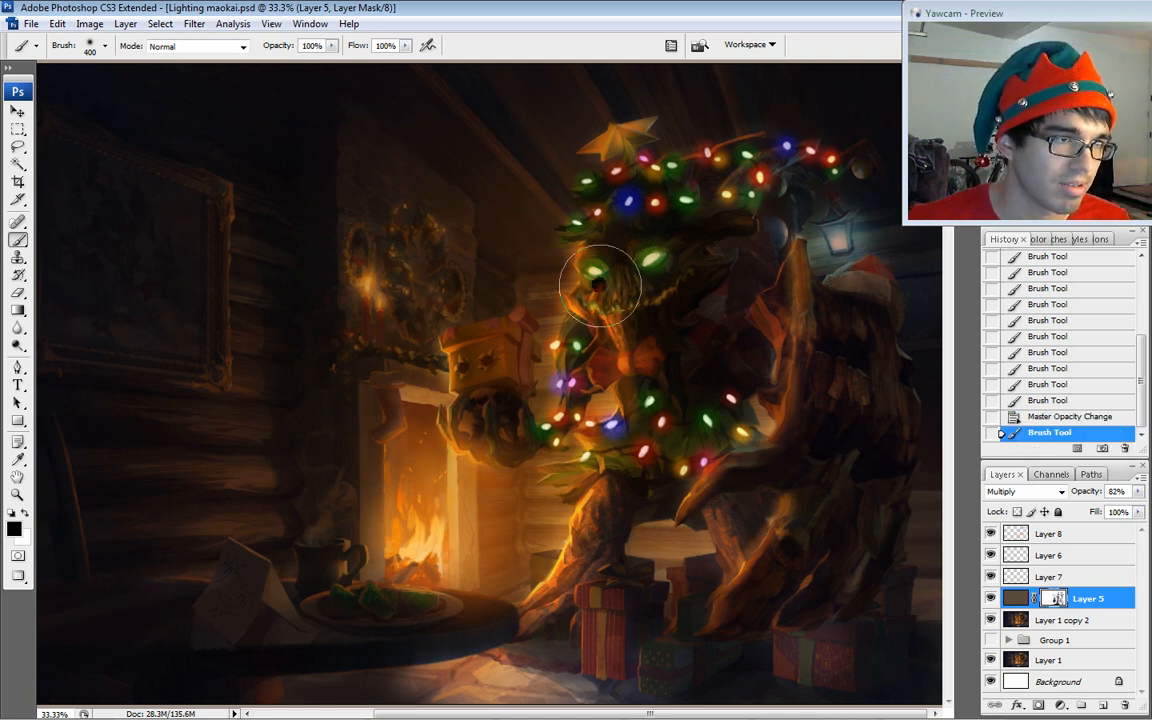
- Paint the darkening mask around Maokai's face and over his chest
left_click_drag(600, 284, 610, 430)
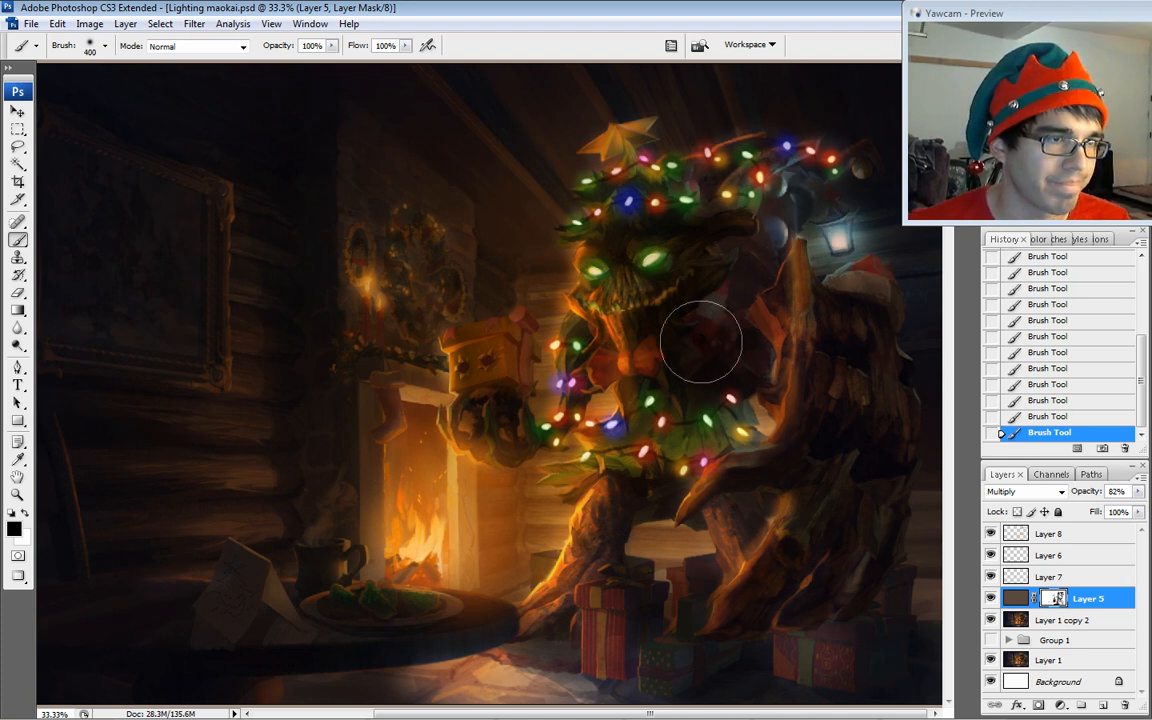
left_click_drag(700, 340, 730, 376)
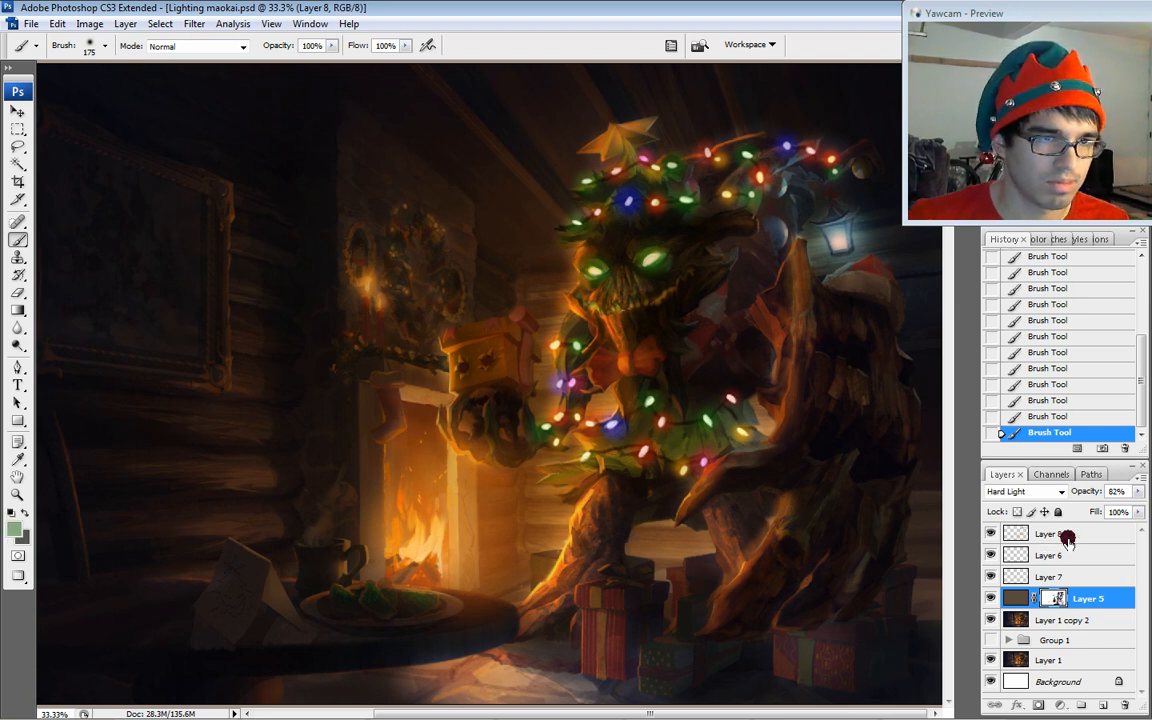
- Apply Hue/Saturation to Layer 8, shifting hue and lowering saturation so the glows look less orange
left_click(1048, 536)
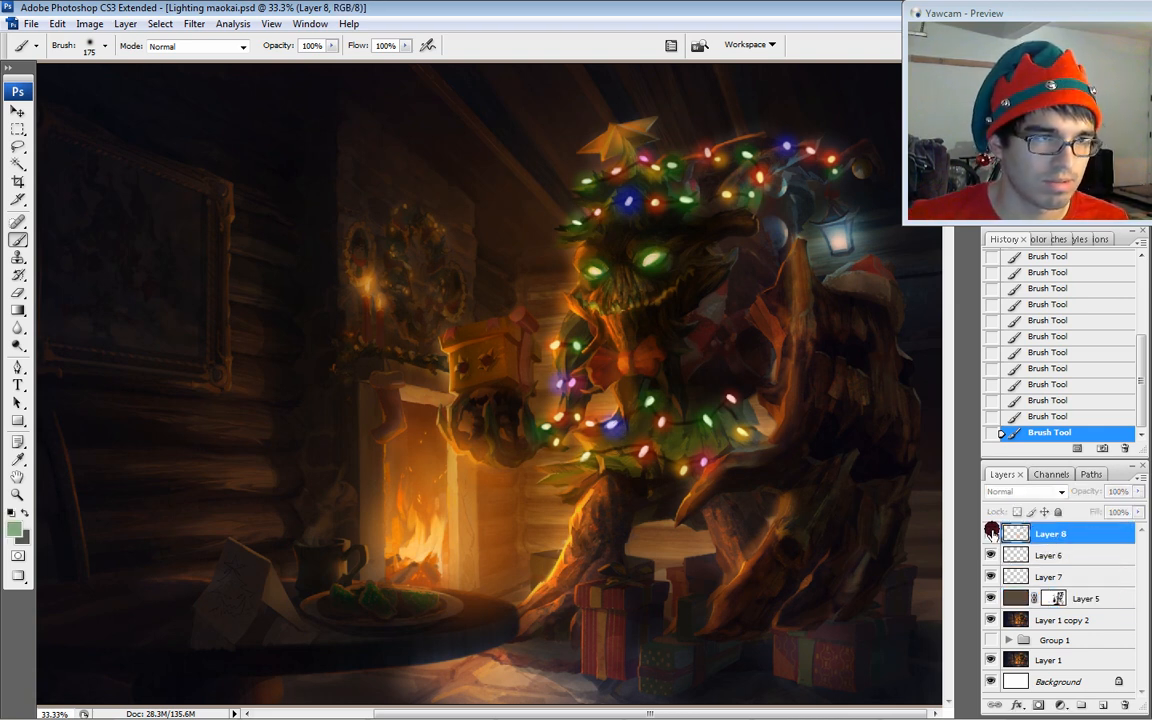
left_click(1030, 492)
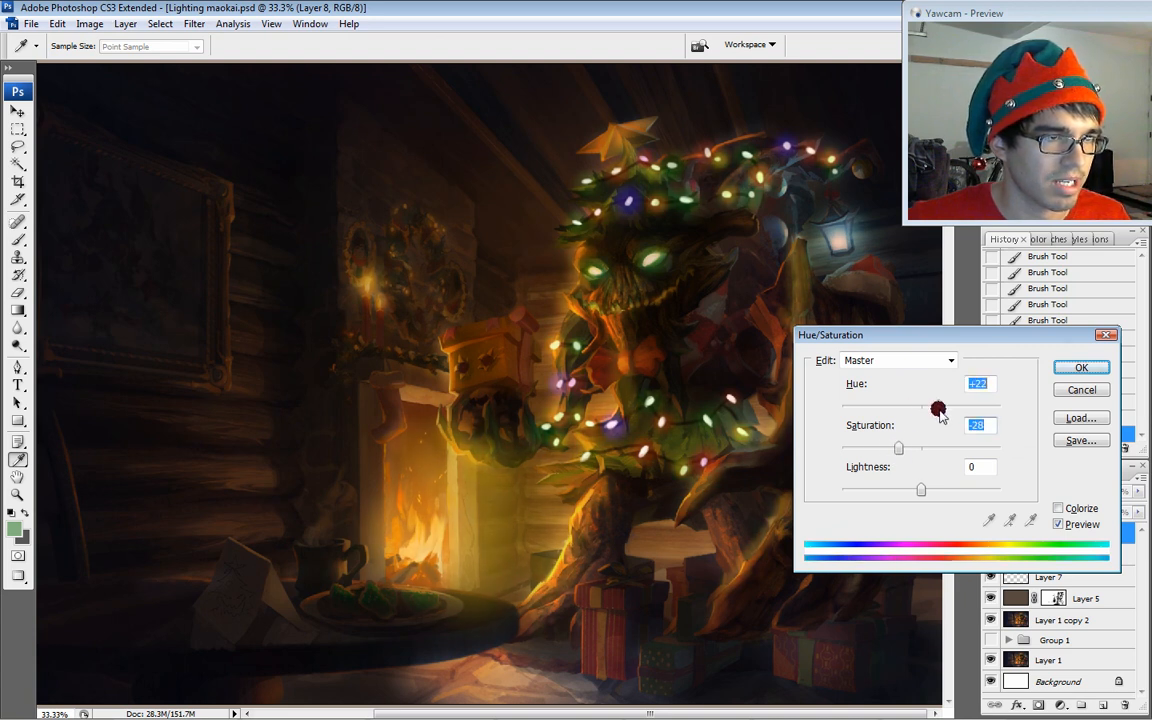
left_click_drag(936, 408, 908, 408)
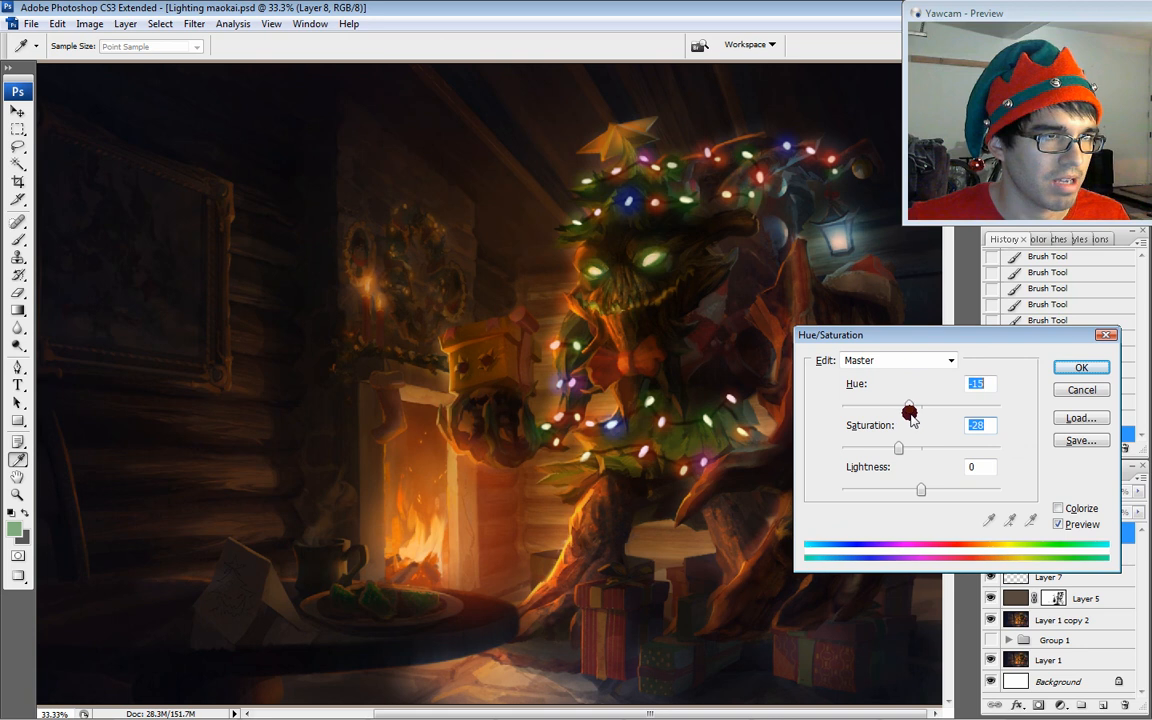
left_click_drag(908, 406, 912, 406)
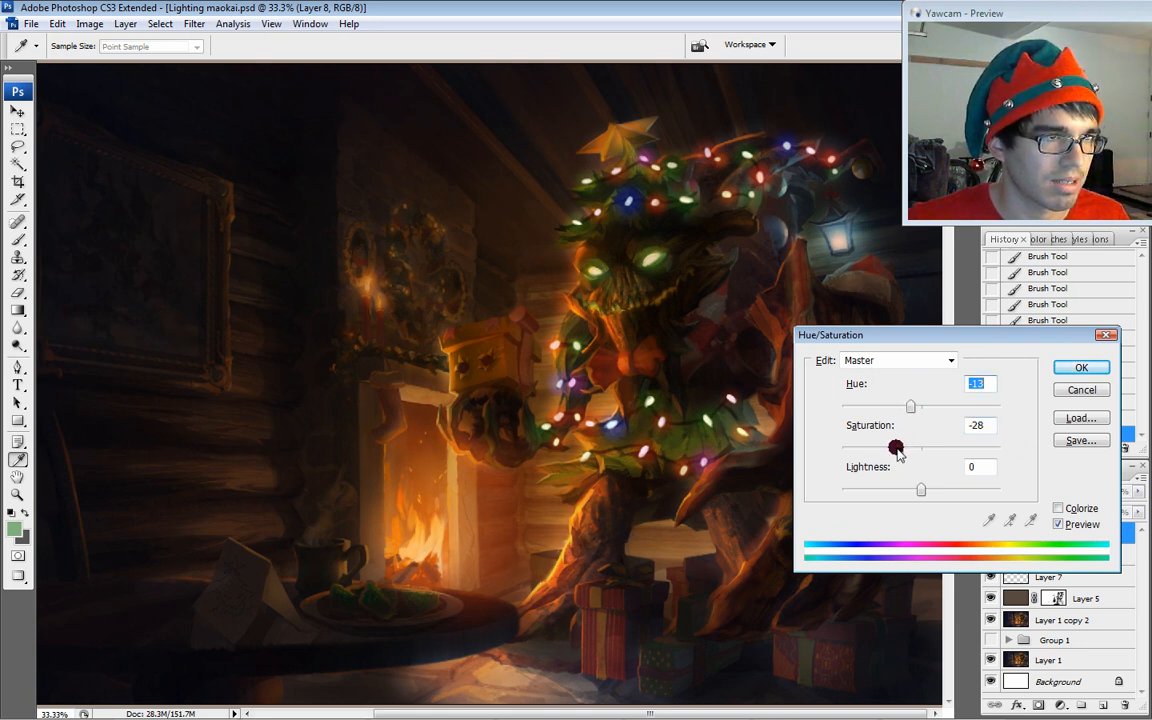
left_click_drag(896, 448, 910, 448)
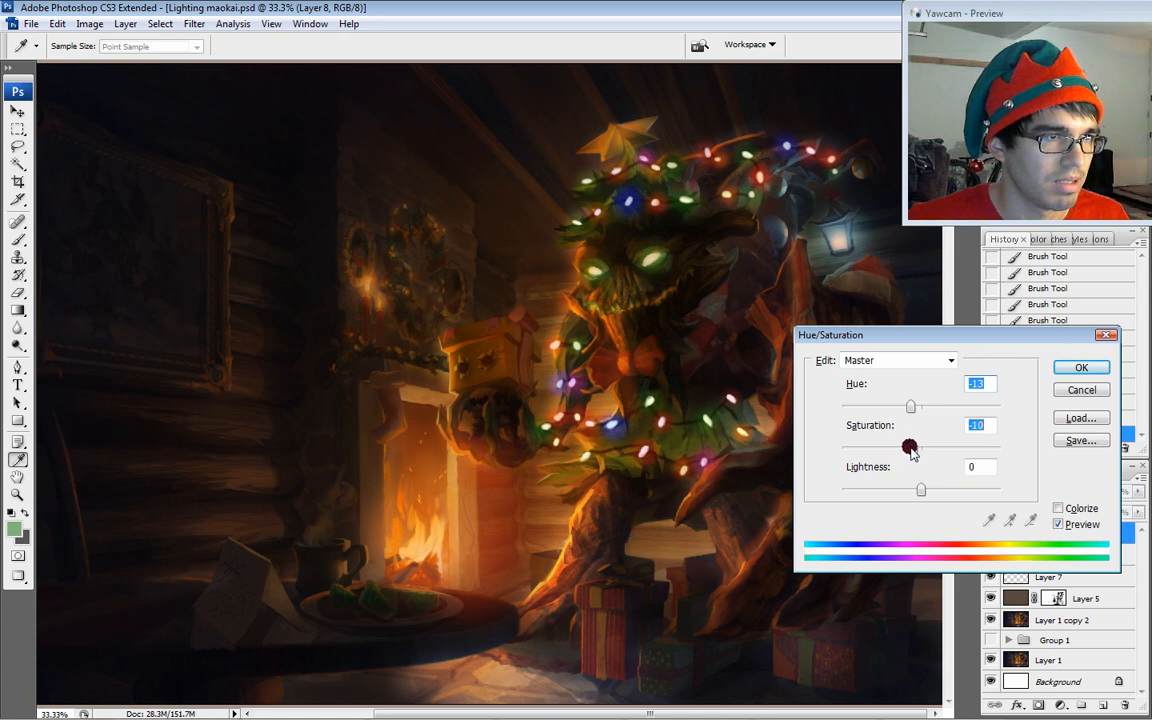
left_click_drag(908, 446, 904, 448)
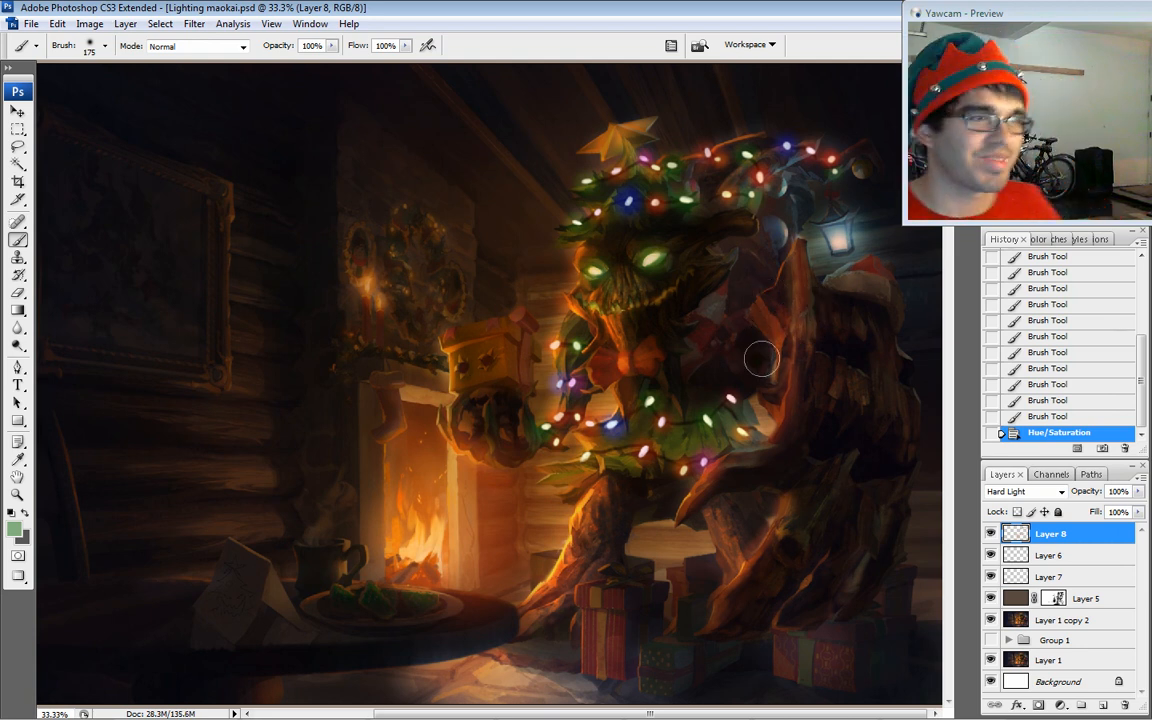
mouse_move(824, 446)
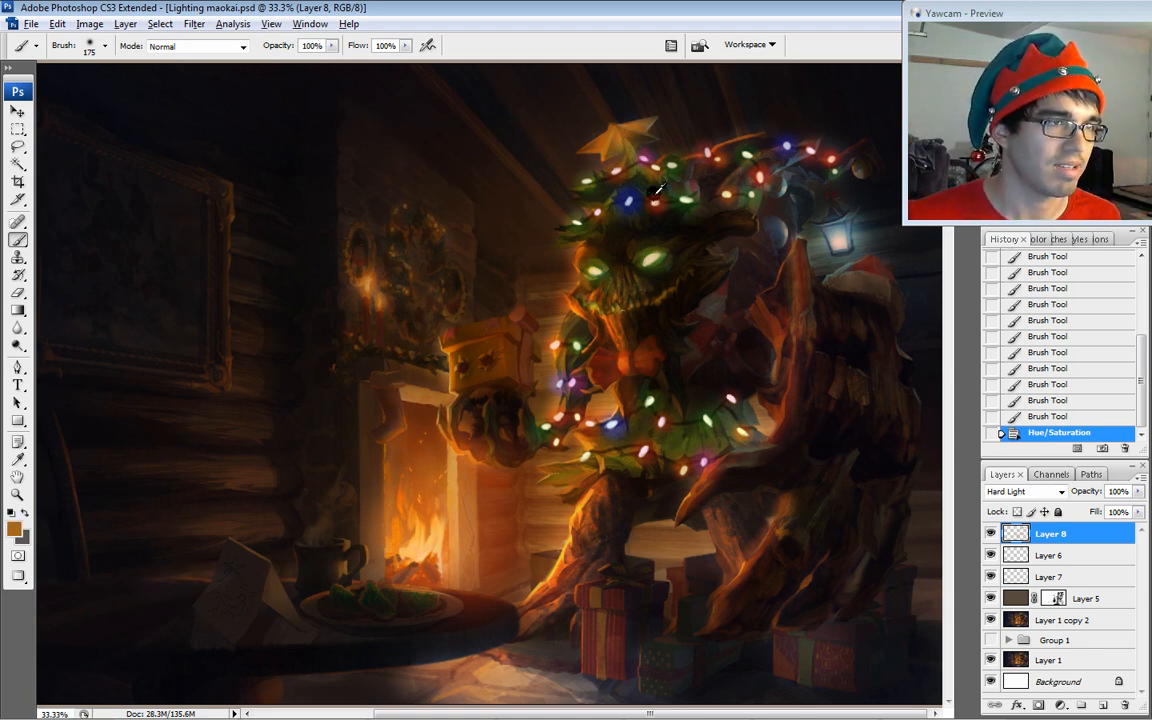
- Set a warm light foreground colour, then refine it to a pale yellow for the star highlight
left_click(1084, 598)
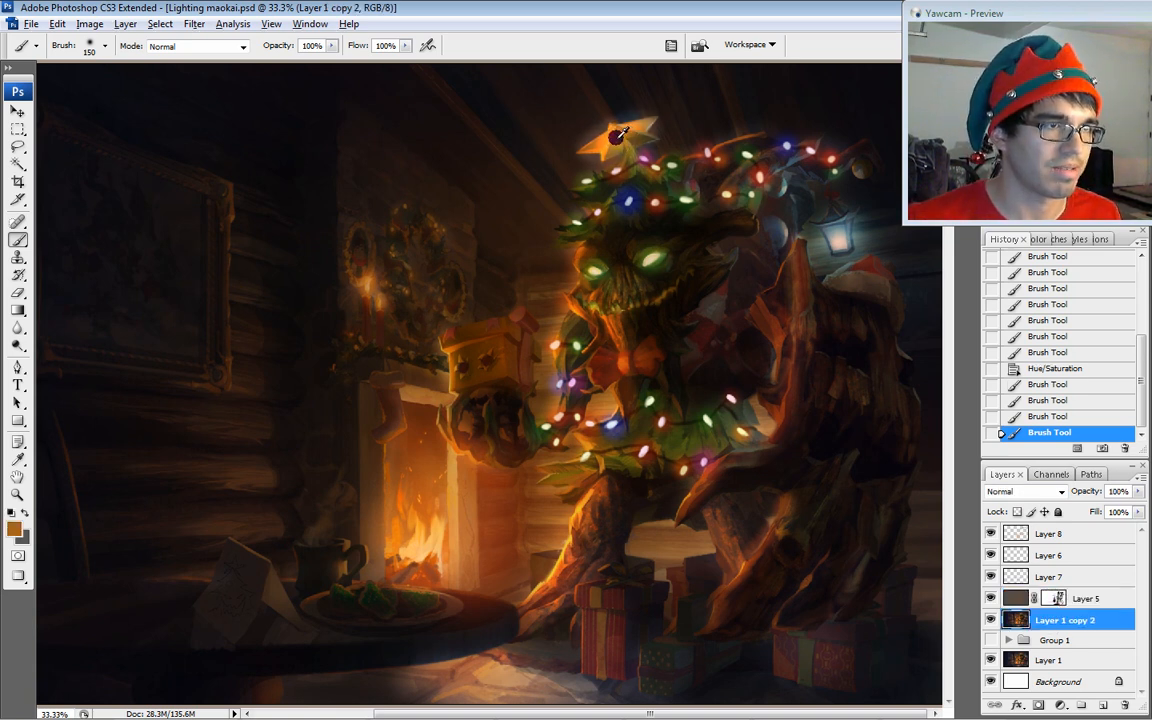
left_click(16, 528)
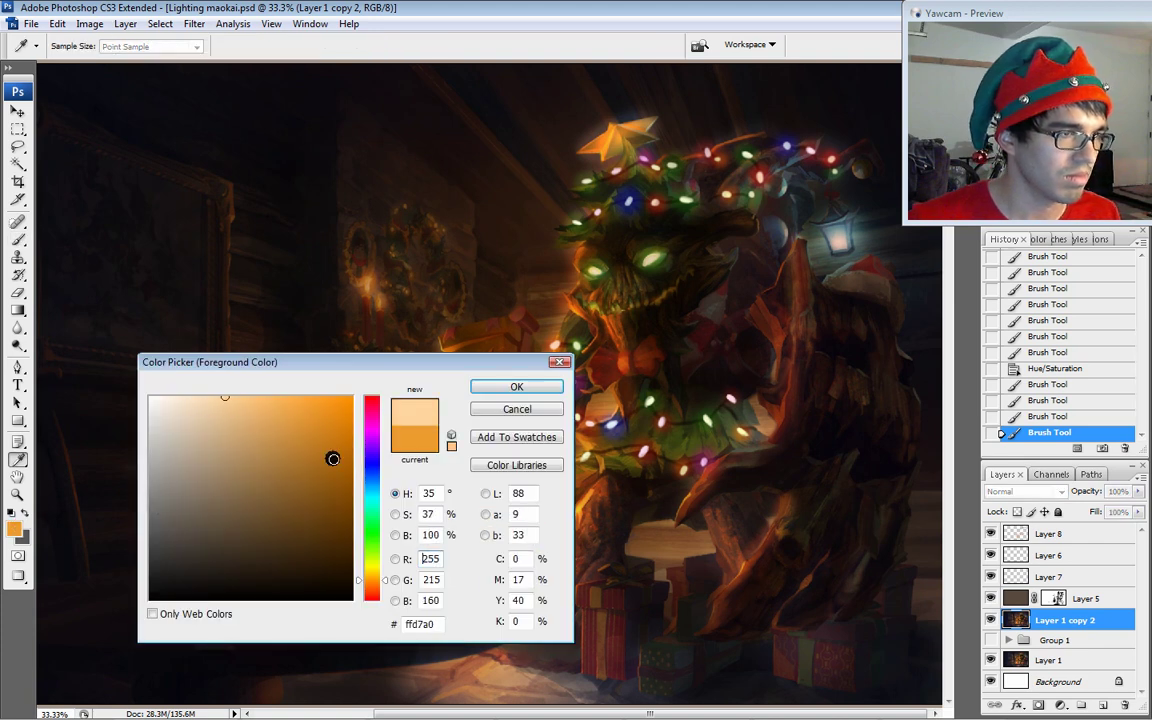
left_click(516, 386)
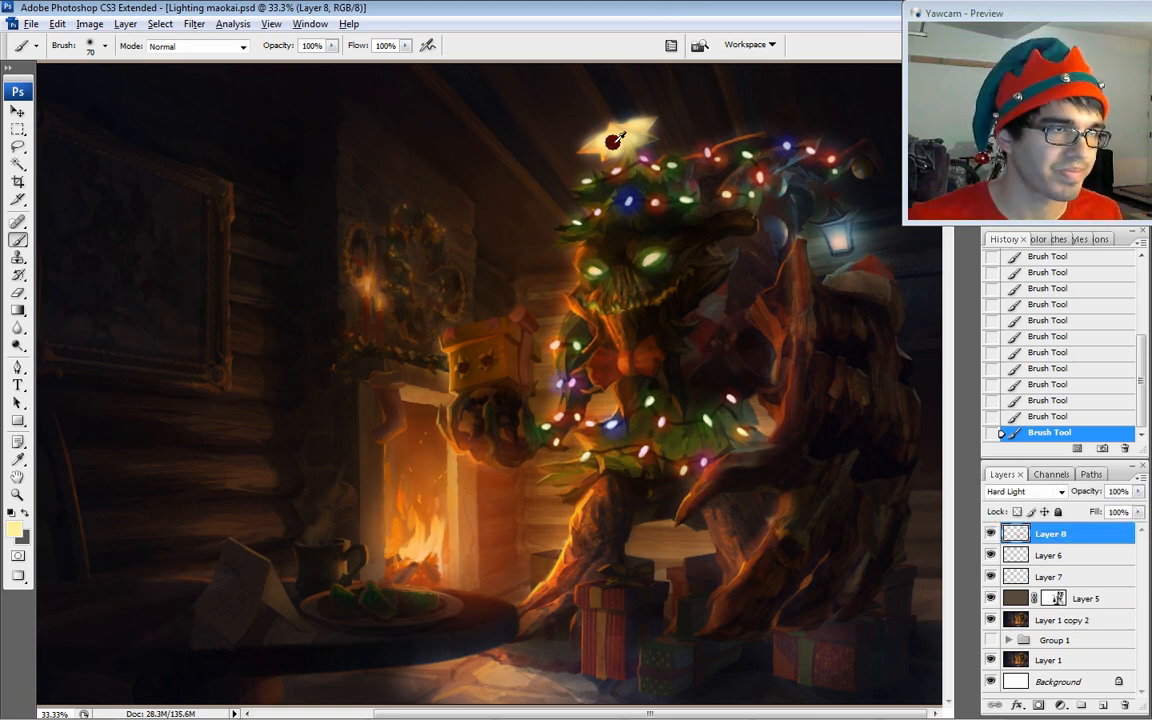
left_click(14, 536)
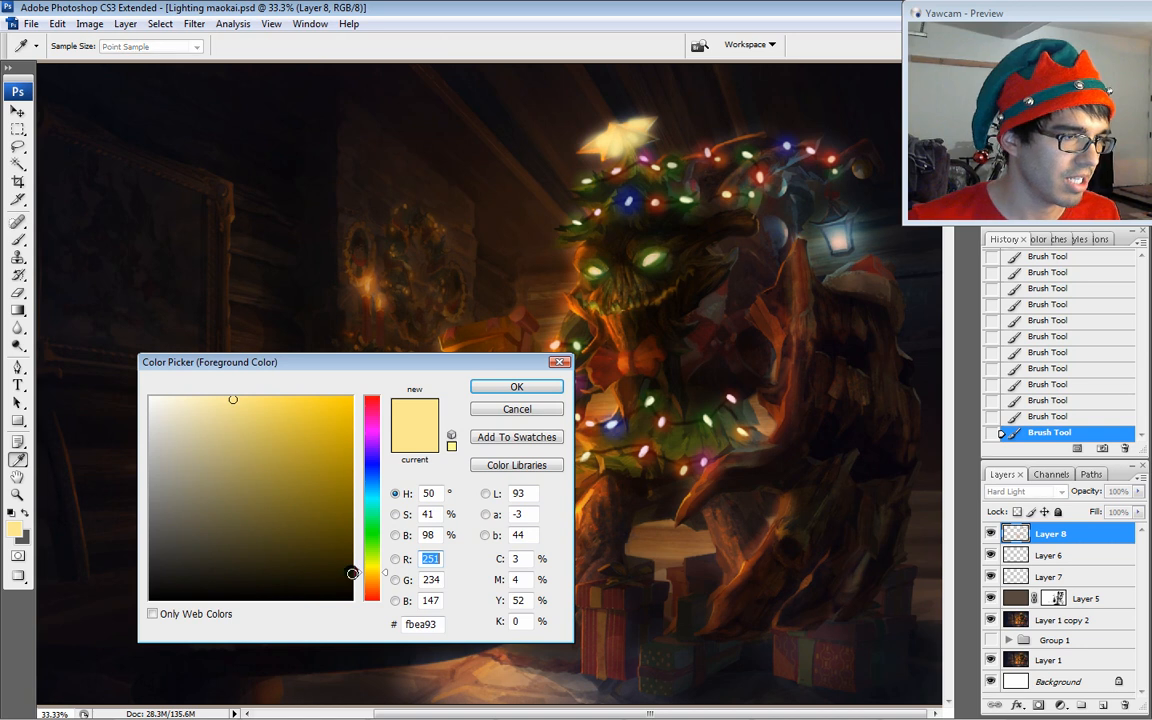
left_click_drag(372, 572, 372, 580)
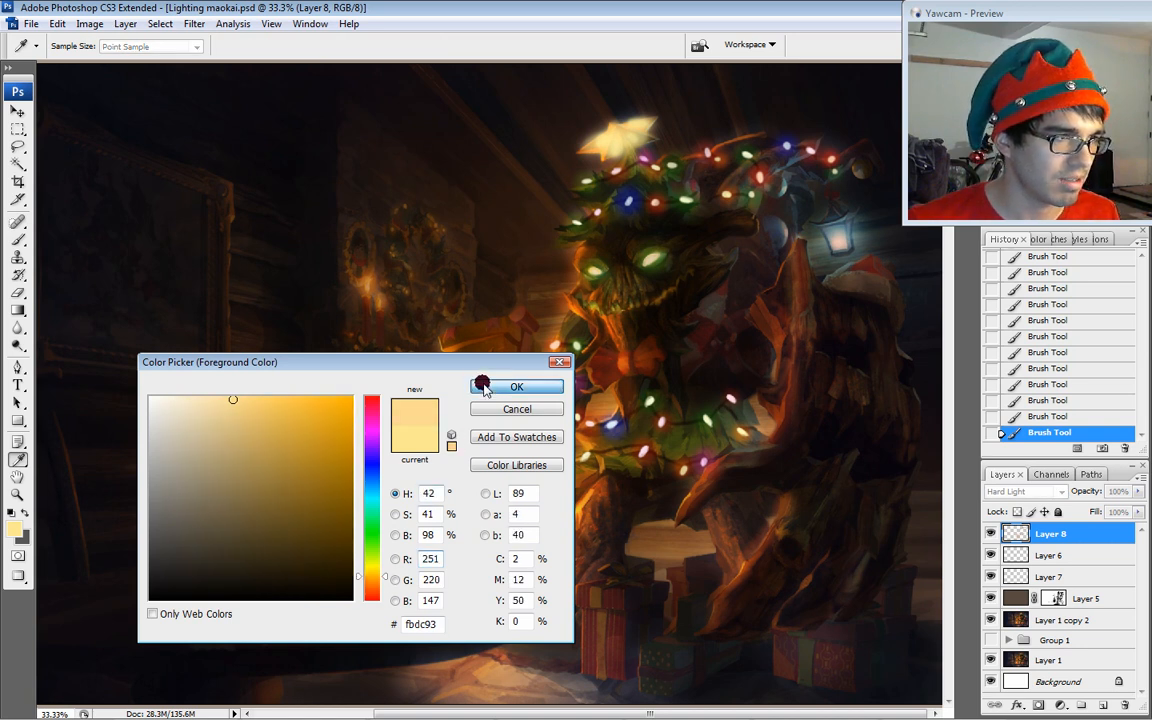
left_click(516, 386)
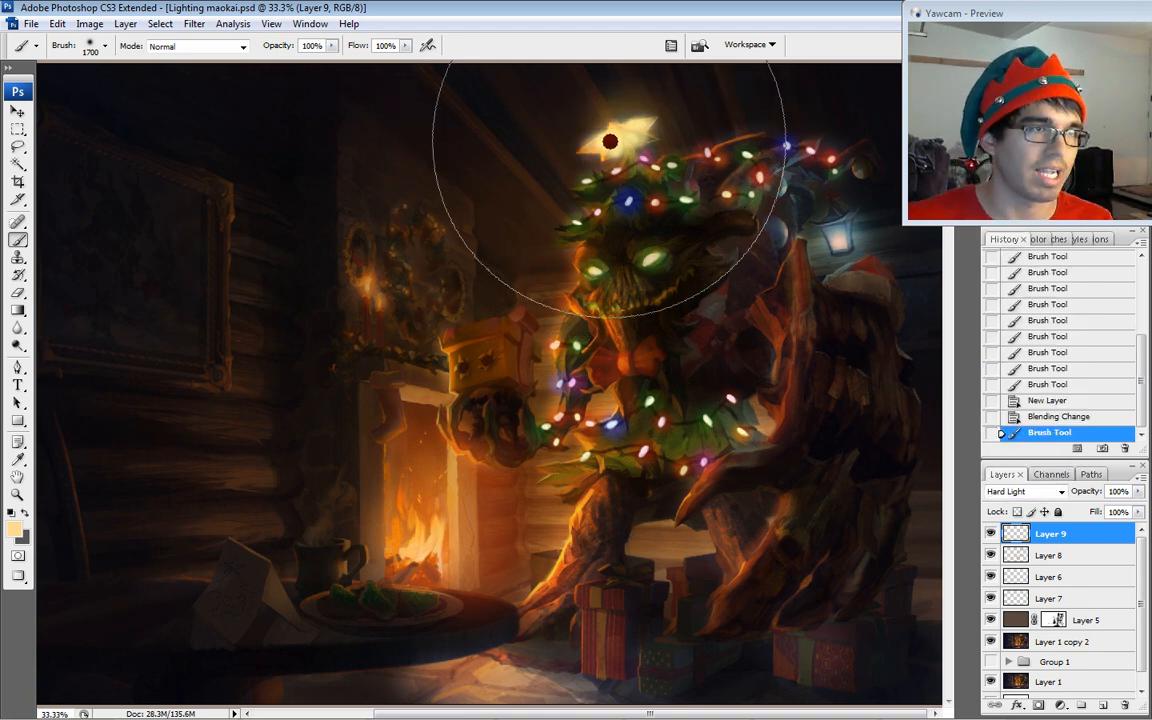
- Paint a large bright bloom behind the star on the new hard-light Layer 9
left_click_drag(610, 140, 630, 156)
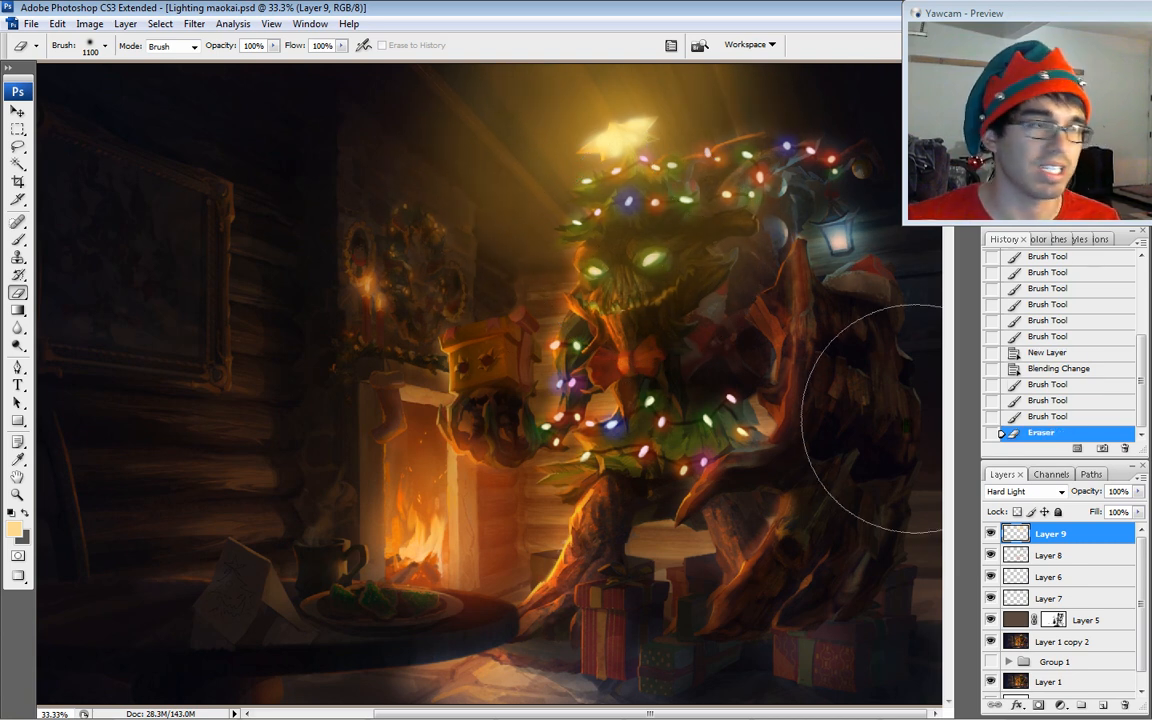
mouse_move(844, 180)
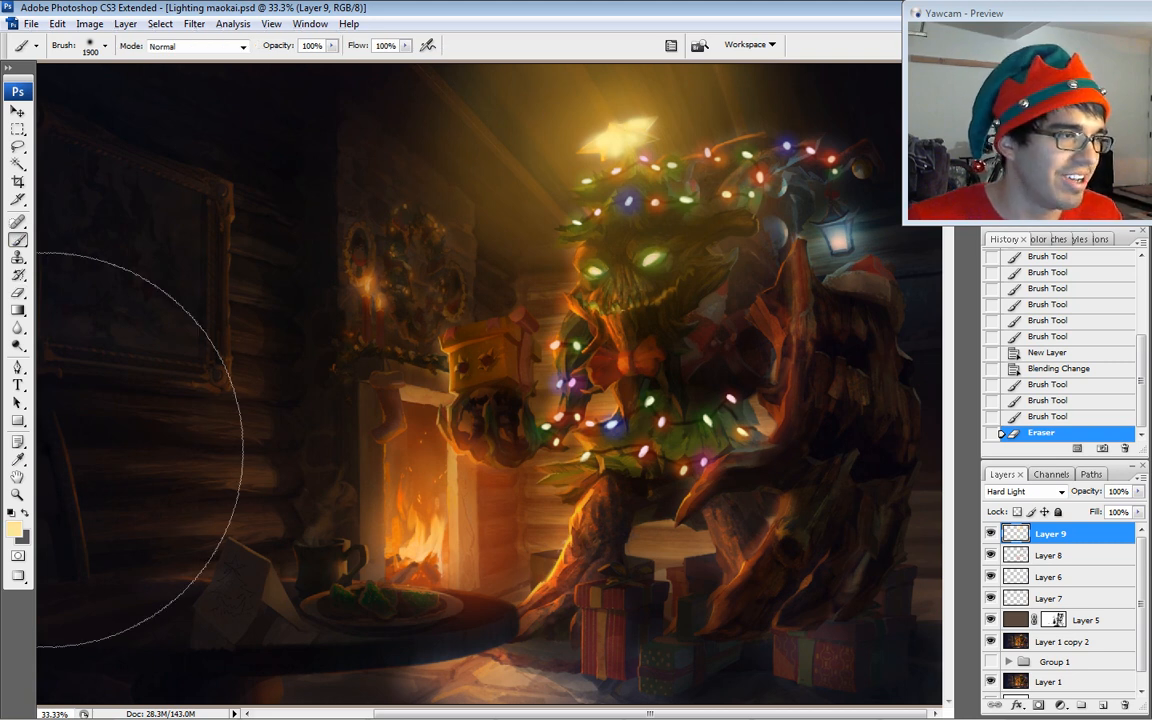
- Set the foreground colour to a pale cream for brushing more light around the star
left_click(16, 544)
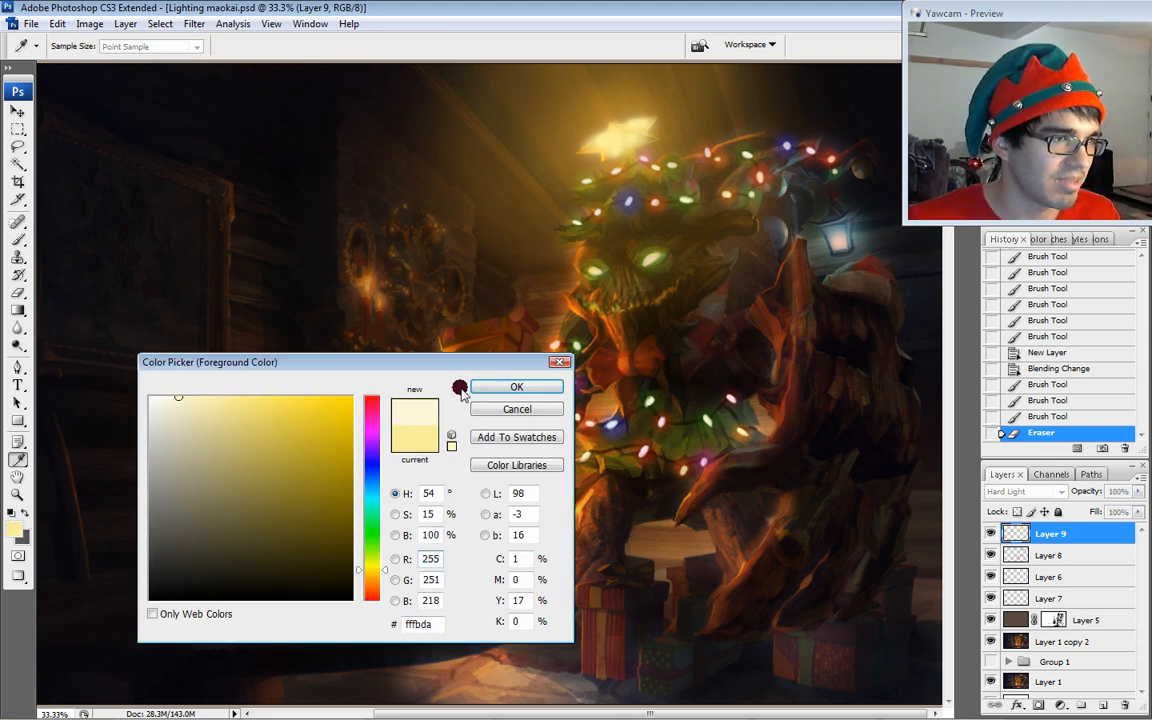
left_click(516, 386)
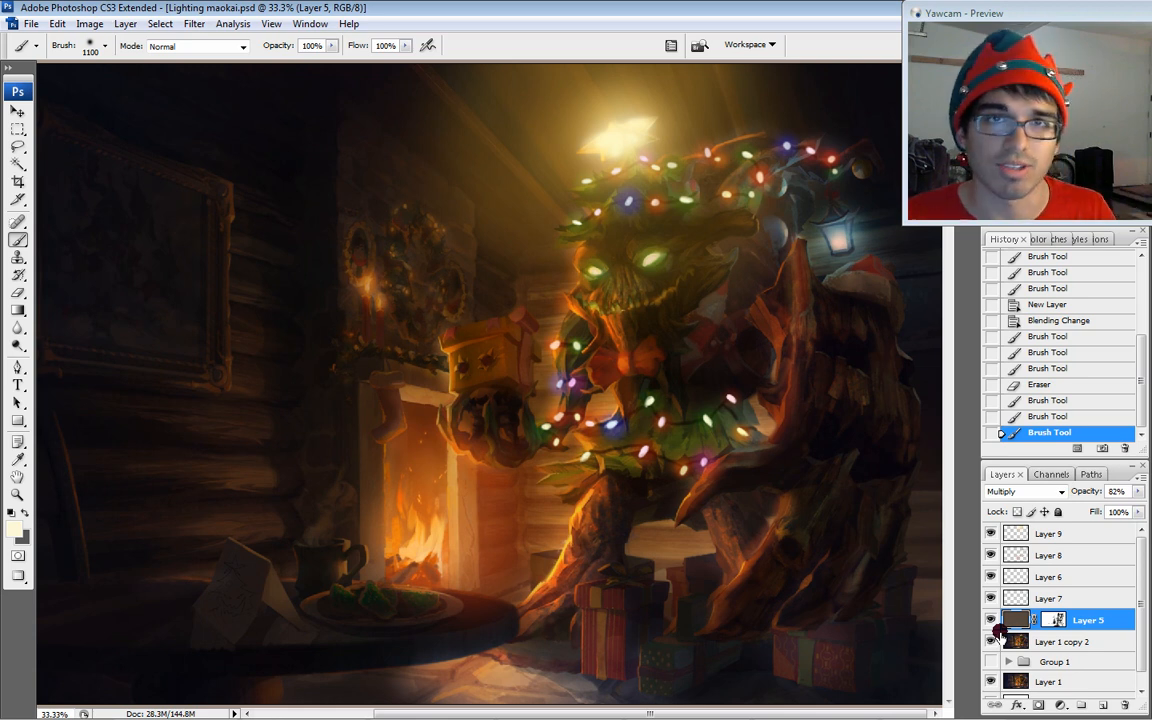
mouse_move(624, 624)
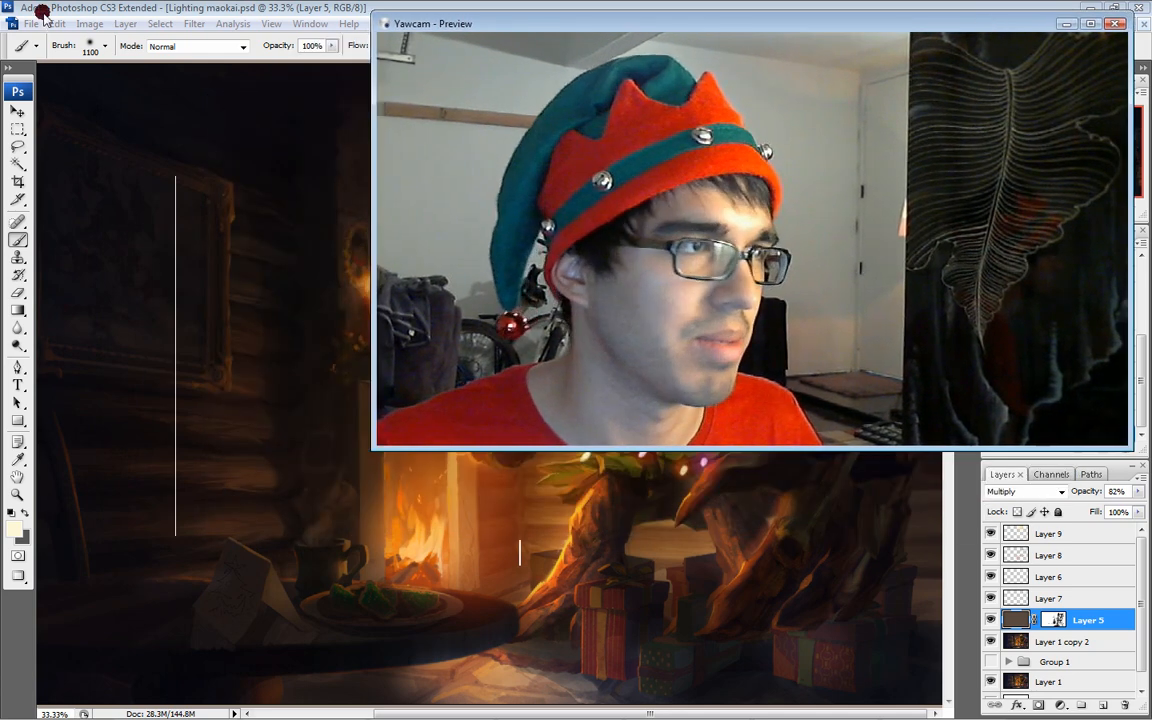
- Create a new 14.5 by 8.5 inch white document at 300 pixels per inch
left_click(42, 24)
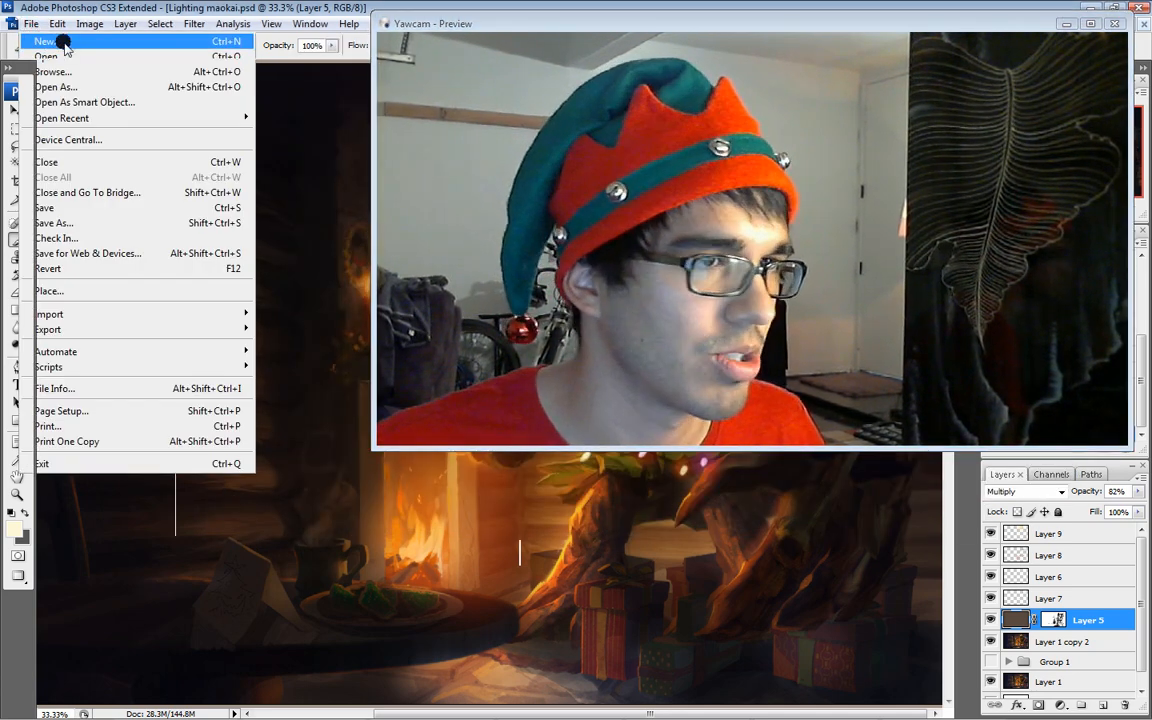
left_click(40, 40)
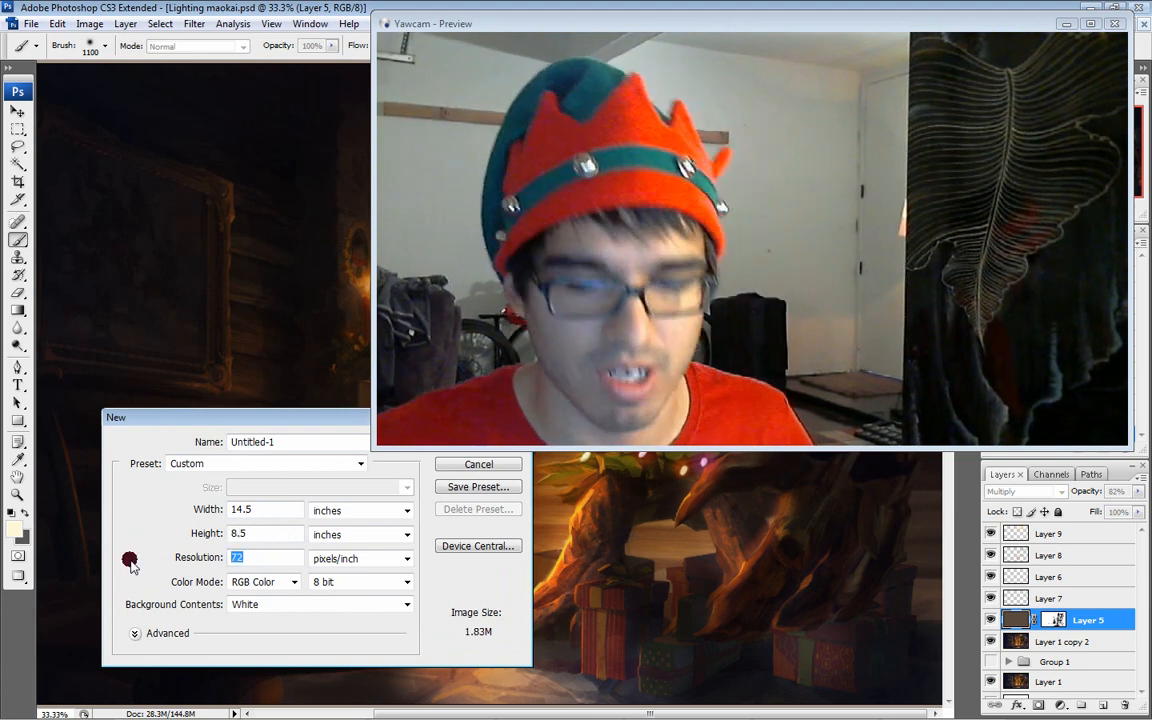
type("300")
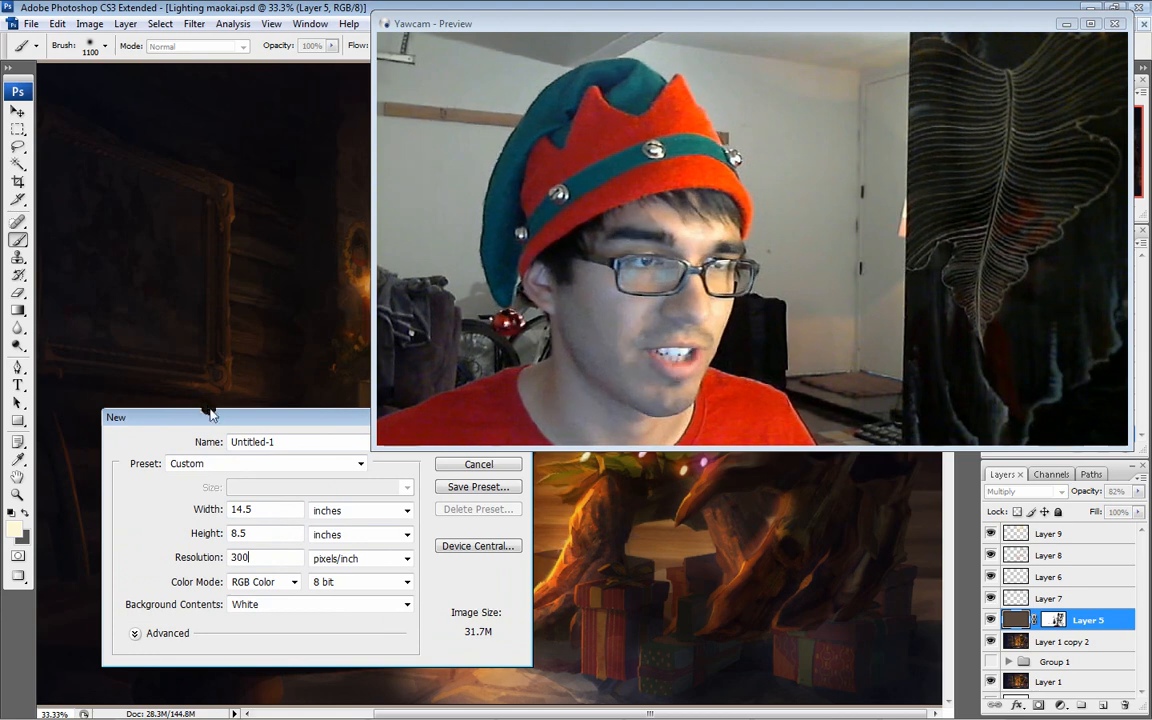
left_click(478, 464)
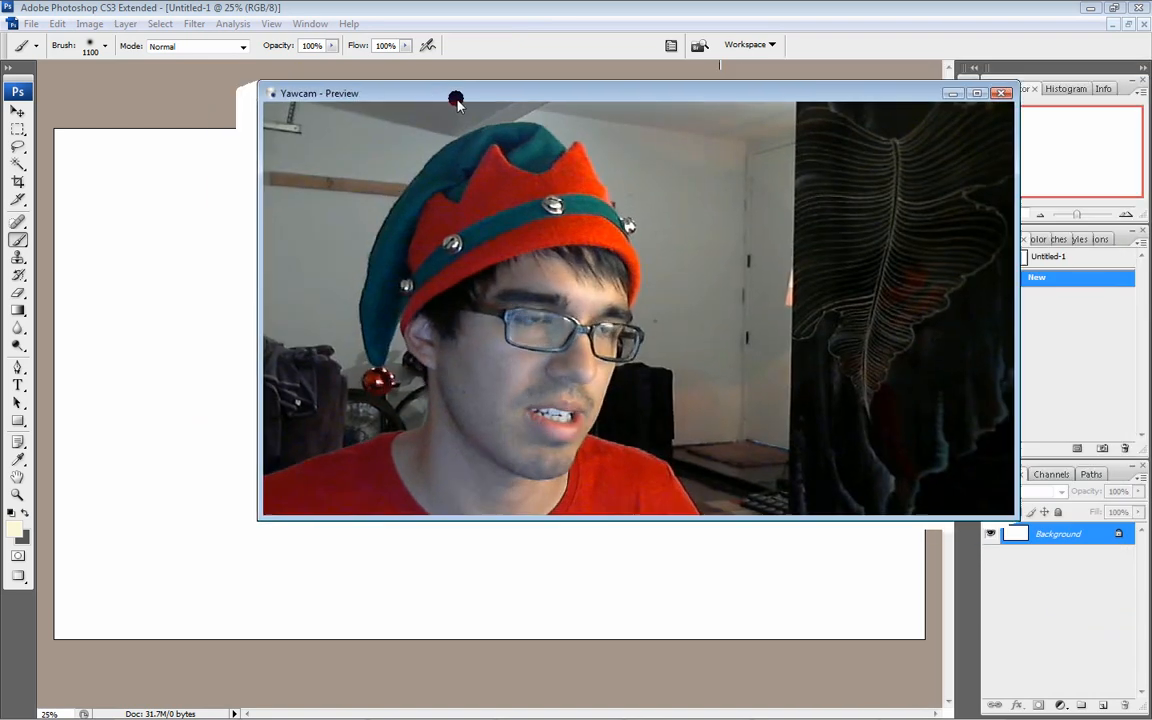
left_click_drag(456, 98, 426, 116)
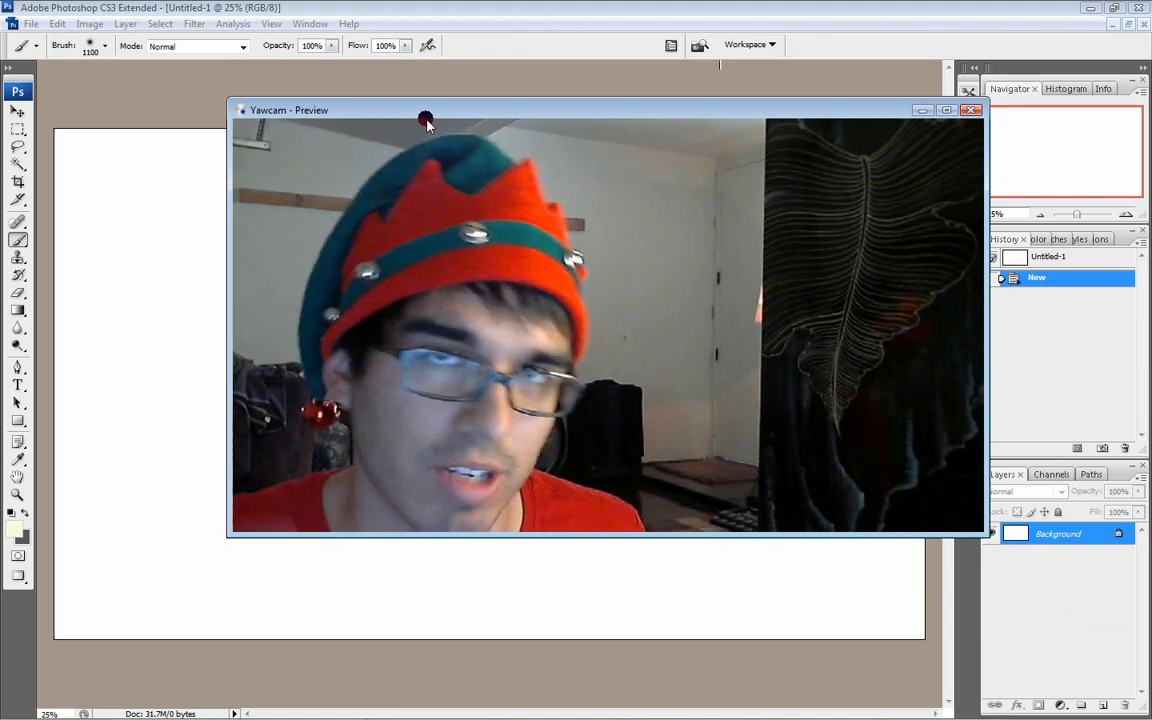